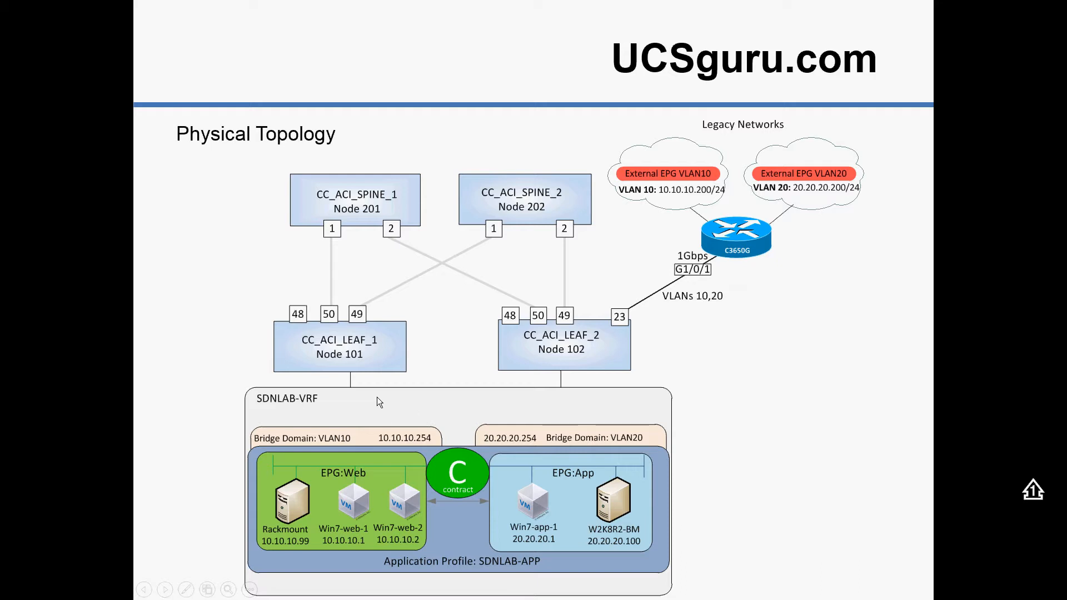
mouse_move(315, 419)
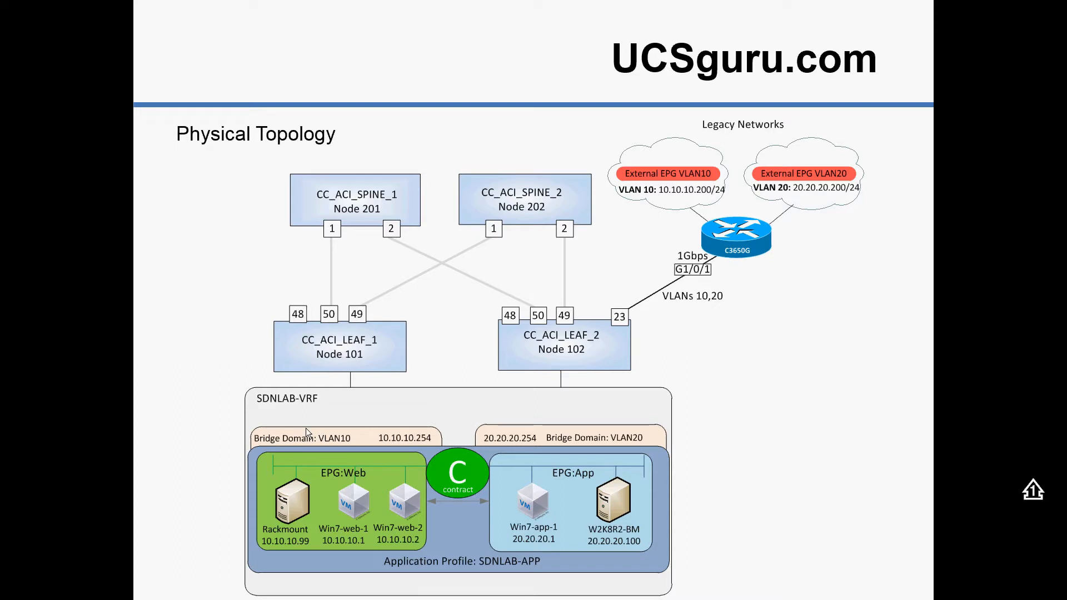
mouse_move(781, 313)
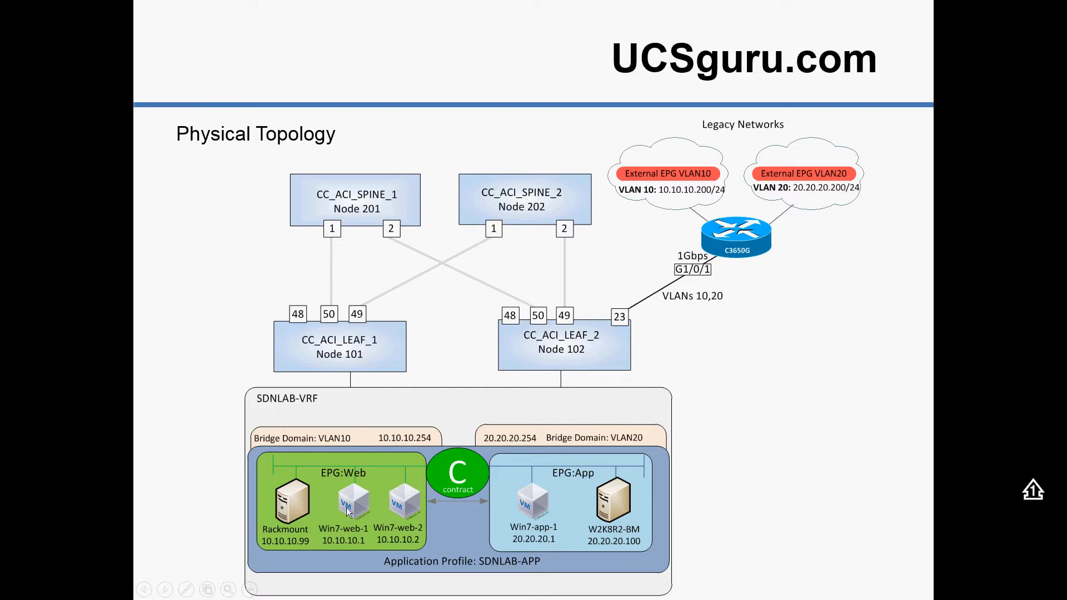
mouse_move(744, 347)
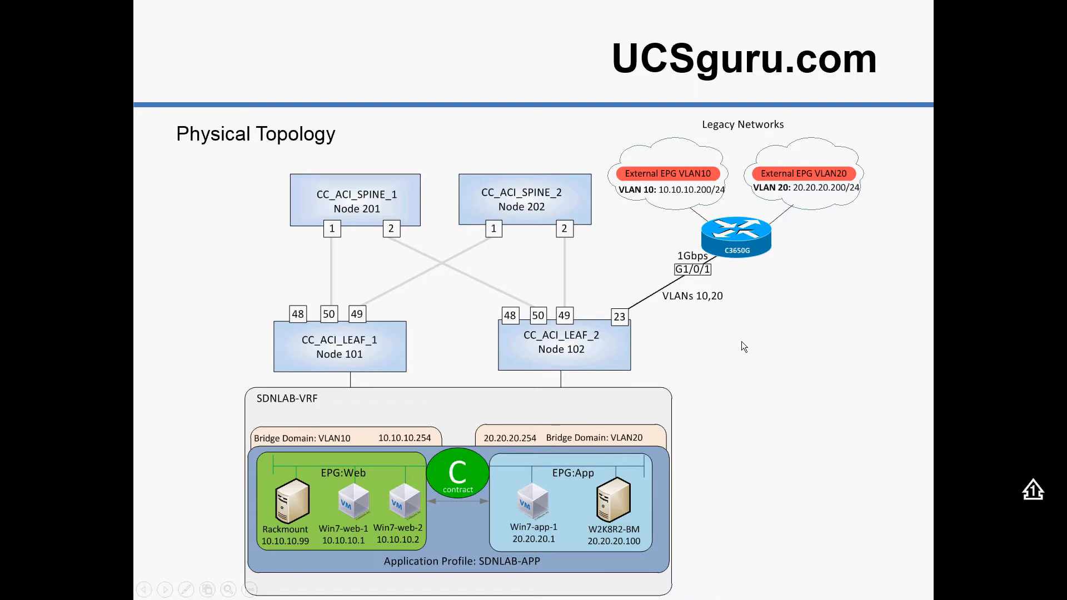
mouse_move(748, 267)
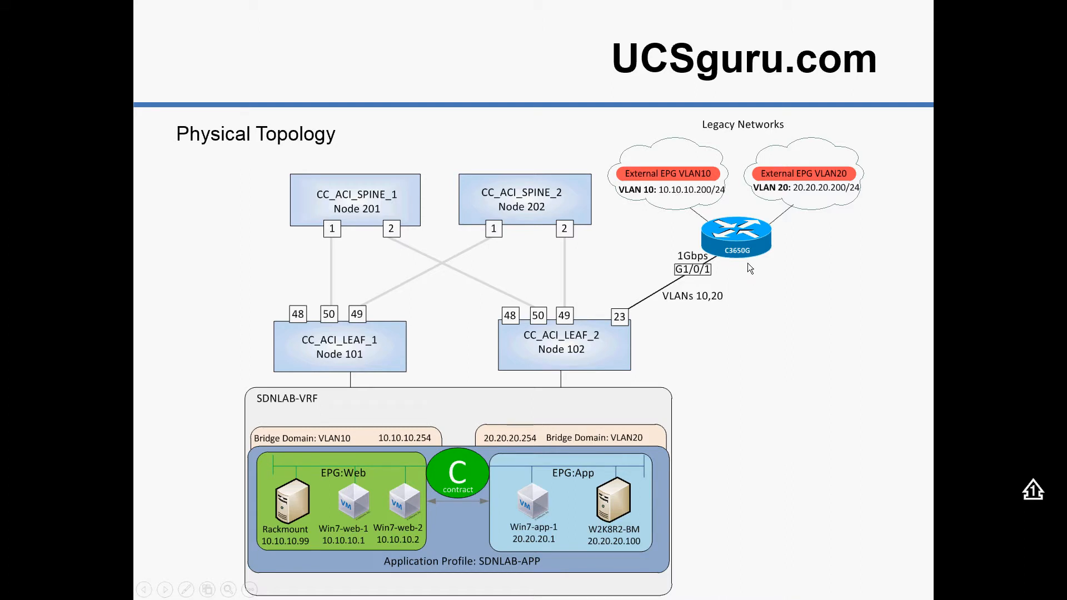
mouse_move(635, 332)
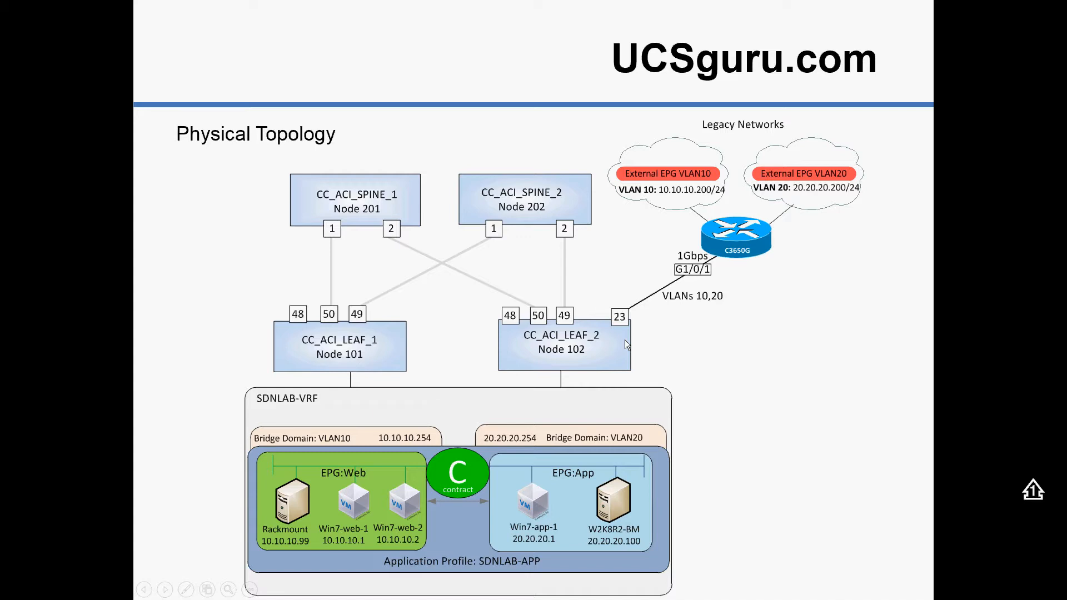
mouse_move(643, 346)
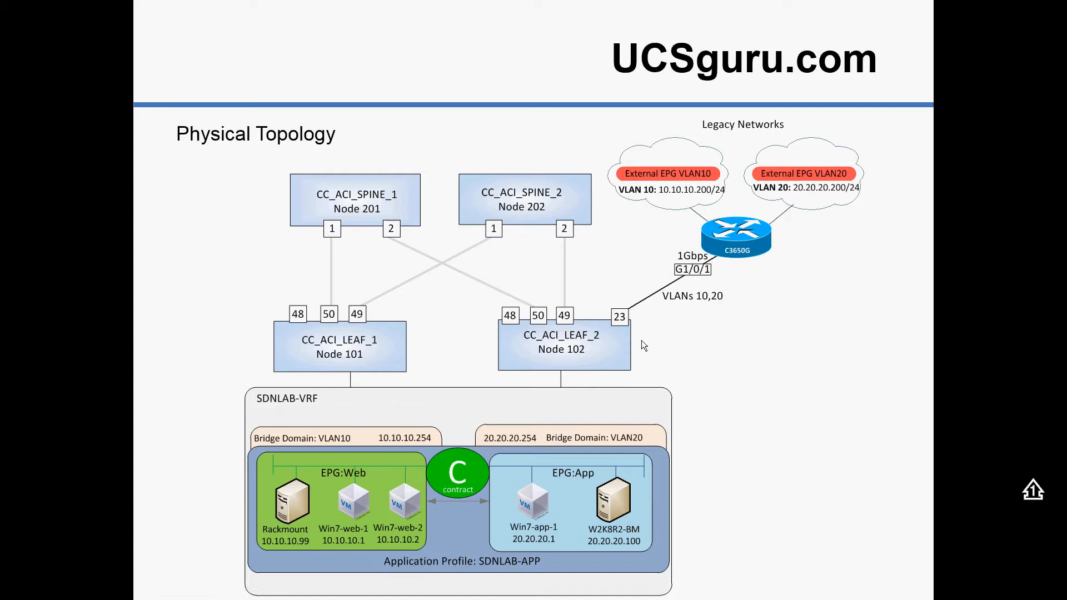
mouse_move(737, 383)
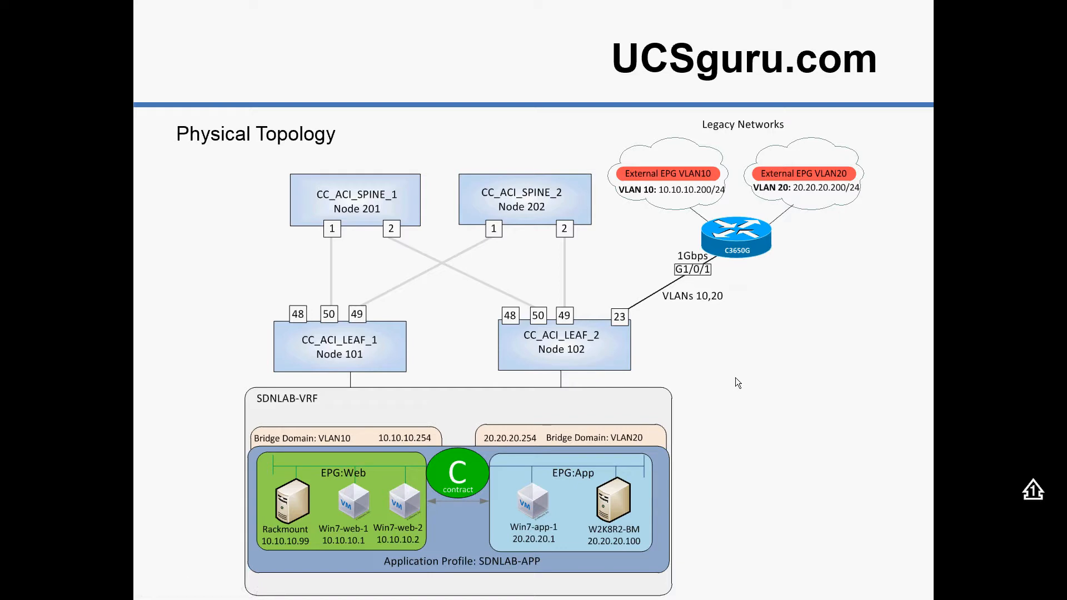
Step: Advance to the Logical Topology slide, then return to the APIC browser tab
key("right")
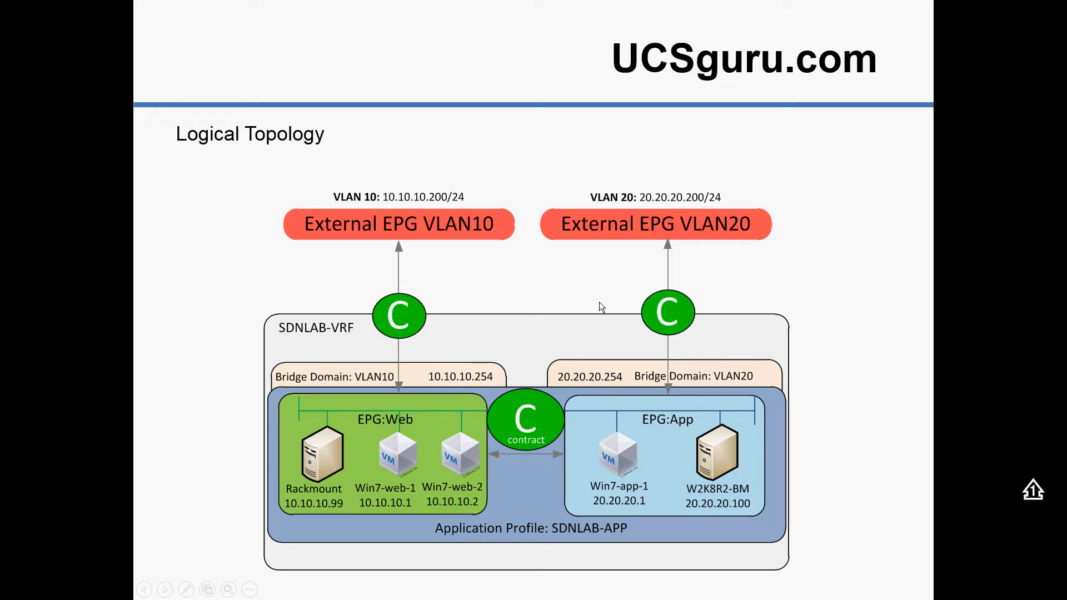
left_click(456, 8)
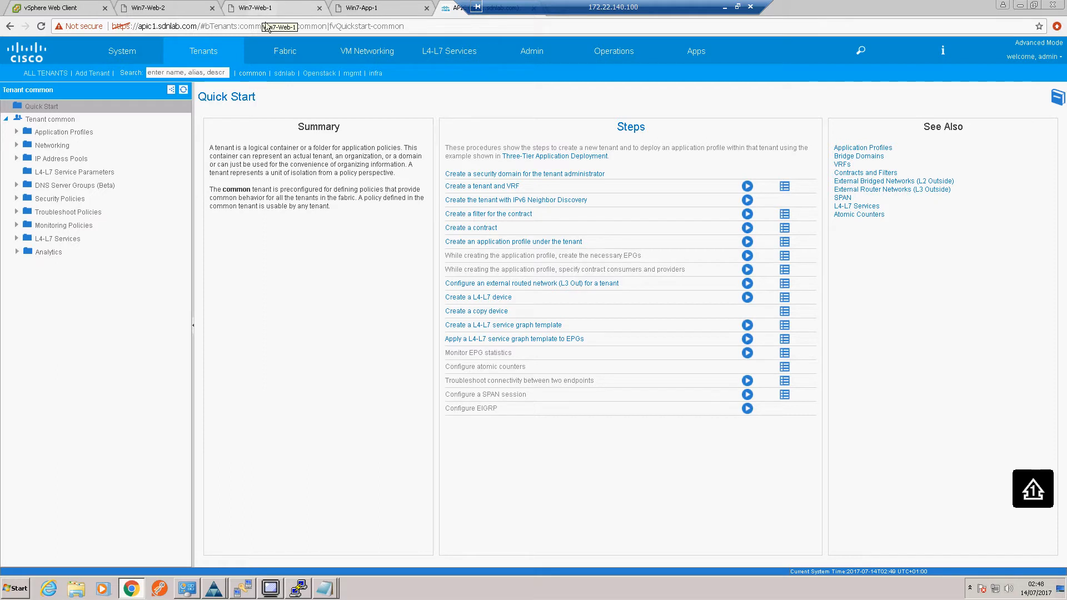
Step: On the C3650G switch run show ip int brief, show int g1/0/1 and show run int g1/0/1
left_click(298, 589)
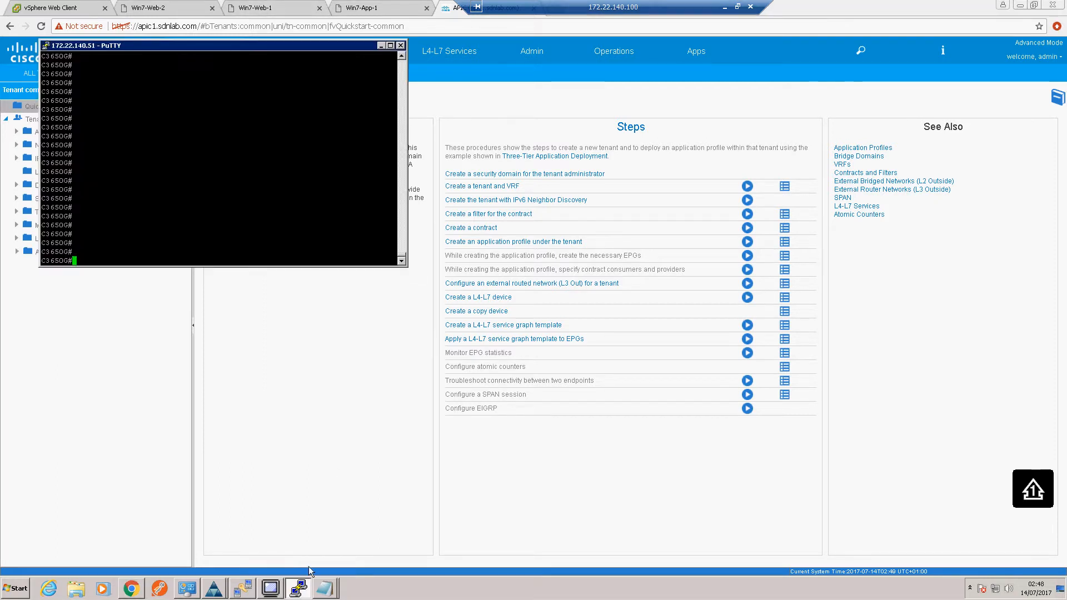
mouse_move(292, 217)
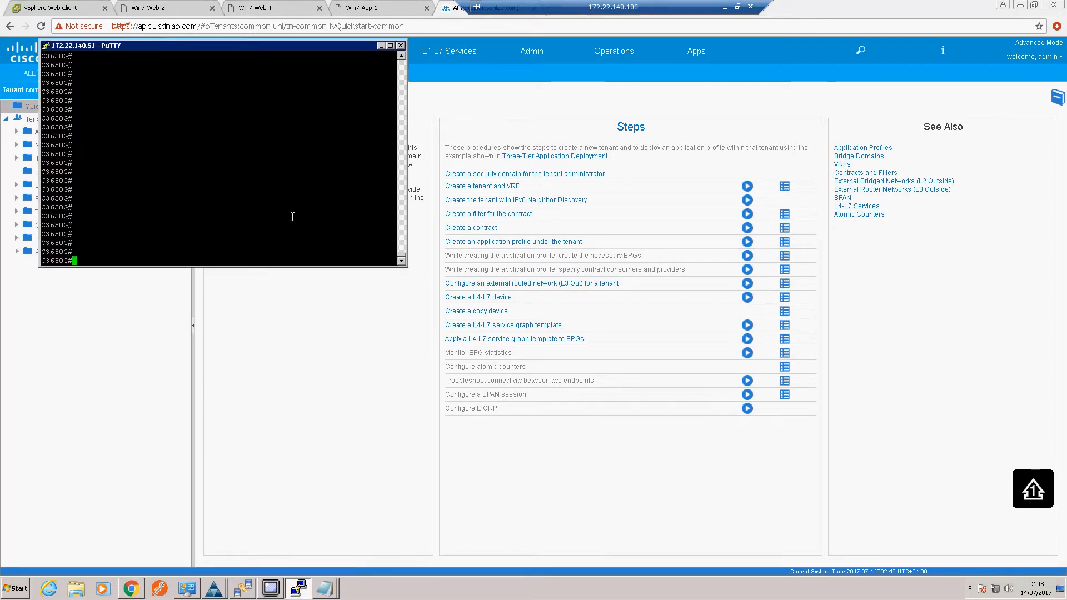
type("sh ip i")
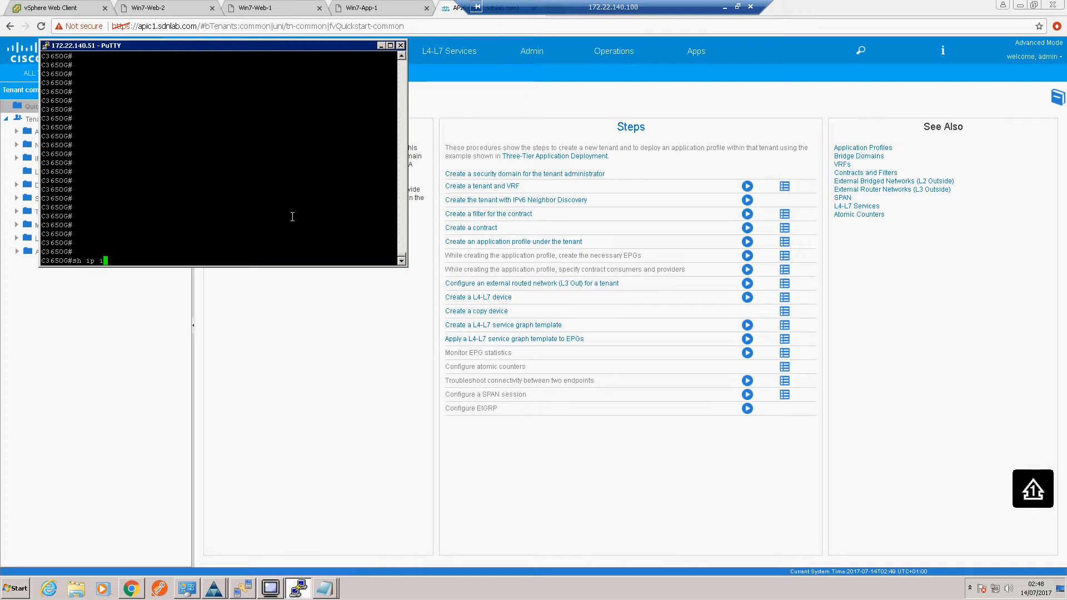
type("nt brie")
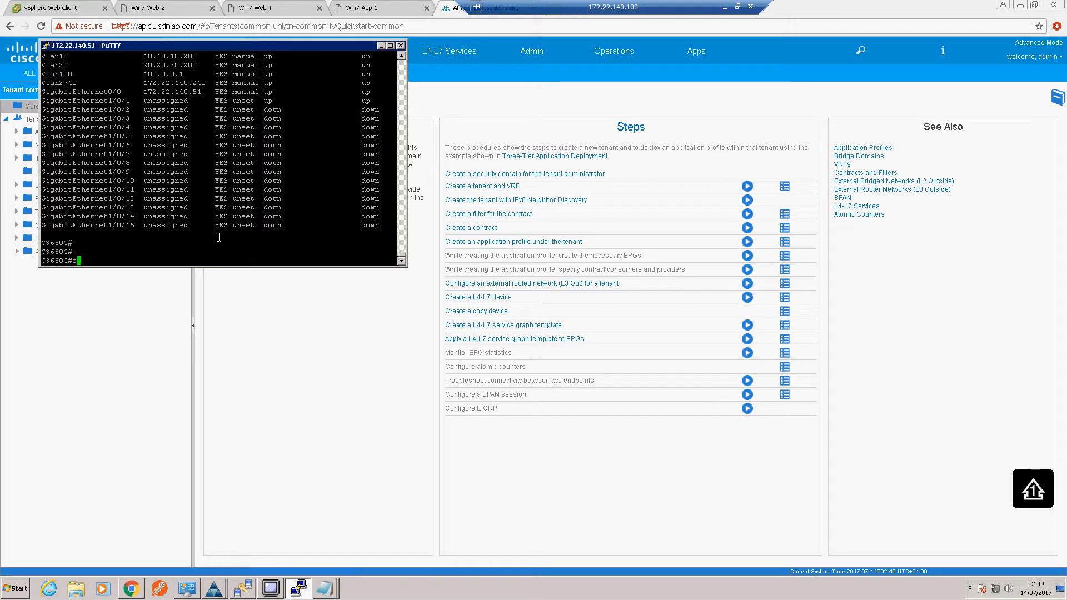
type("sh int")
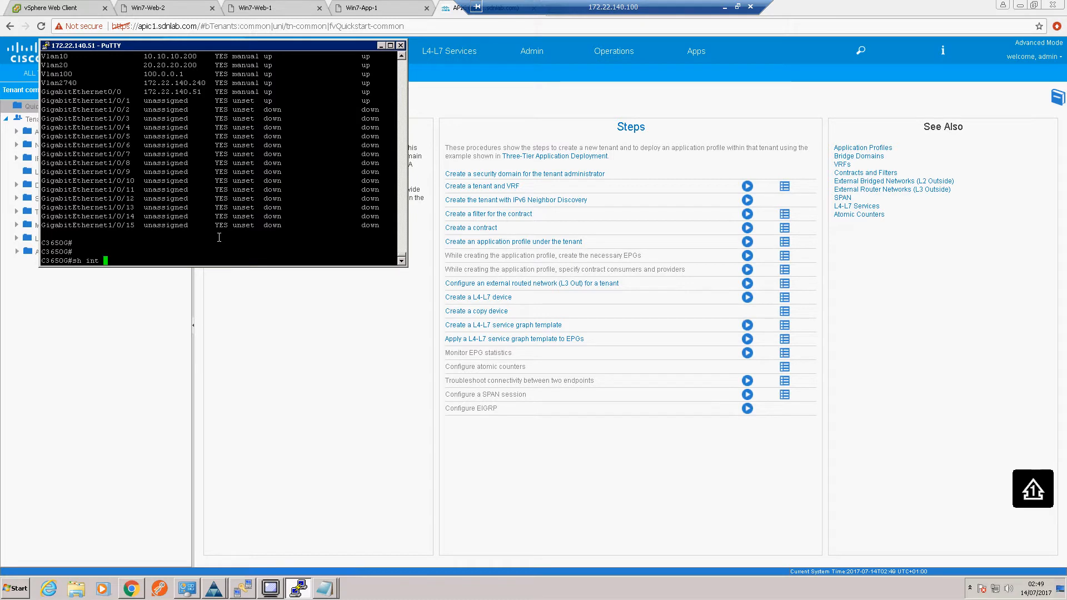
type("g1/0")
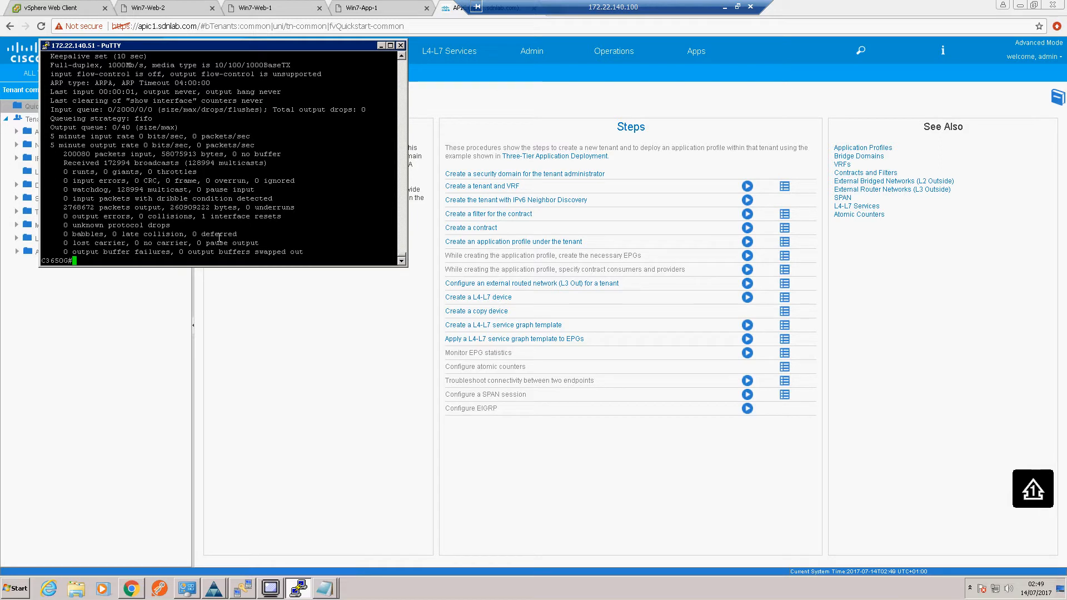
type("sh int g1/0/1")
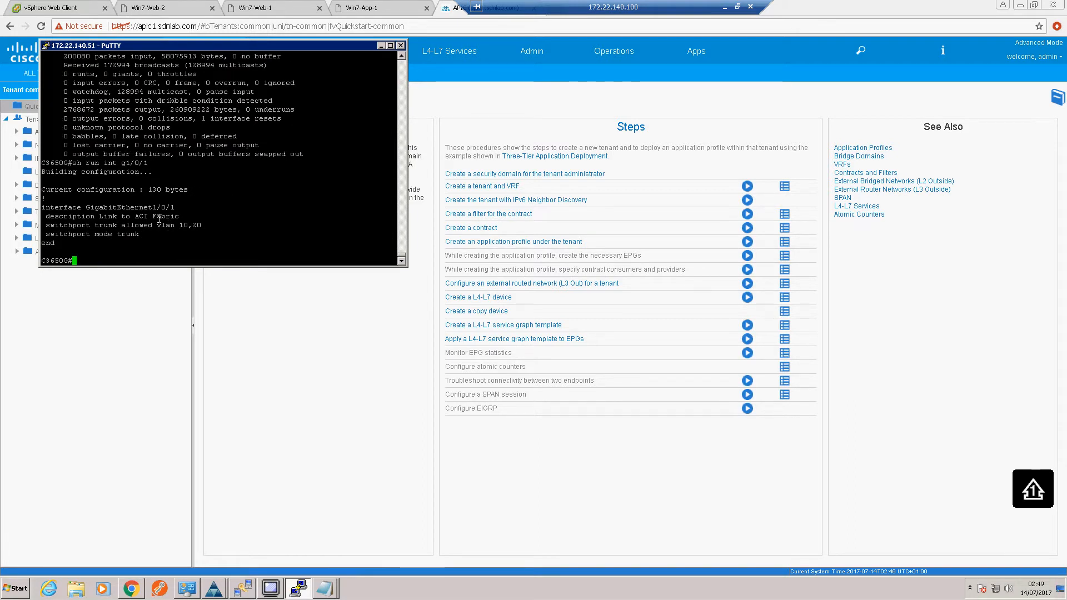
mouse_move(155, 242)
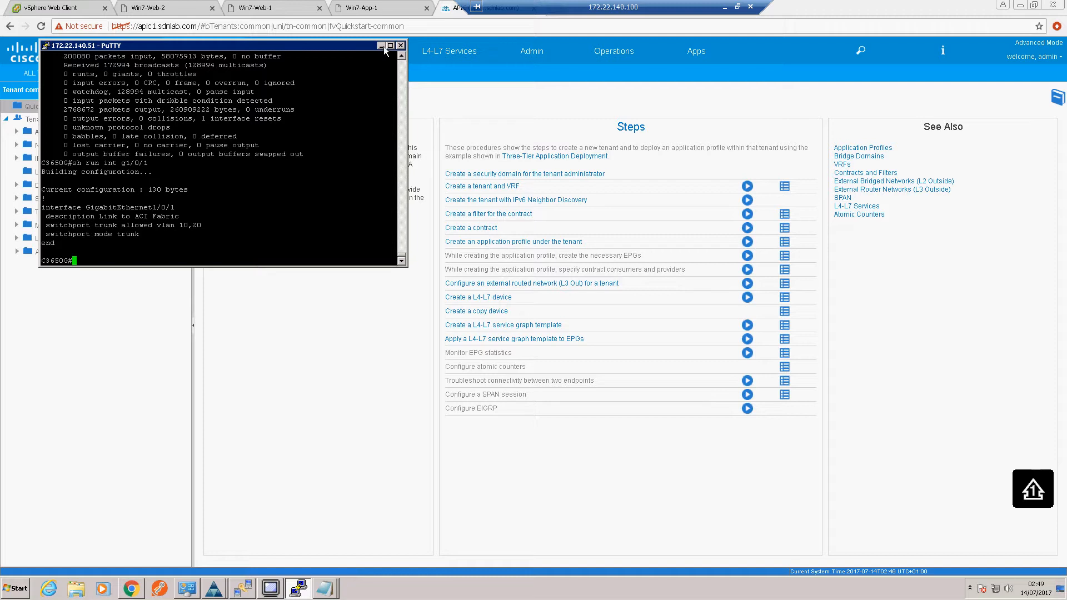
mouse_move(303, 156)
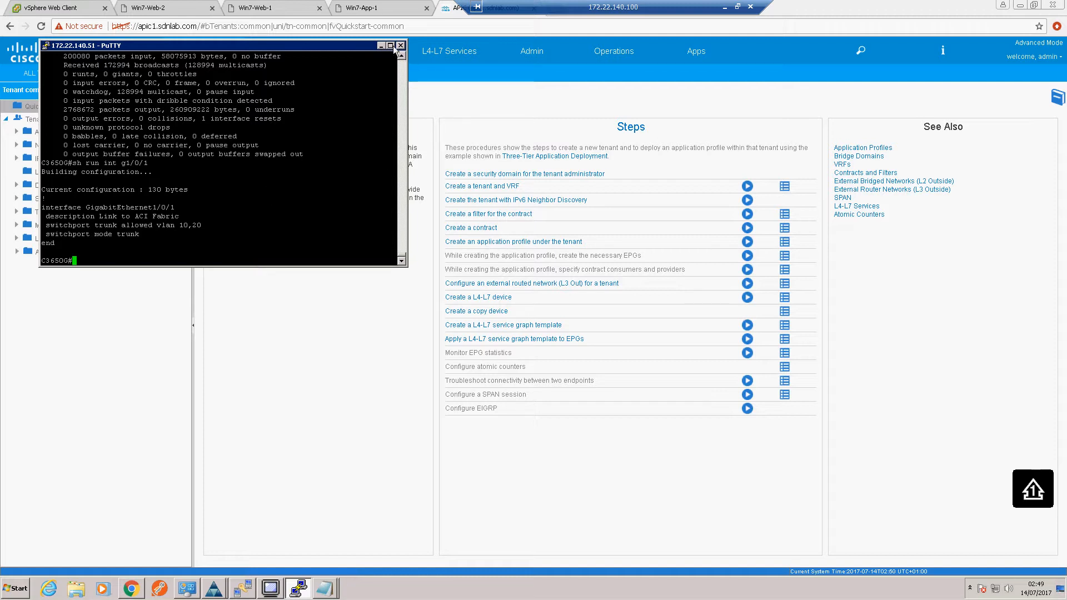
mouse_move(385, 52)
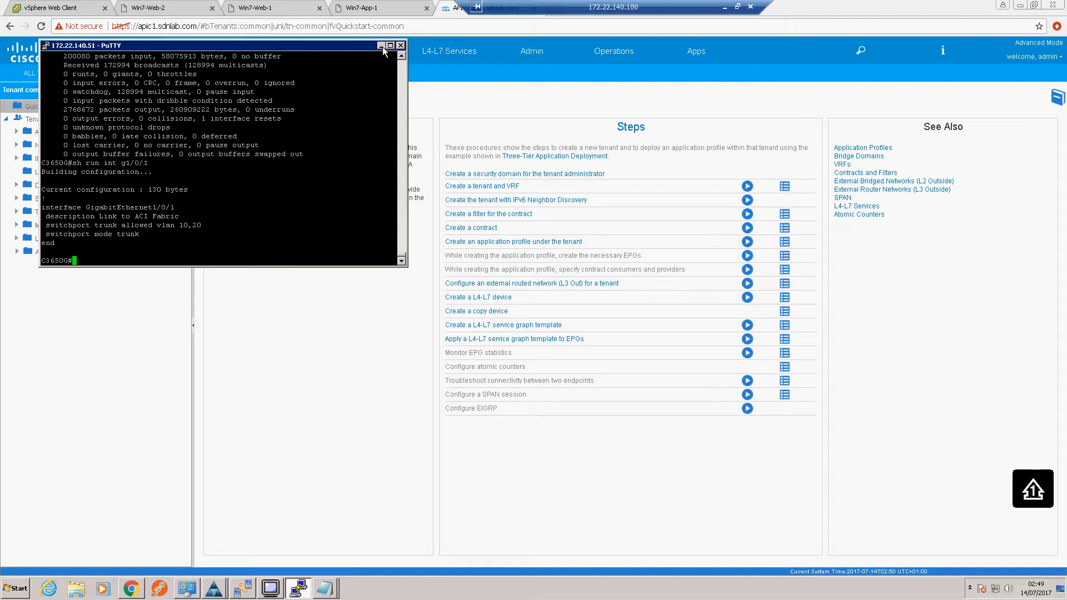
mouse_move(532, 67)
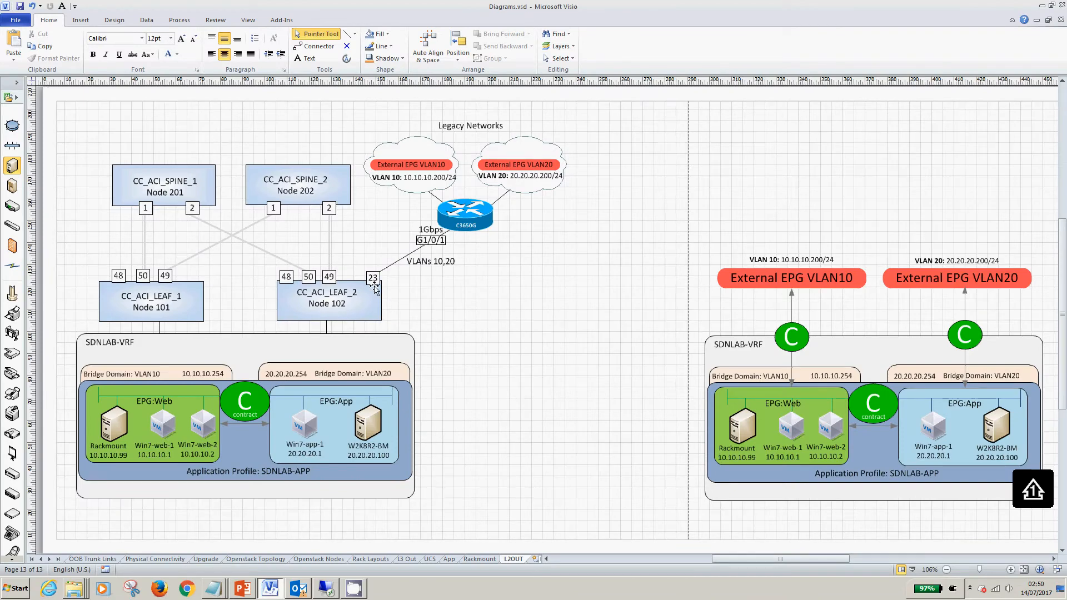
mouse_move(289, 590)
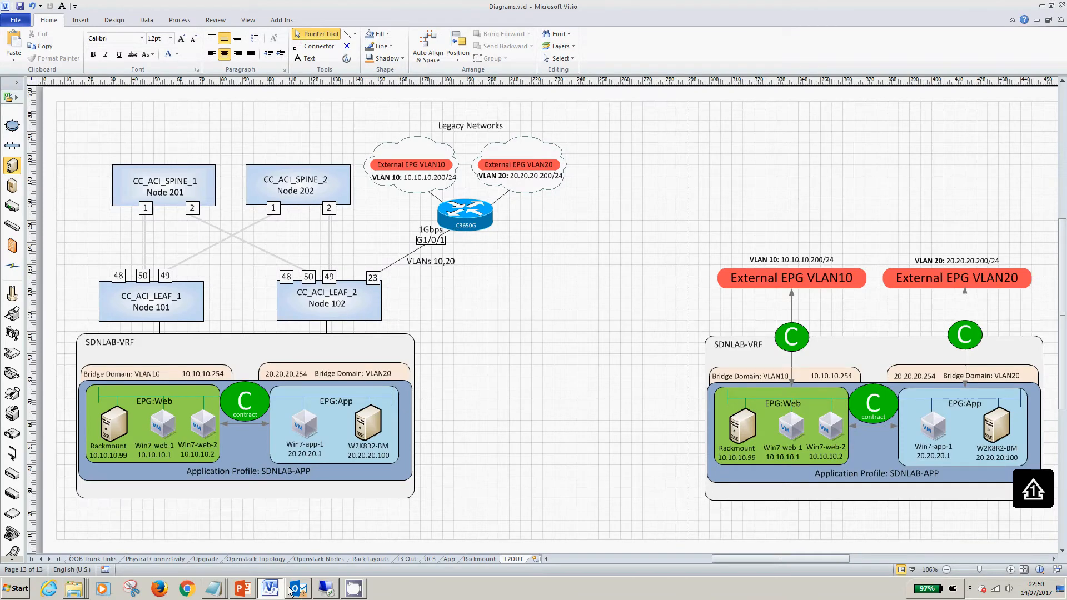
Step: Switch from the Visio L2OUT diagram back to the APIC web interface
left_click(325, 588)
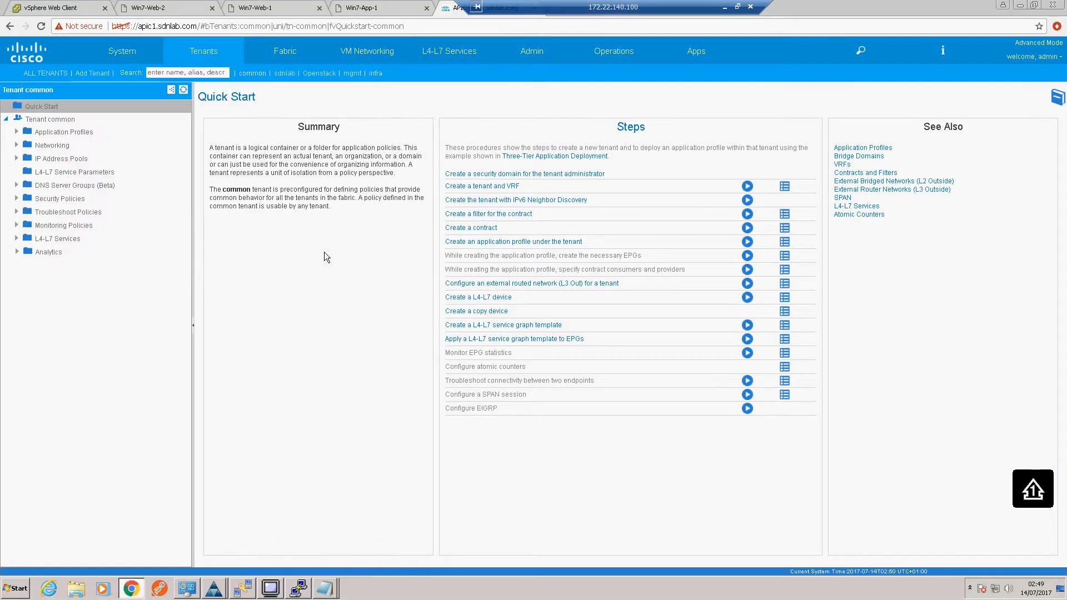
mouse_move(340, 94)
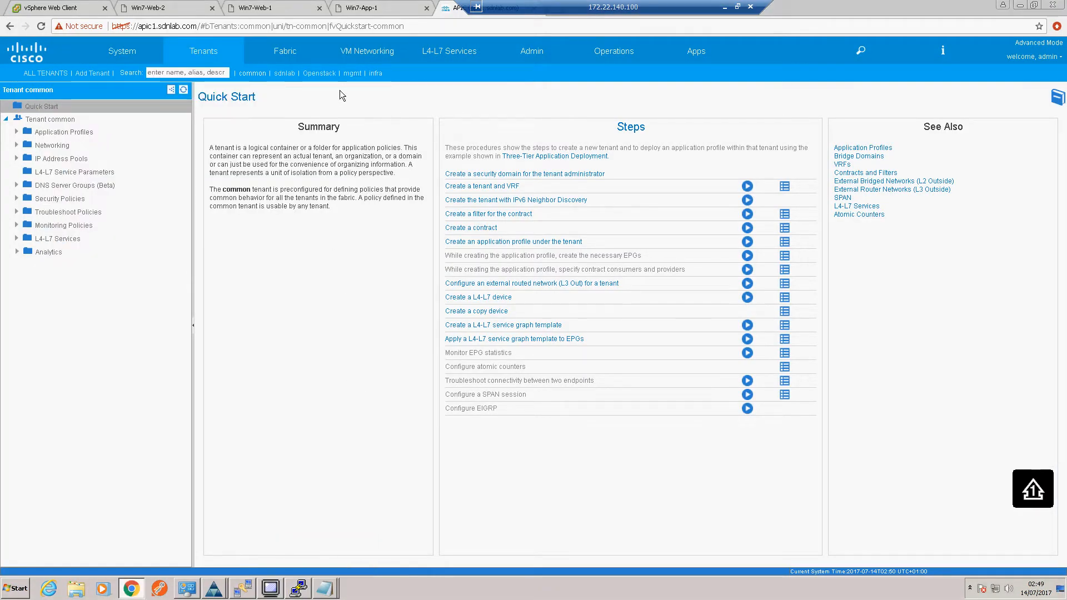
mouse_move(283, 86)
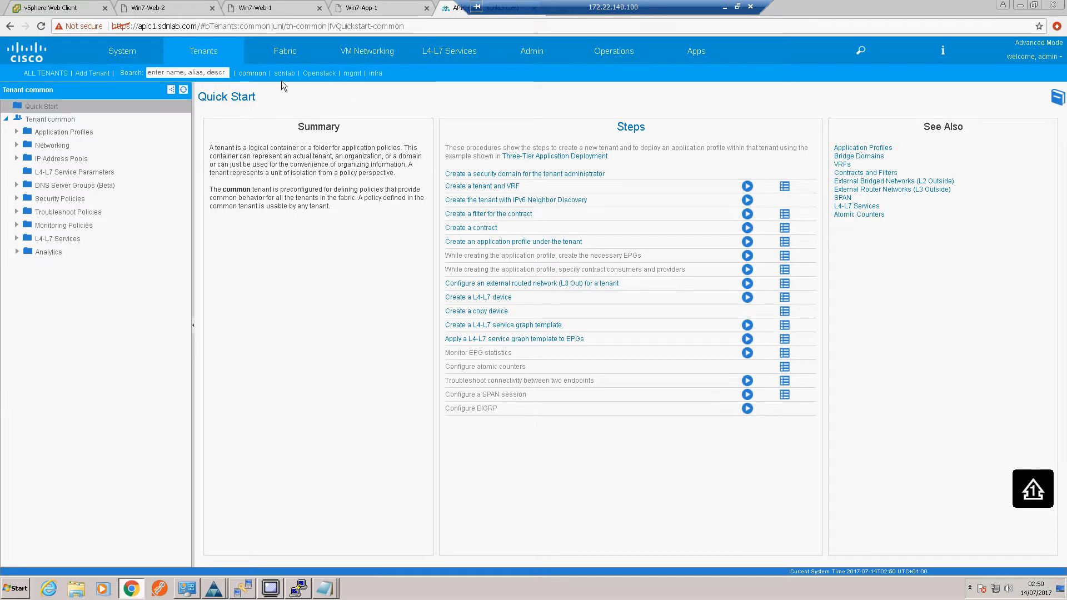
Step: Go to Fabric Access Policies and start the Configure Interface, PC and VPC wizard
left_click(286, 50)
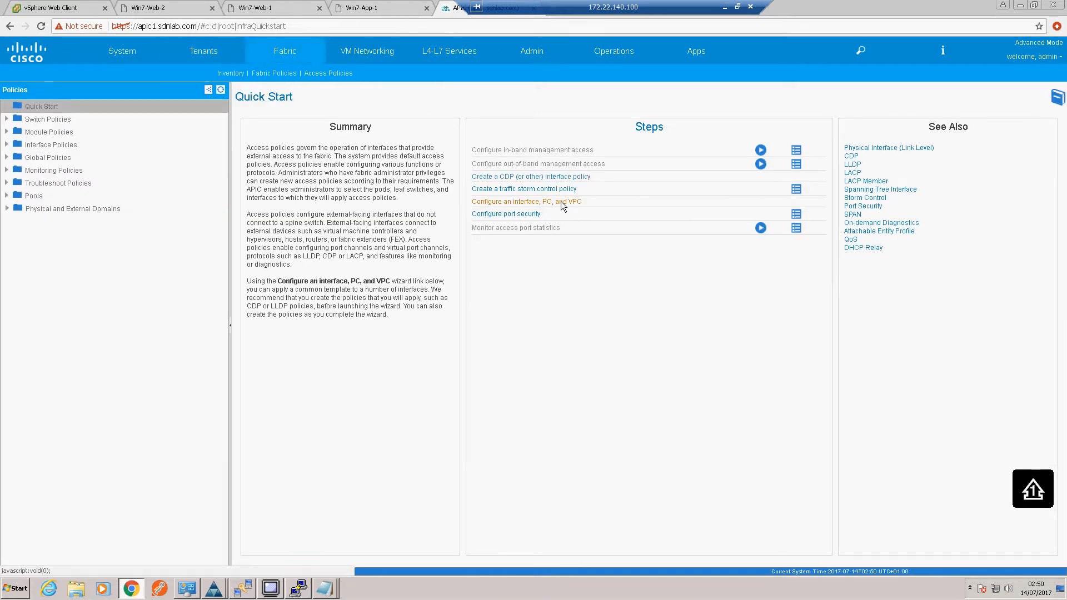
left_click(527, 201)
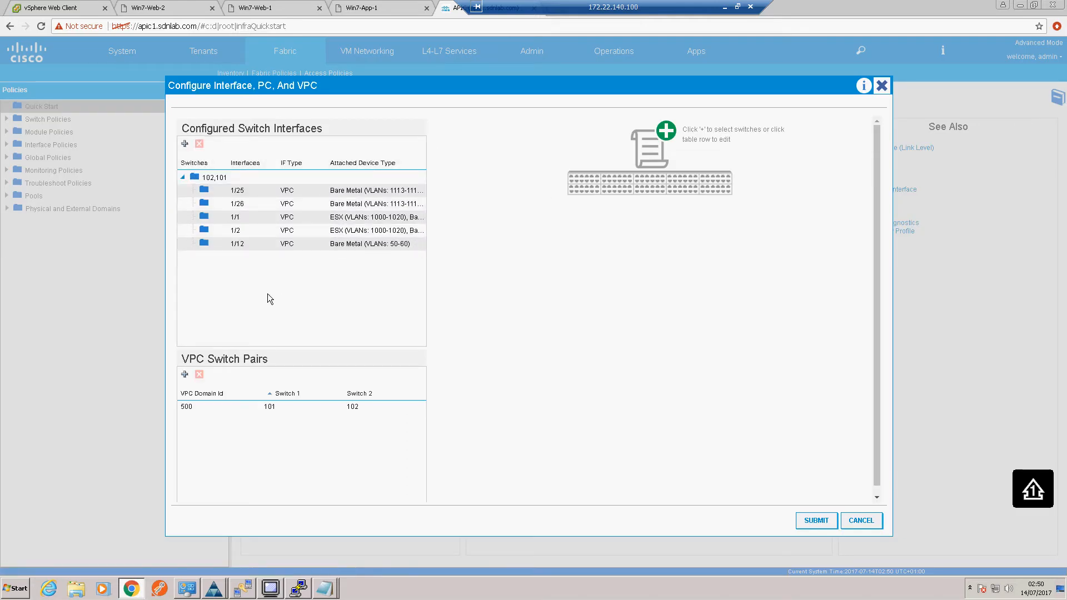
mouse_move(277, 310)
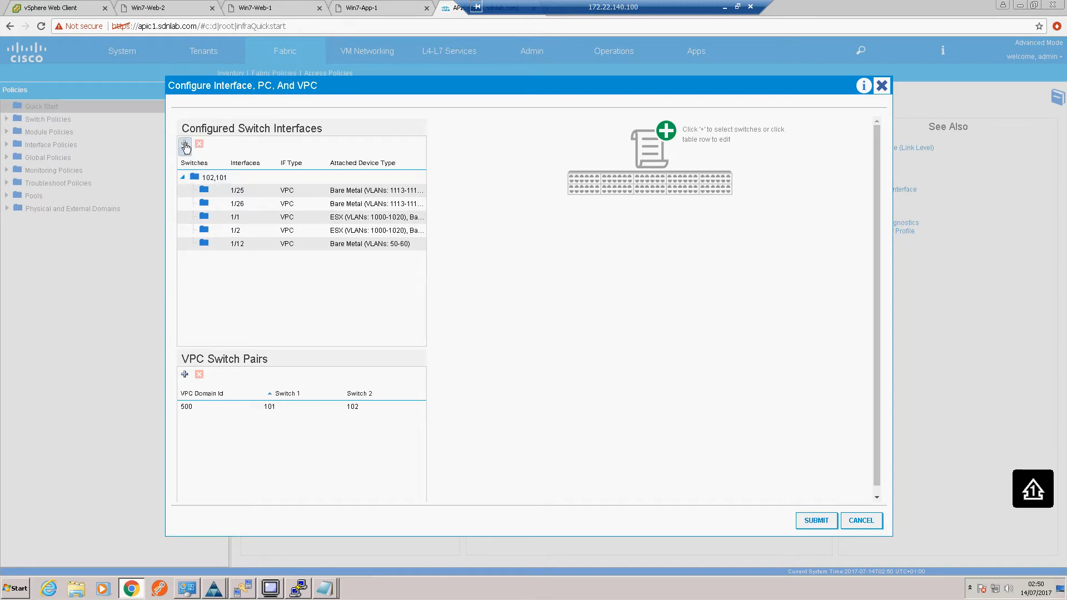
Step: Add leaf switch 102 as Switch102_Profile, save it and begin configuring its interfaces
left_click(185, 143)
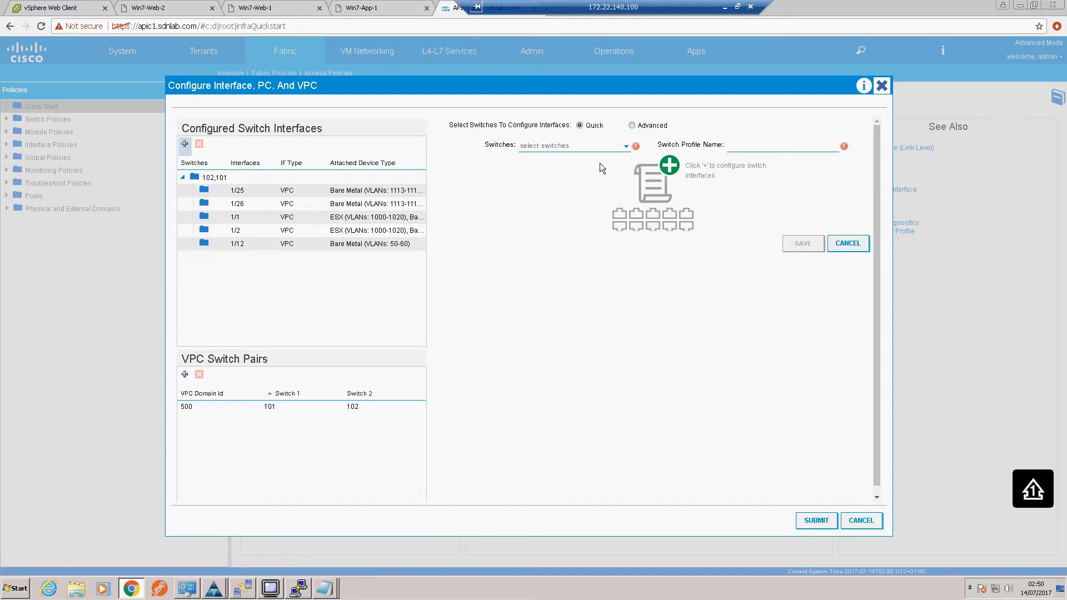
left_click(571, 144)
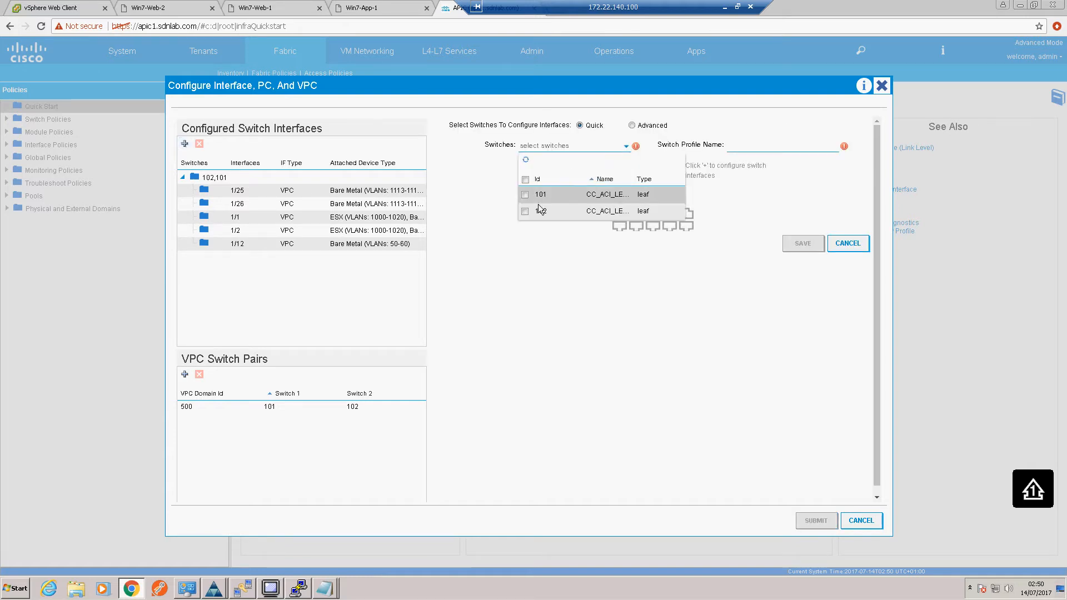
left_click(524, 211)
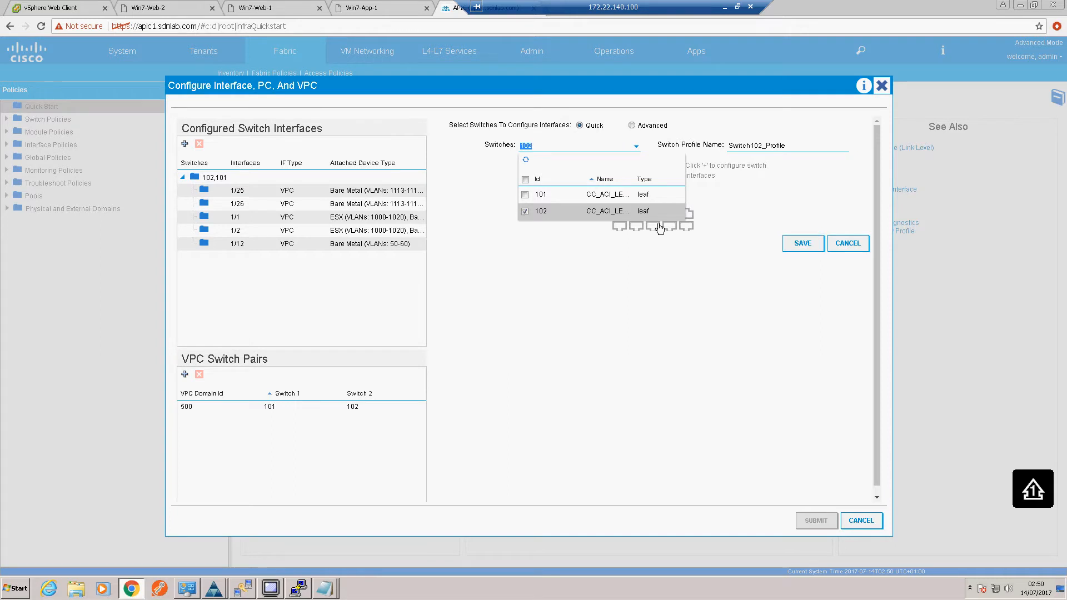
left_click(801, 243)
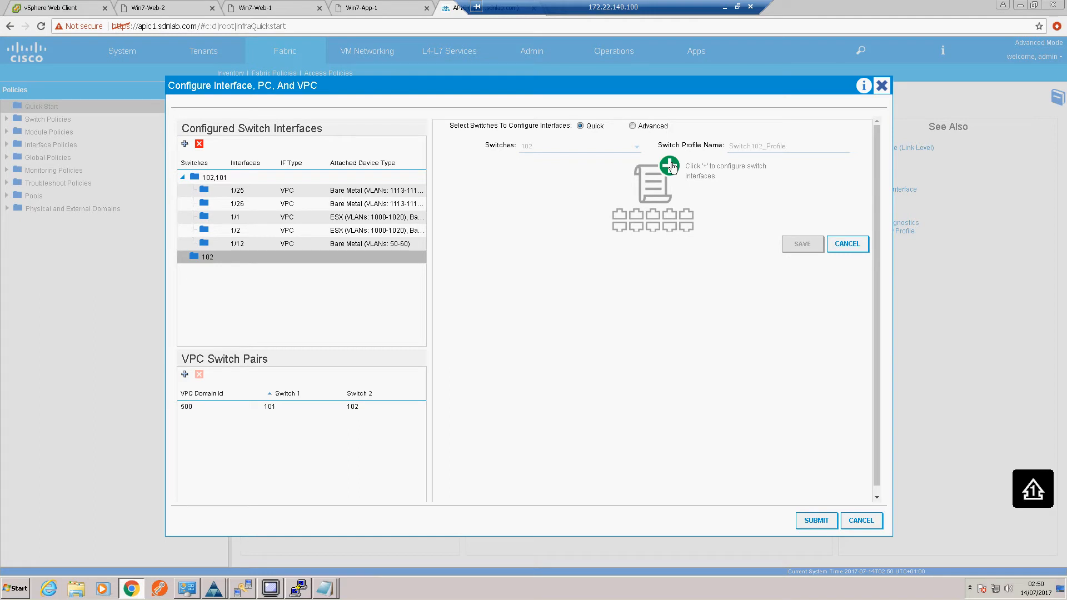
left_click(670, 165)
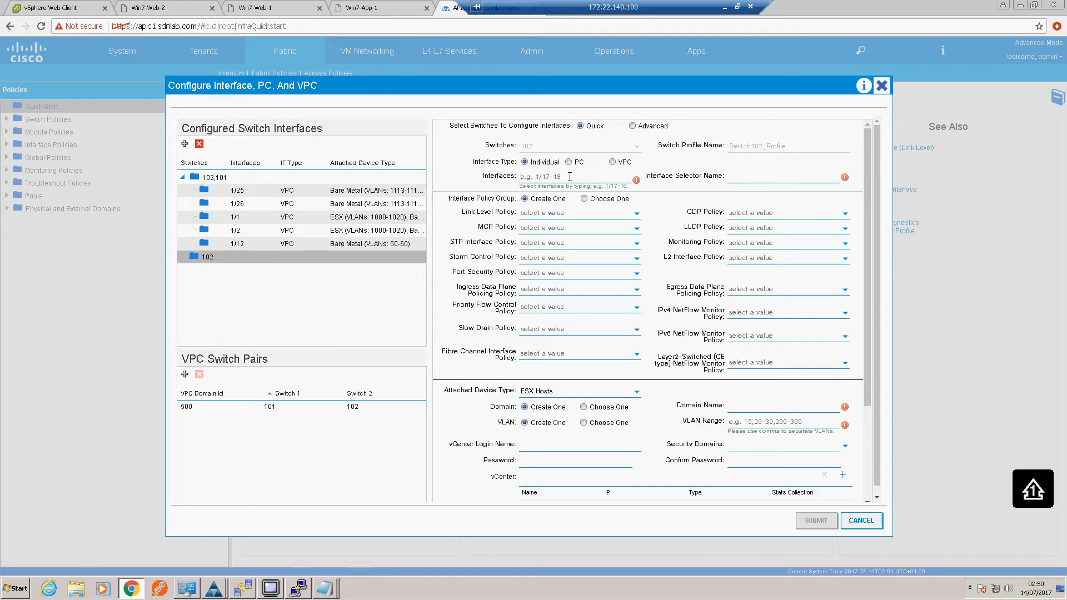
Step: Enter interface 1/23 with interface selector name Legacy_Switch
type("1/23")
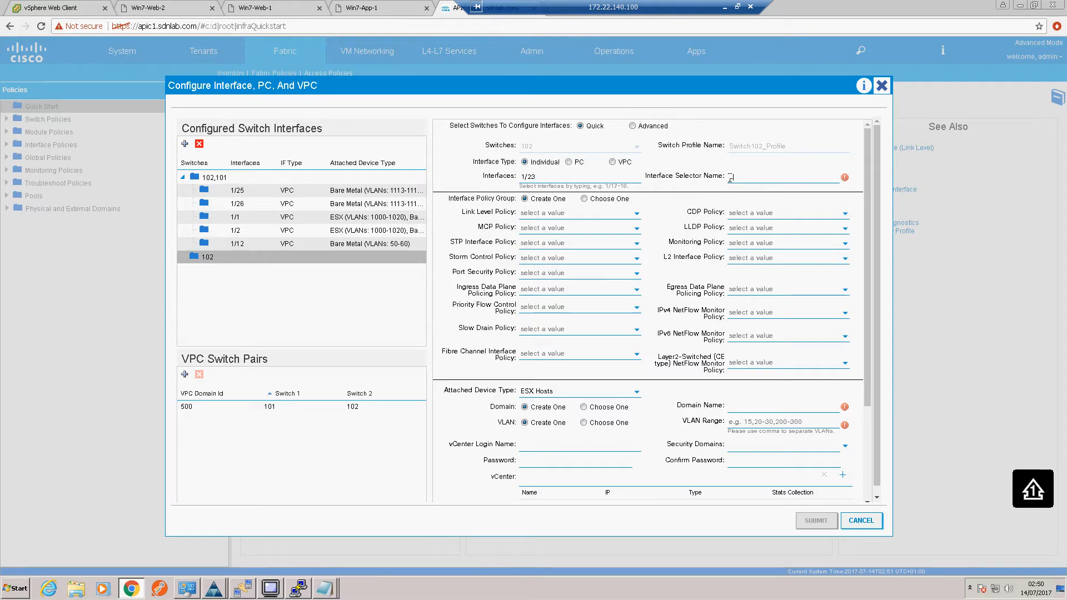
type("Legacy_Switch")
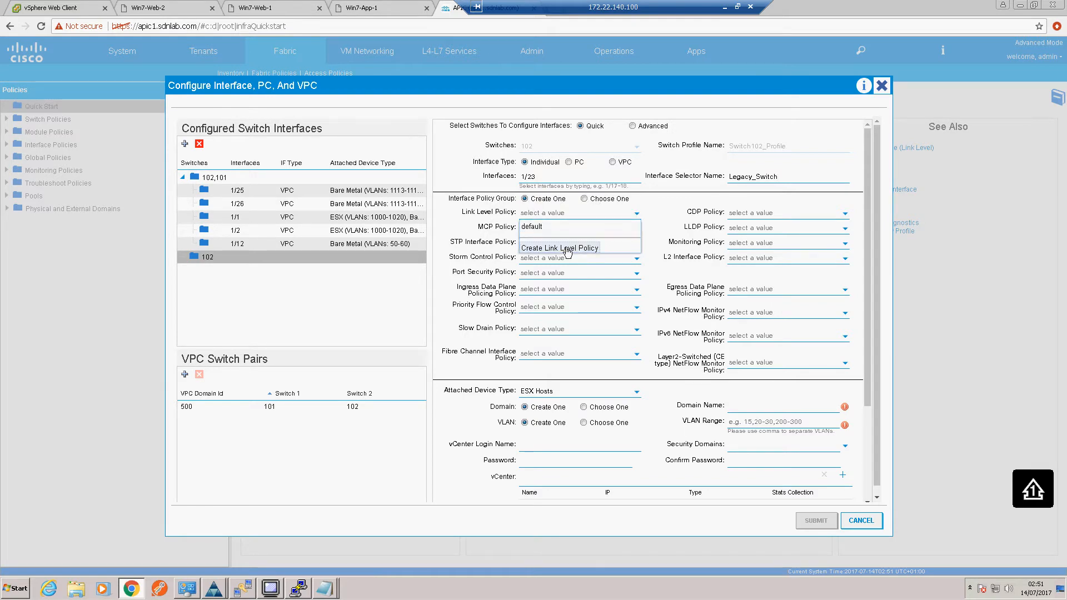
Step: Create a link level policy named 1Gbps with 1 Gbps speed and apply it
left_click(560, 247)
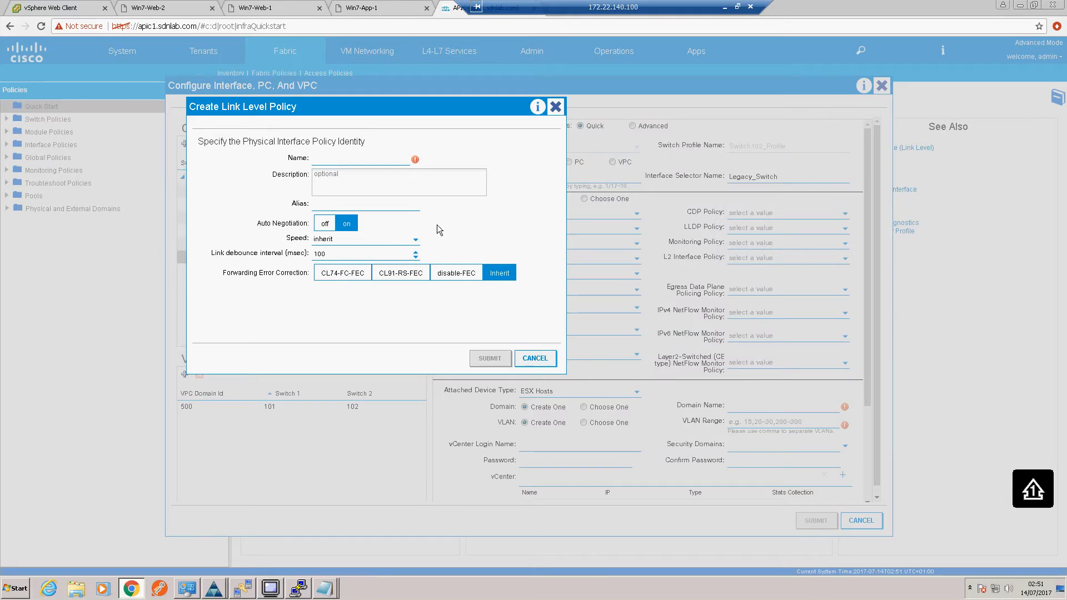
type("1")
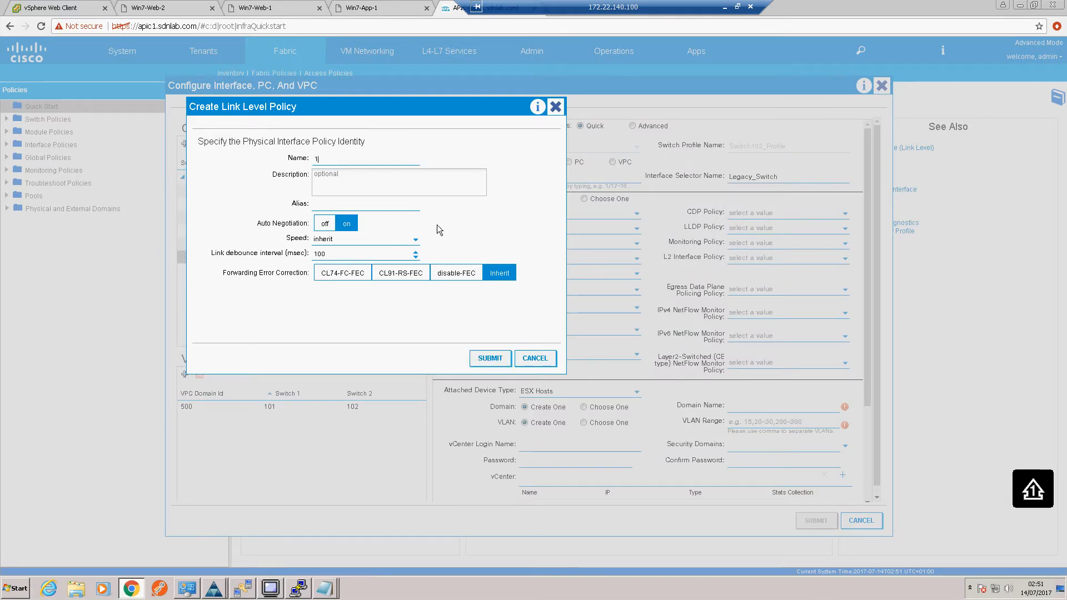
type("gbps")
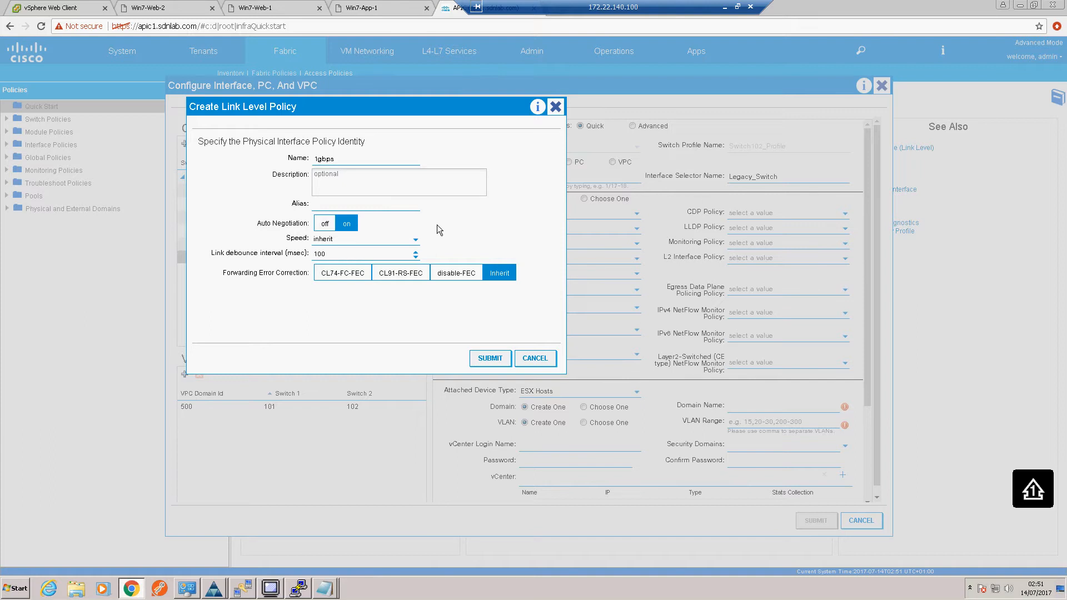
type("1G")
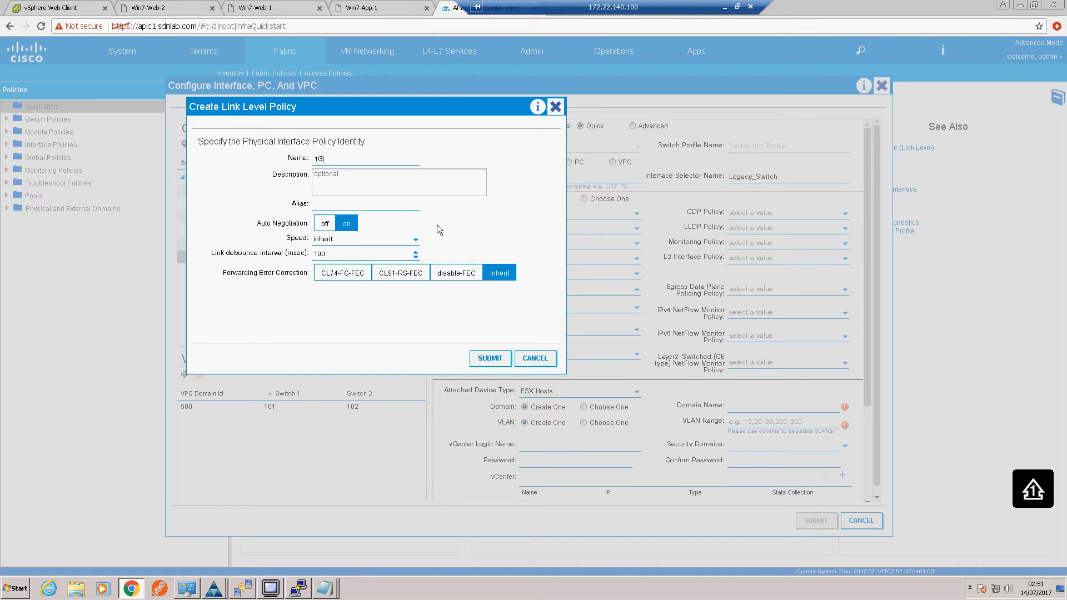
type("bps")
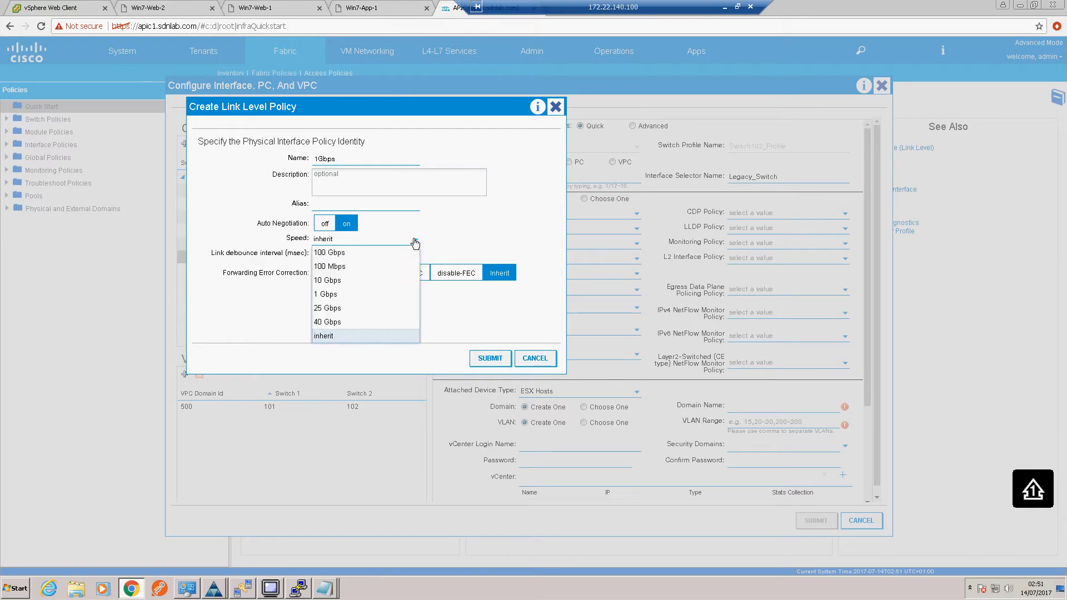
left_click(325, 294)
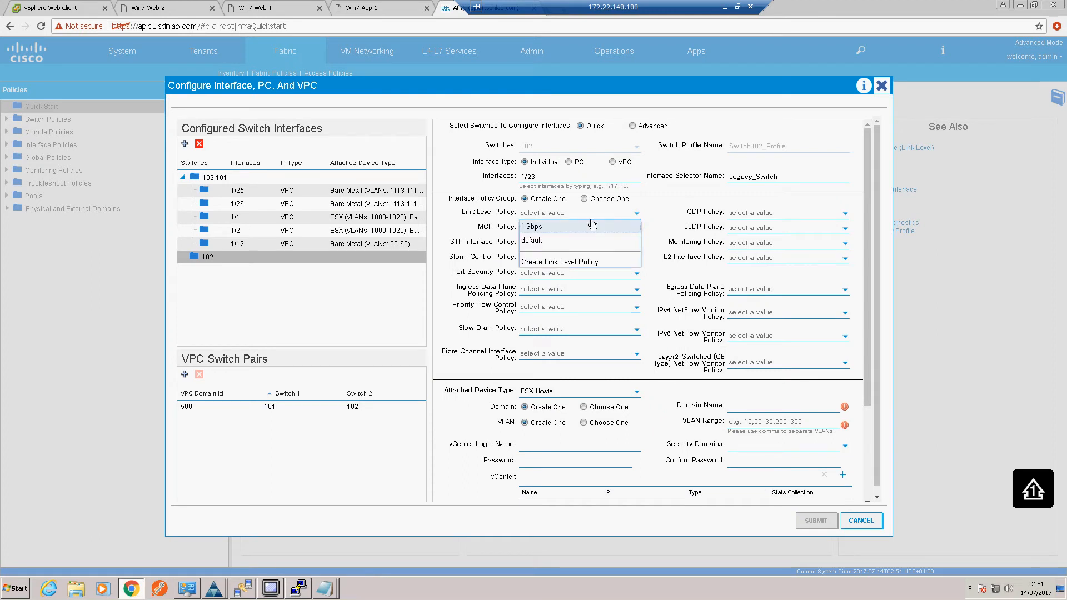
left_click(533, 226)
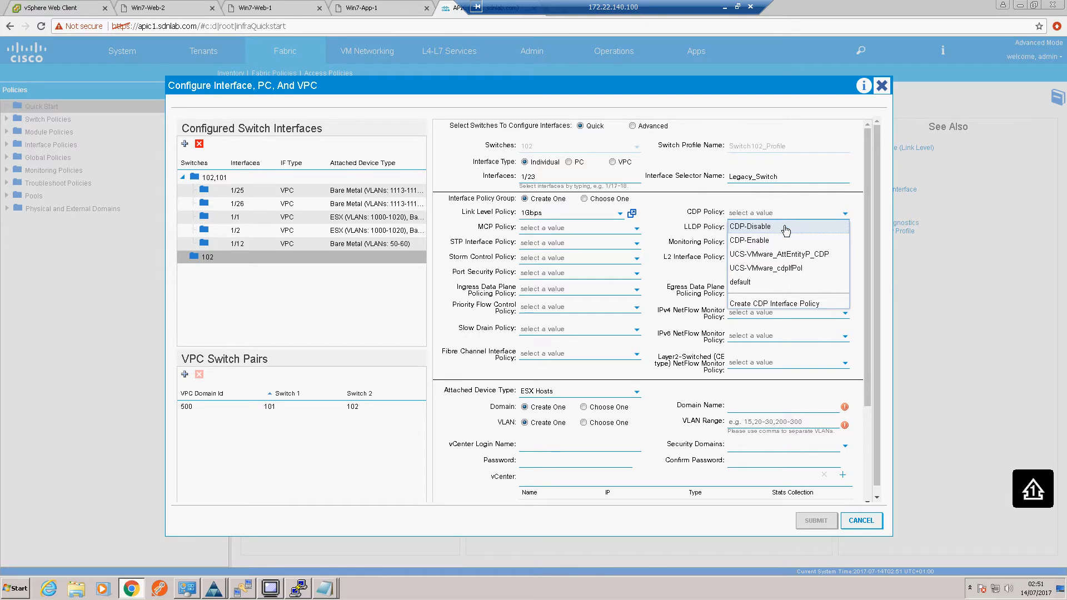
Step: Assign CDP-Disable and LLDP-Enabled policies to interface 1/23
left_click(751, 225)
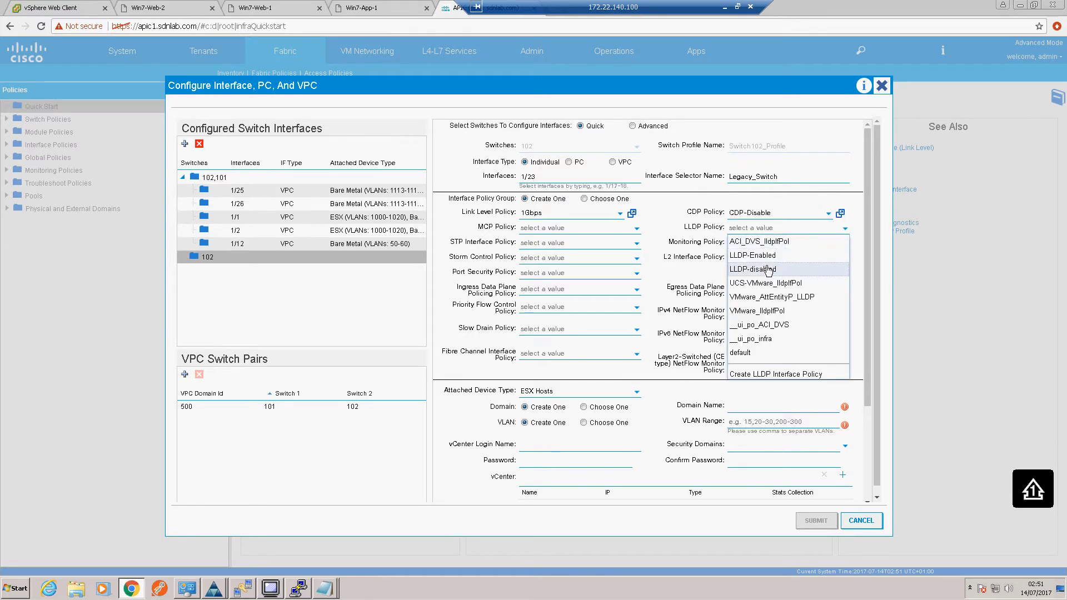
left_click(752, 256)
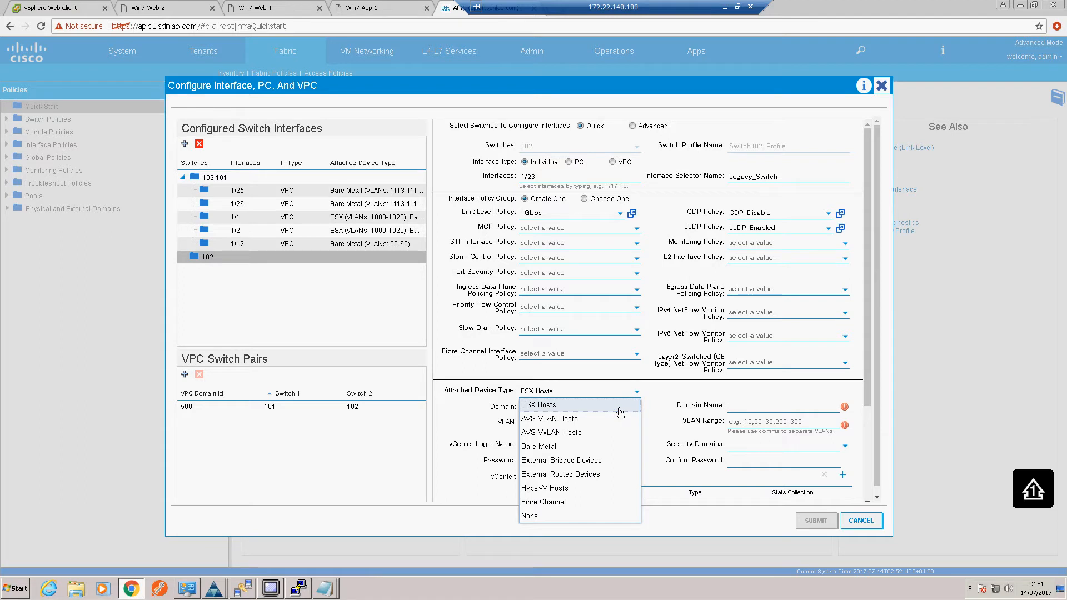
mouse_move(562, 461)
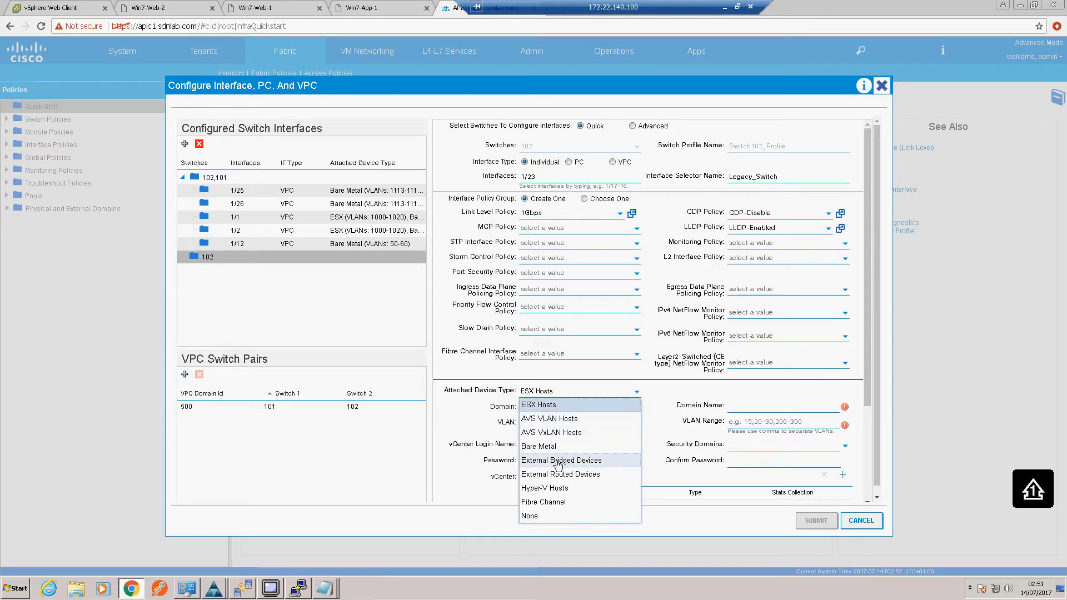
Step: Set attached device type to External Bridged Devices with domain Legacy-Networks-Dom and VLANs 10,20, and save the interface
left_click(560, 460)
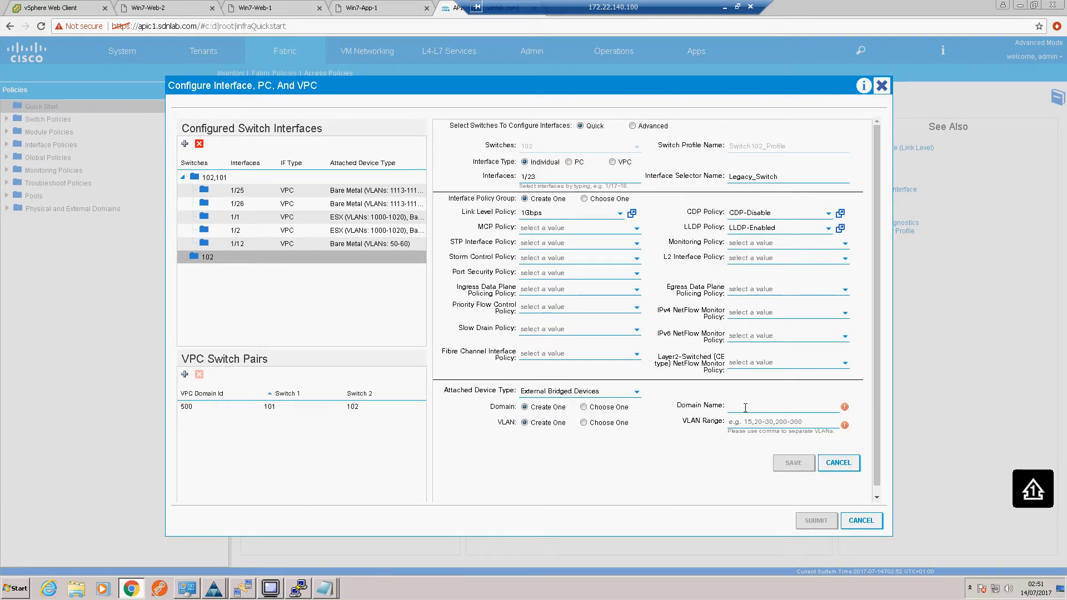
type("L")
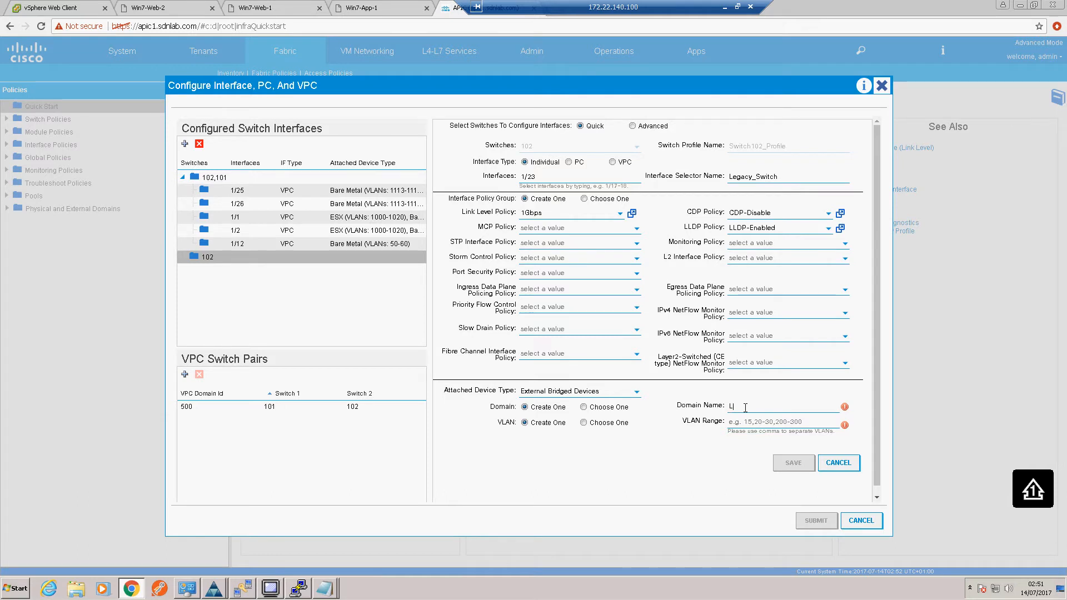
type("Legacy")
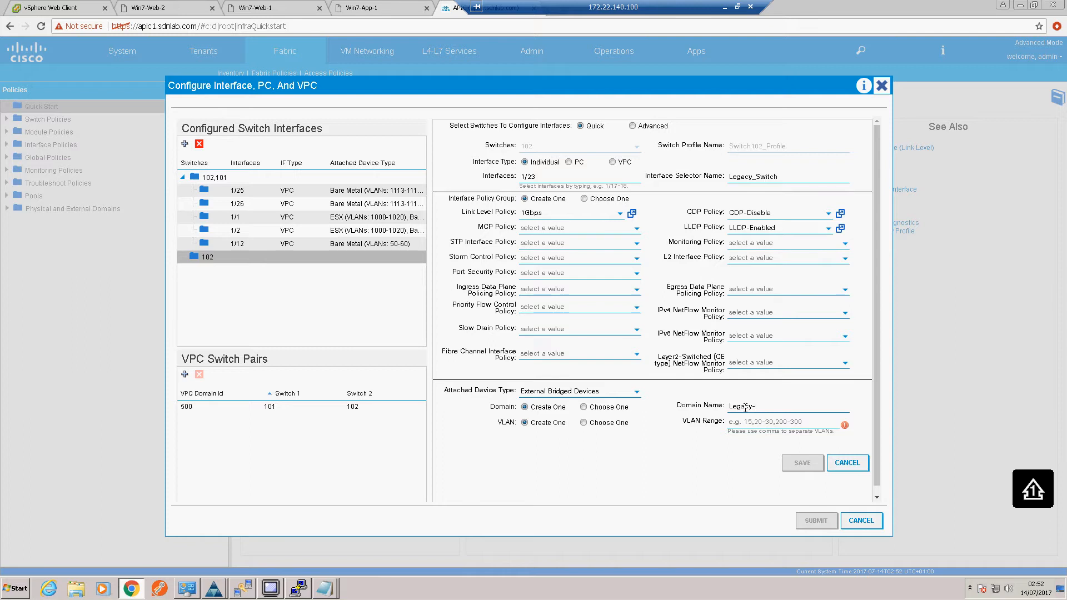
type("-Networks-Dom")
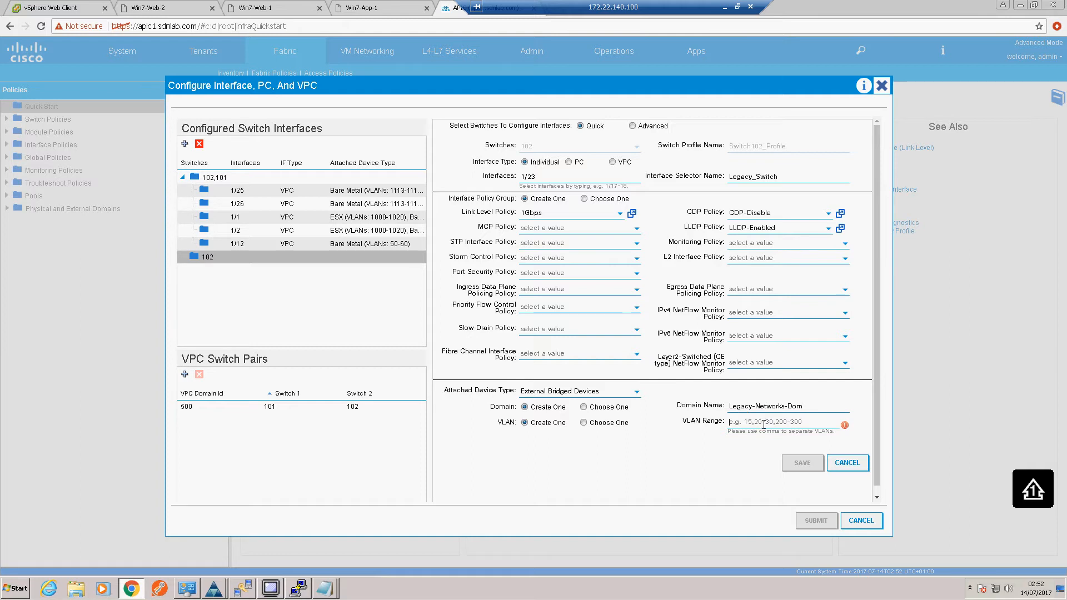
type("1")
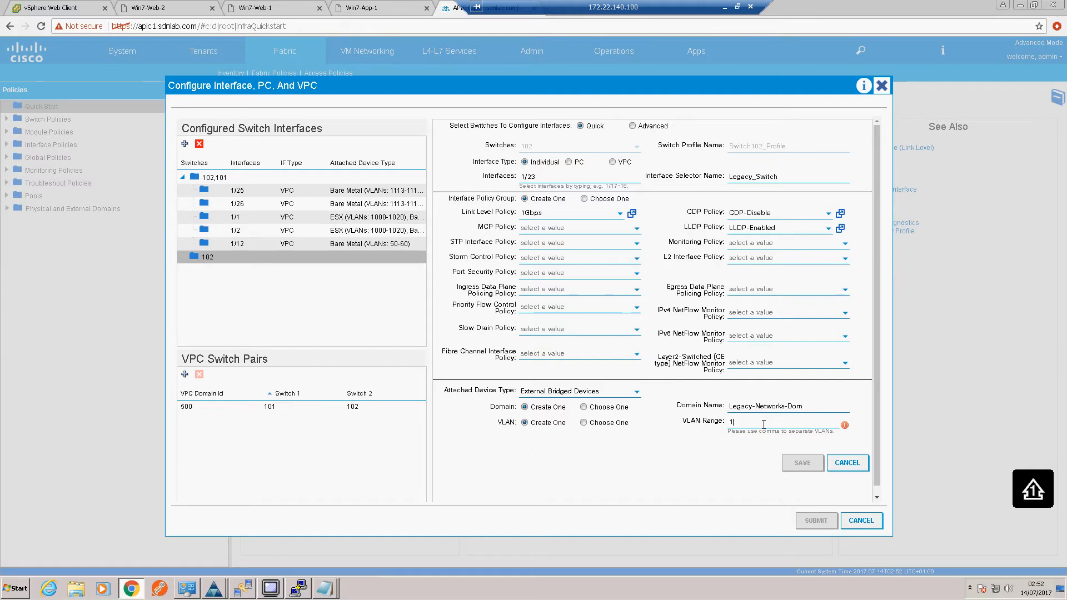
type("10,")
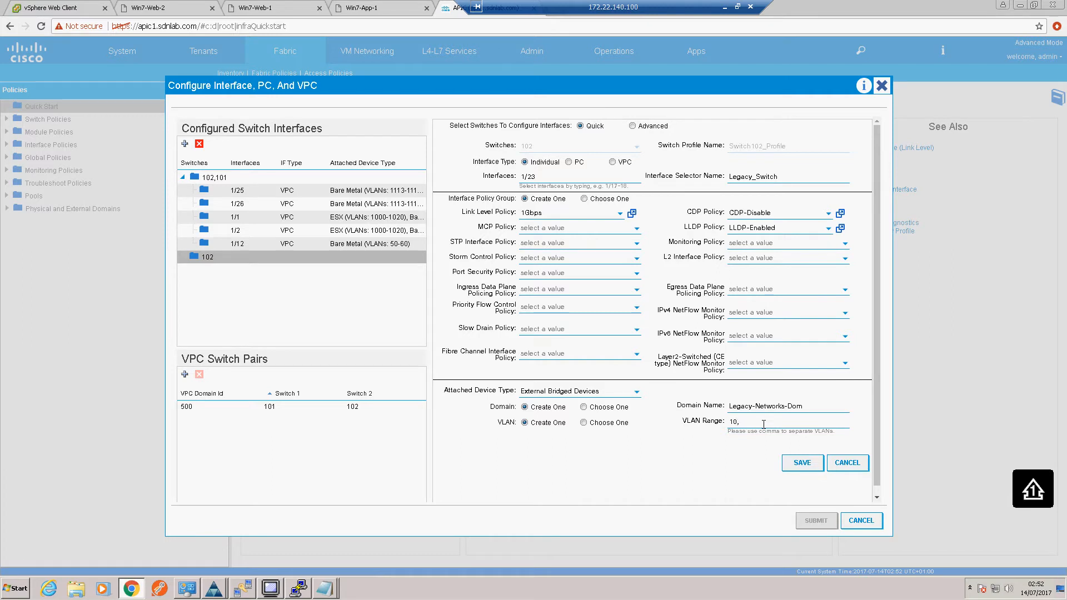
type("20")
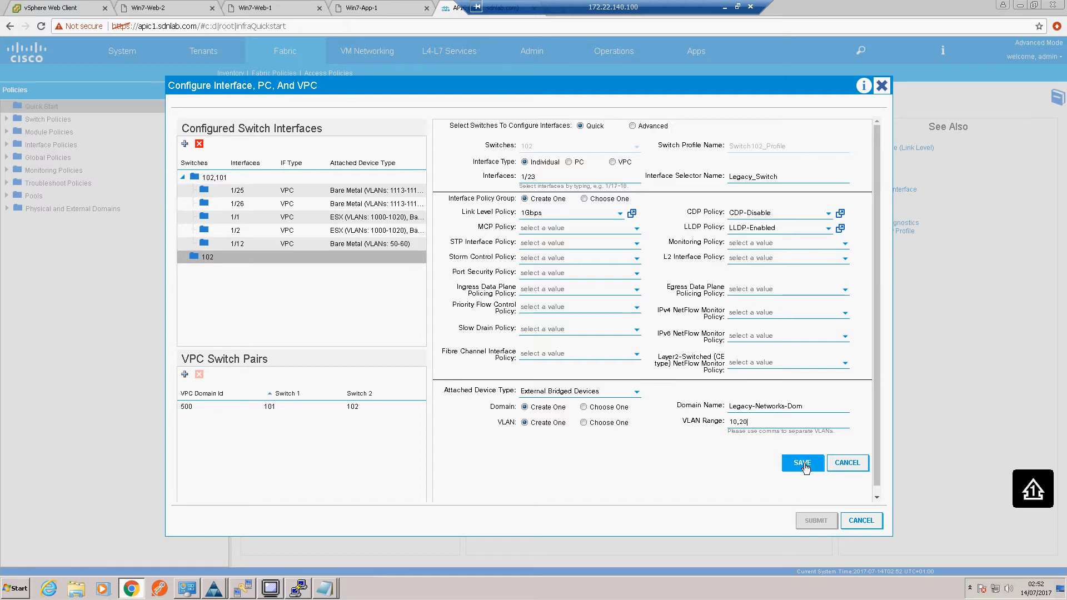
left_click(803, 463)
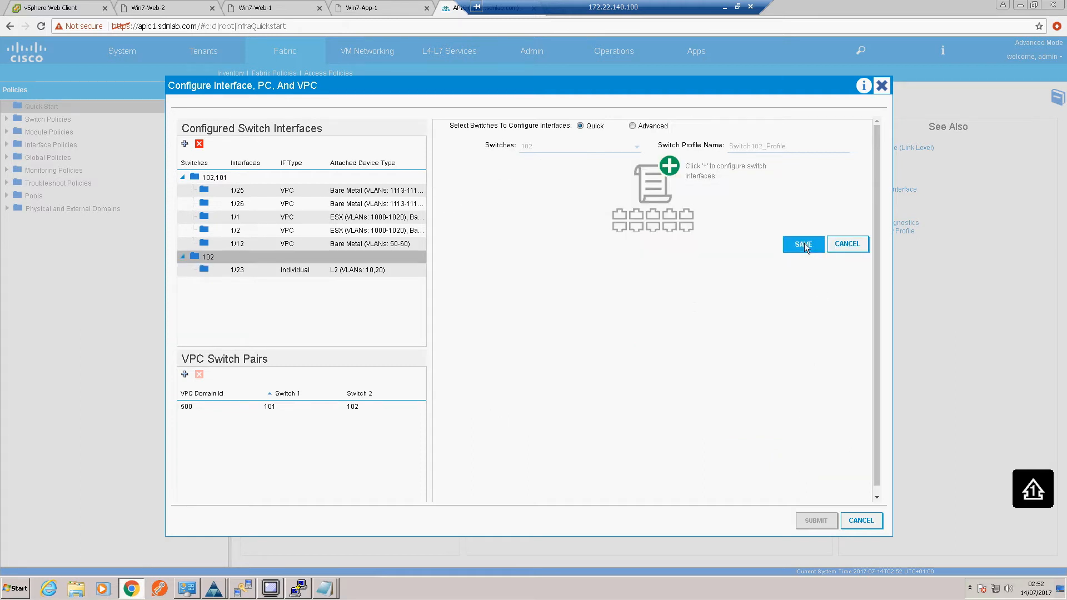
Step: Save the switch 102 configuration and submit the whole wizard
left_click(801, 243)
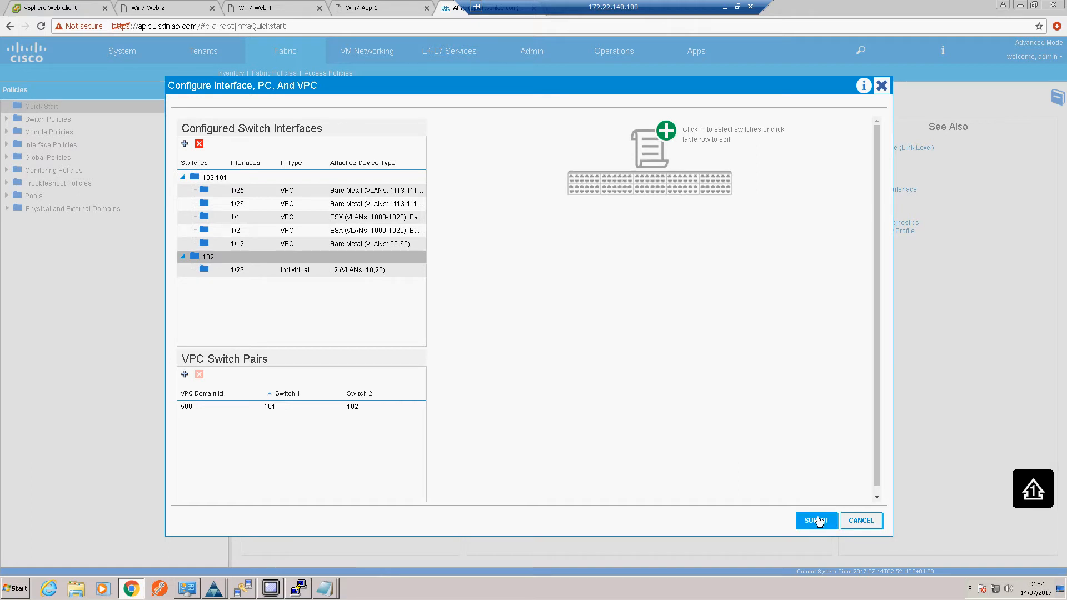
mouse_move(807, 519)
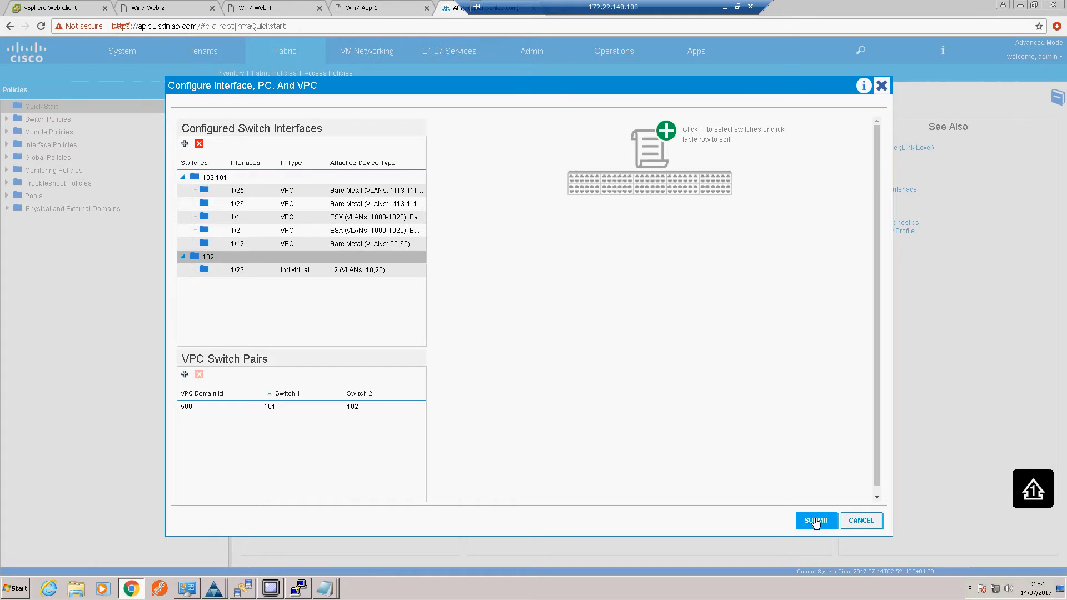
left_click(816, 520)
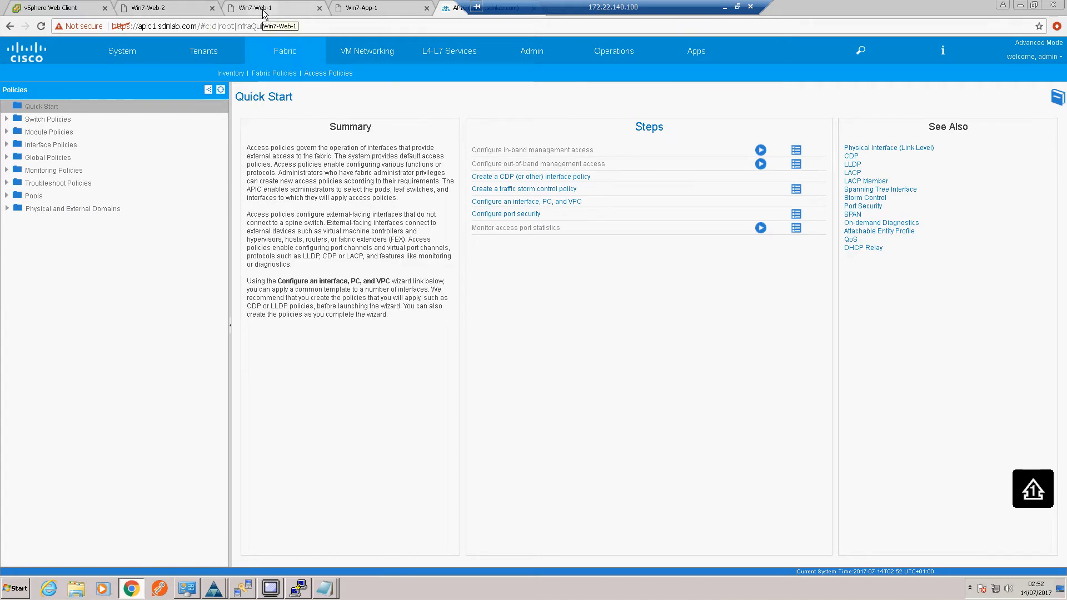
Step: Run ping 10.10.10.200 -t from Win7-Web-1 and ping 20.20.20.200 -t from Win7-App-1, then return to APIC
left_click(271, 8)
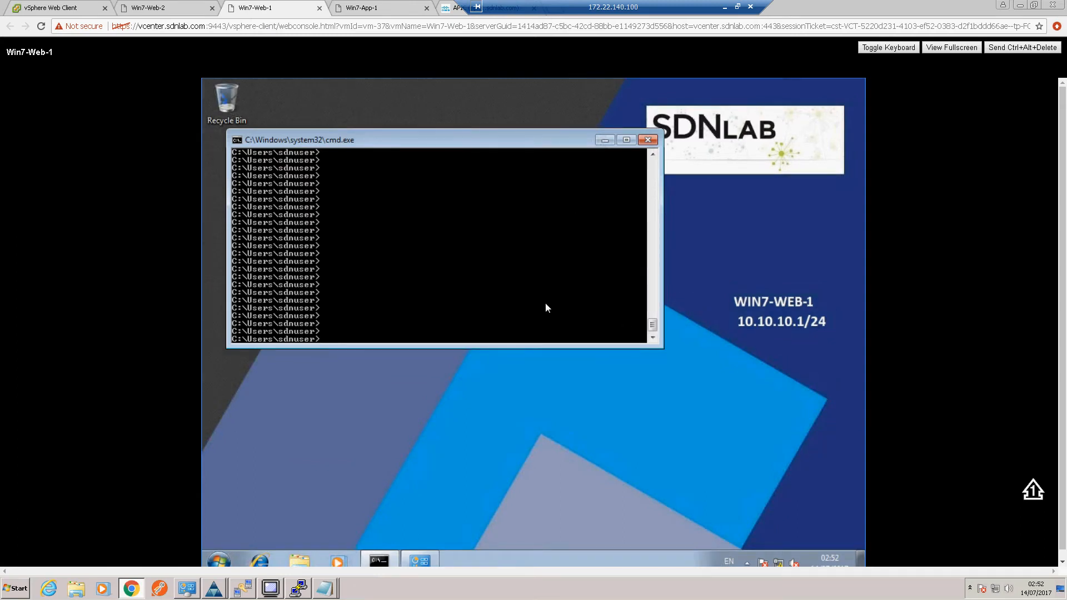
type("ping 10.10.10.200 -t")
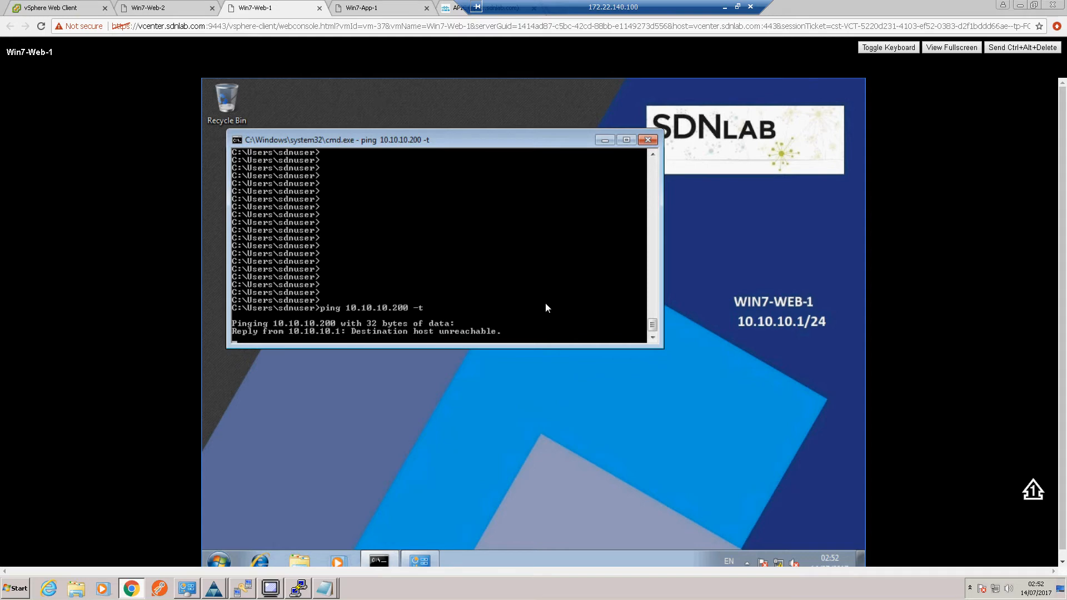
left_click(371, 8)
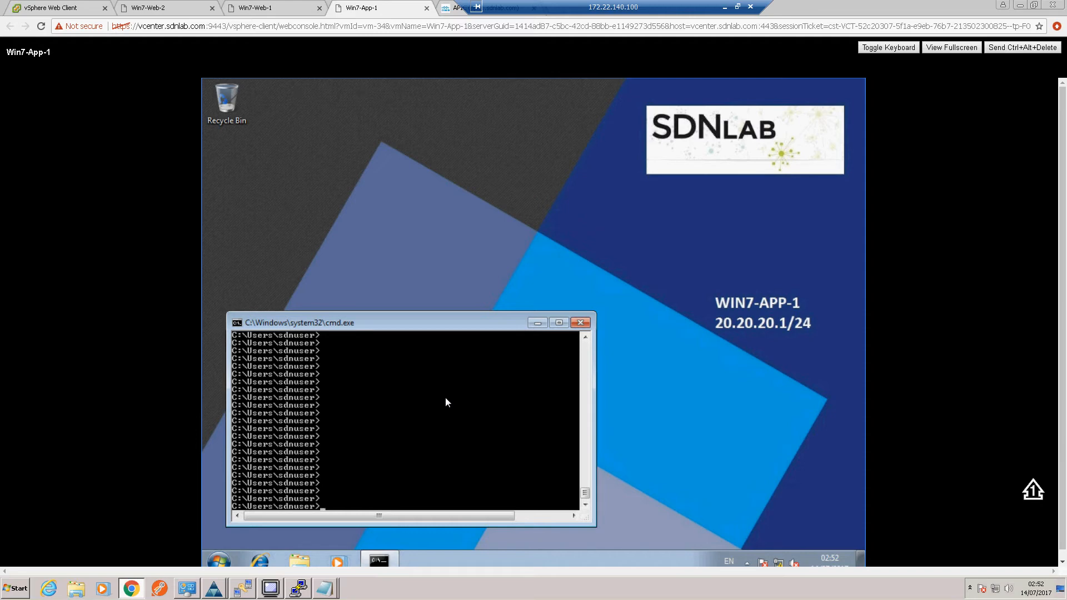
type("ping 20.20.20.200 -t")
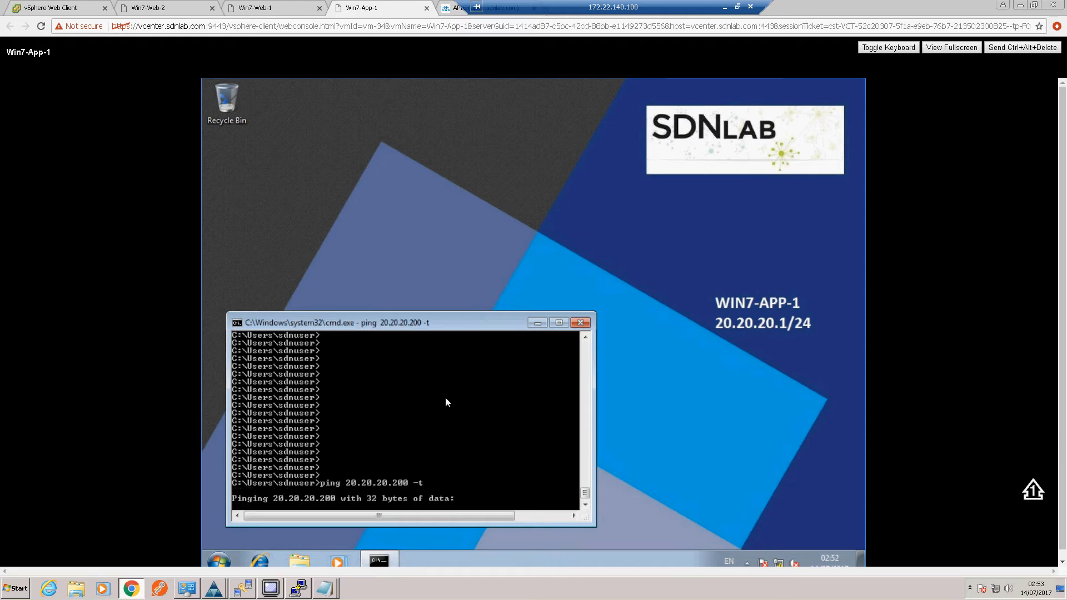
mouse_move(429, 418)
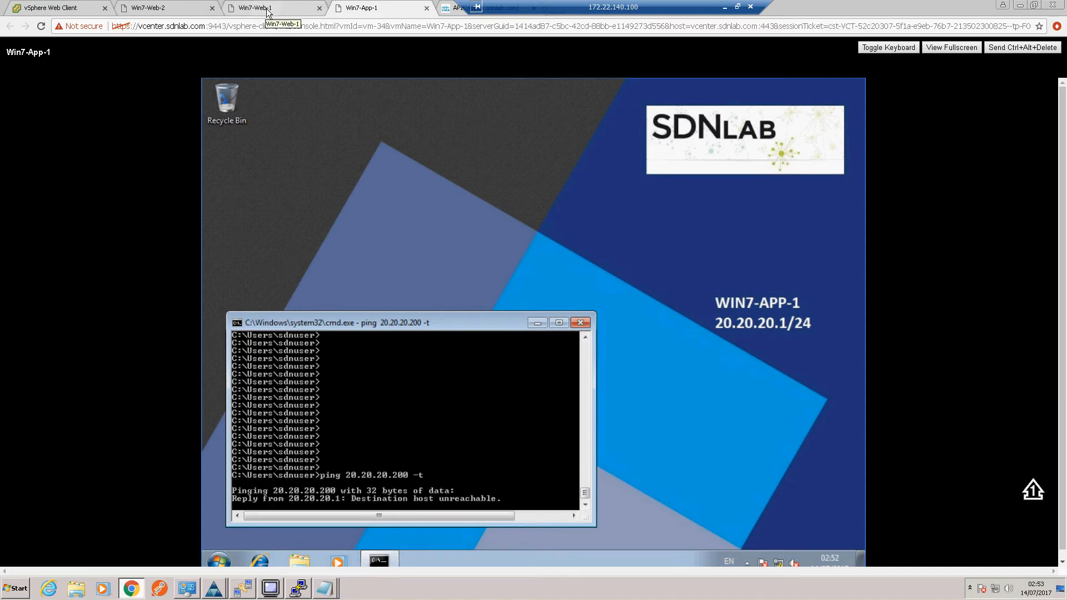
left_click(265, 8)
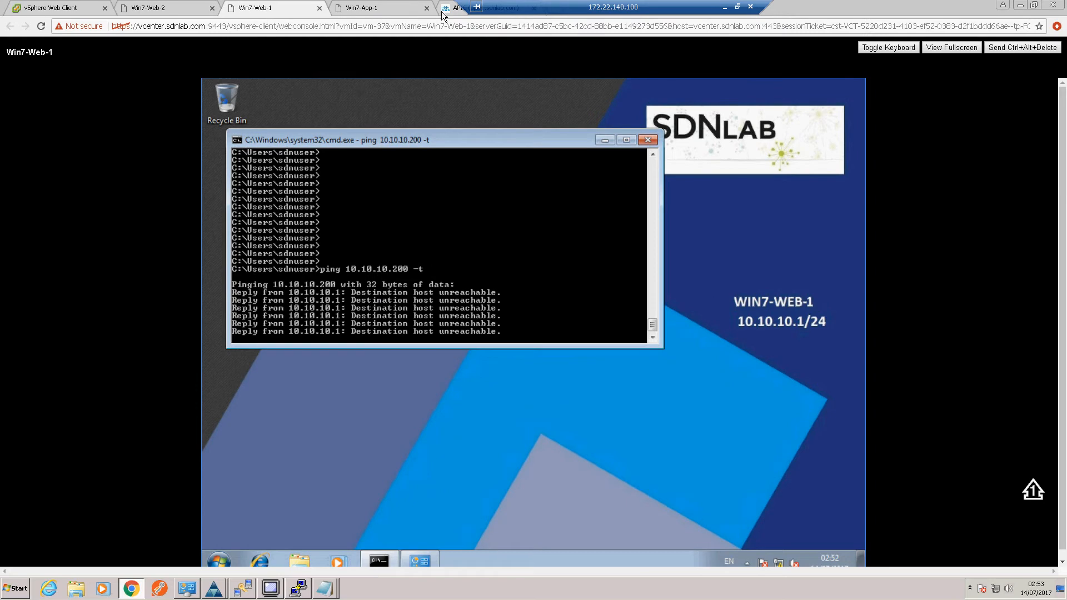
left_click(456, 8)
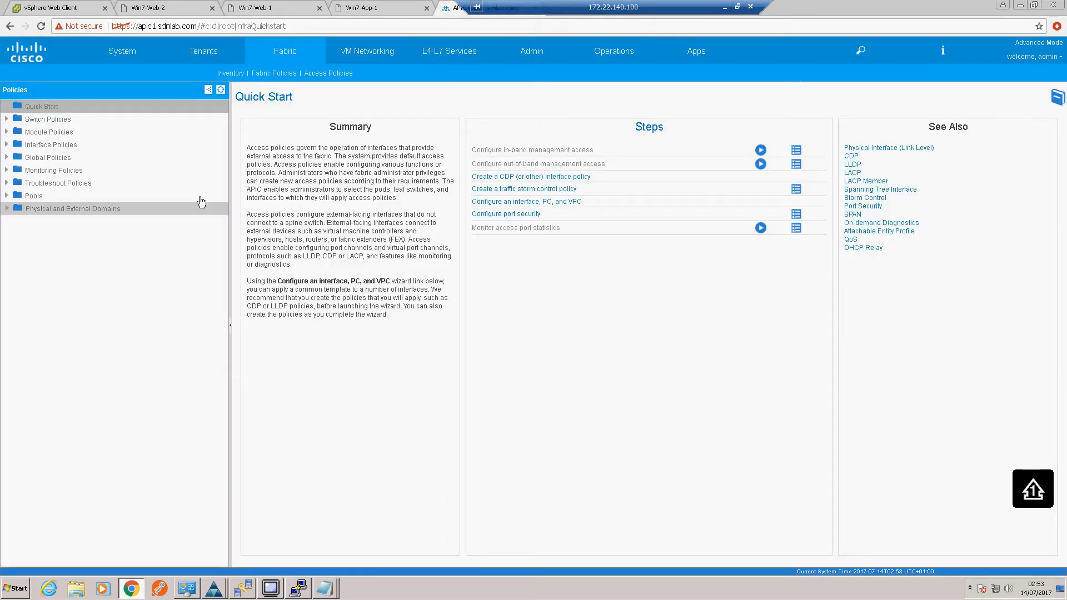
mouse_move(206, 60)
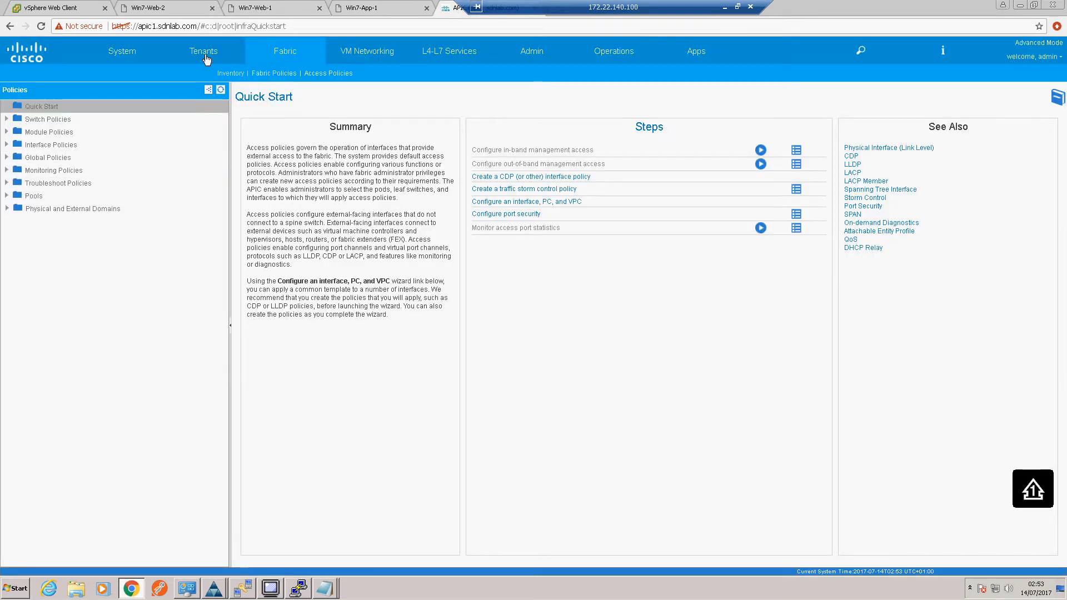
Step: Navigate to tenant sdnlab > Networking > External Bridged Networks, which is still empty
left_click(203, 50)
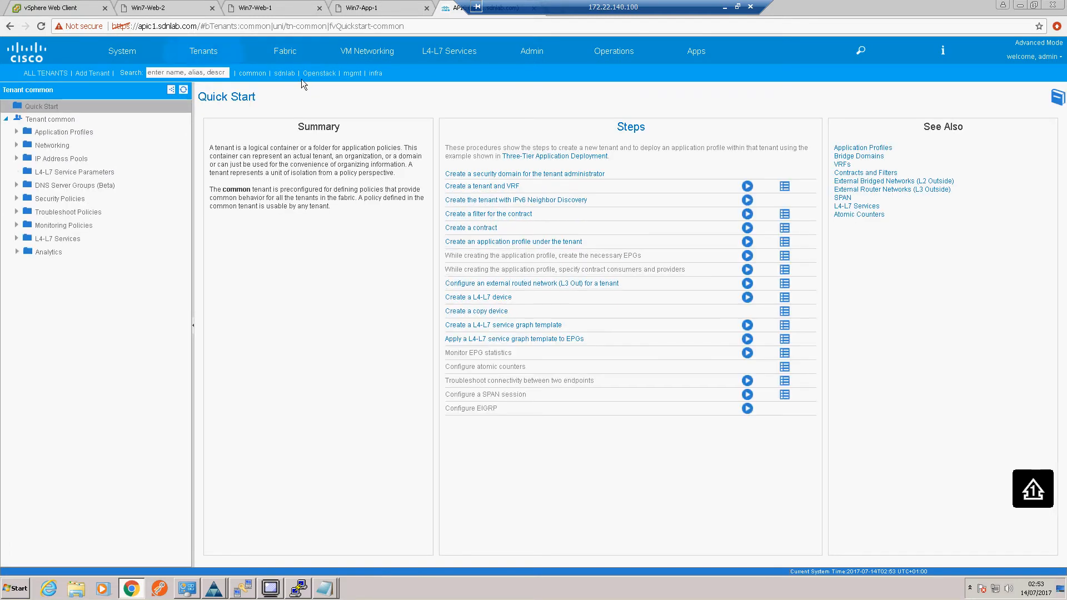
left_click(283, 73)
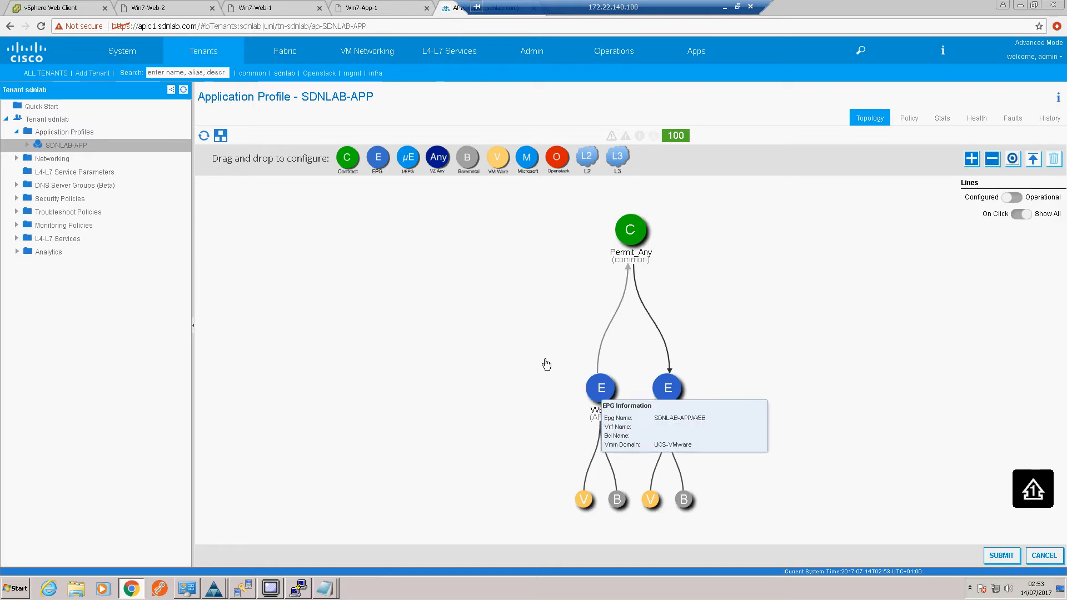
mouse_move(377, 332)
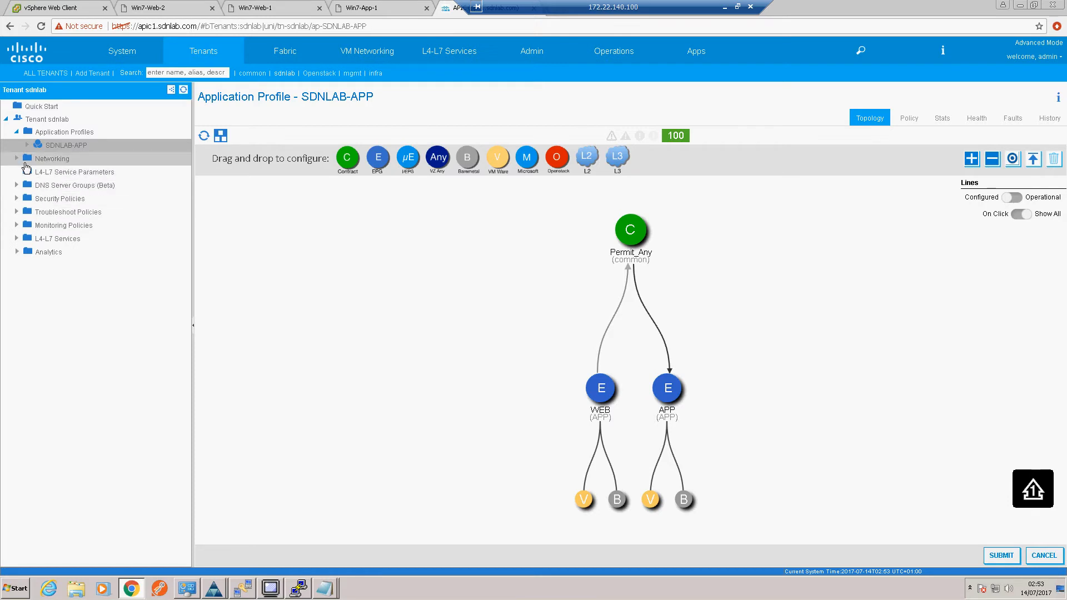
left_click(17, 159)
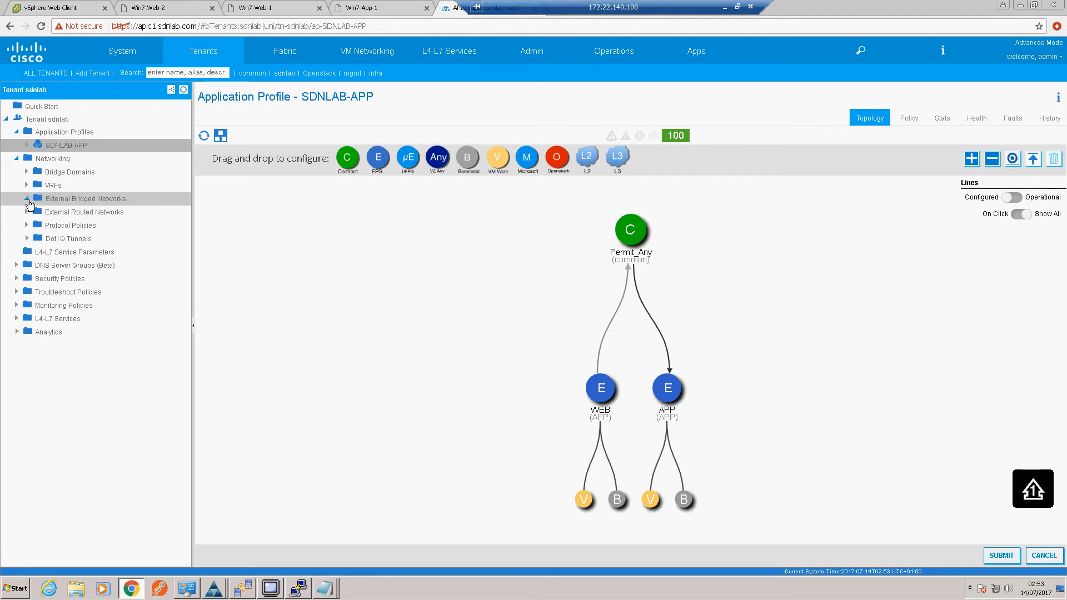
left_click(85, 199)
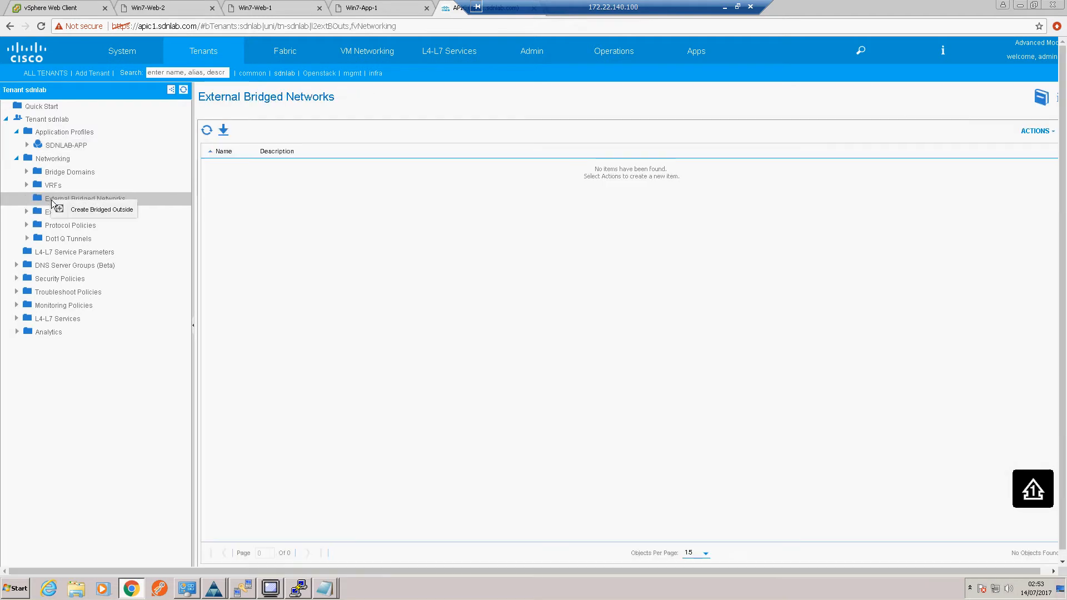
Step: Create bridged outside VLAN10 on Legacy-Networks-Dom with bridge domain sdnlab/VLAN10 and encap VLAN 10
left_click(101, 209)
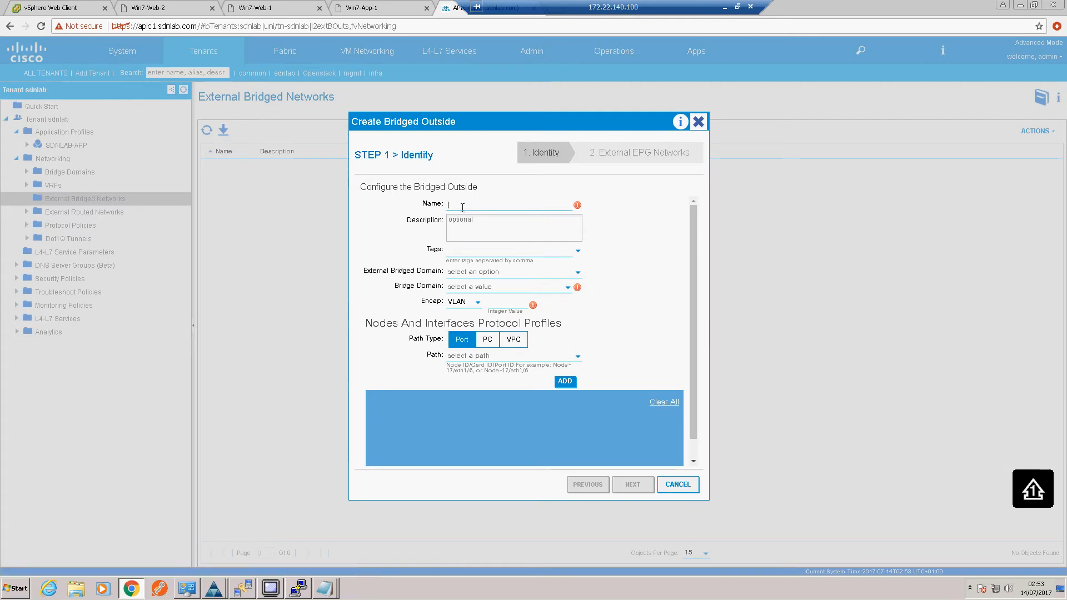
type("Vl")
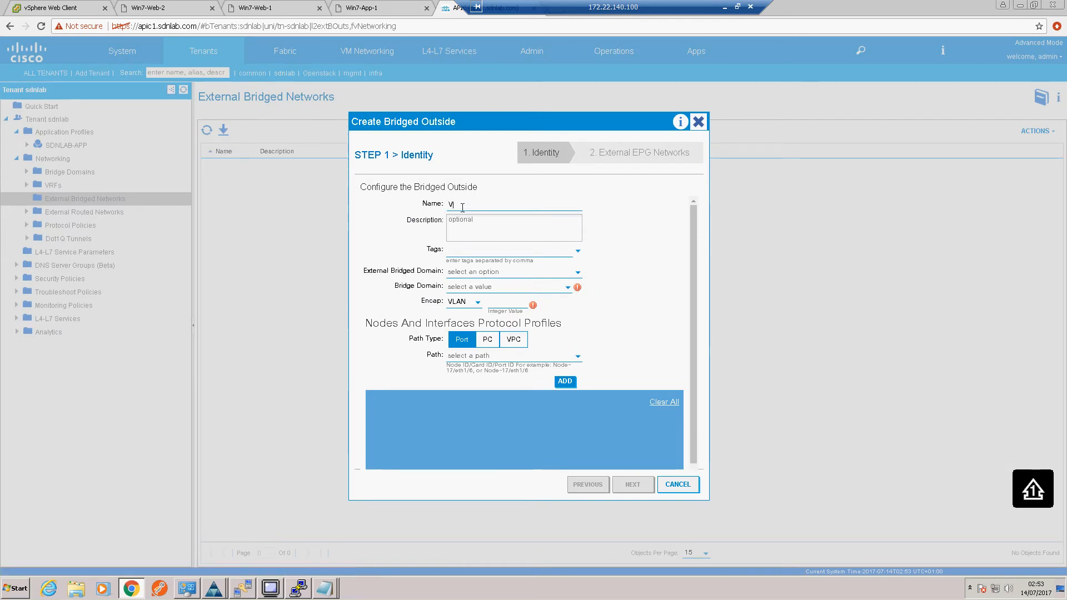
type("LAN")
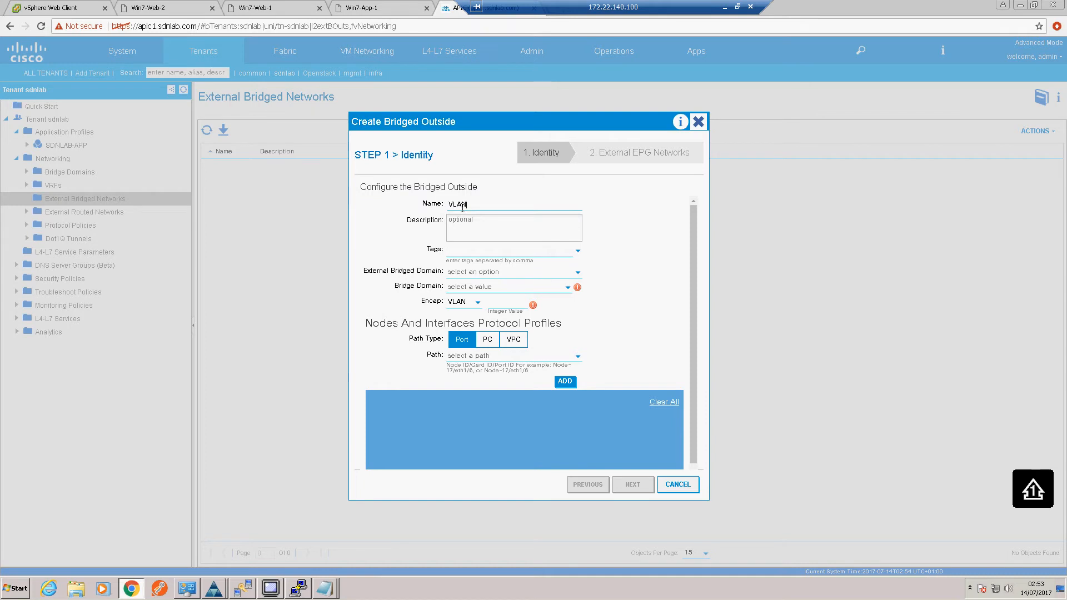
type("10")
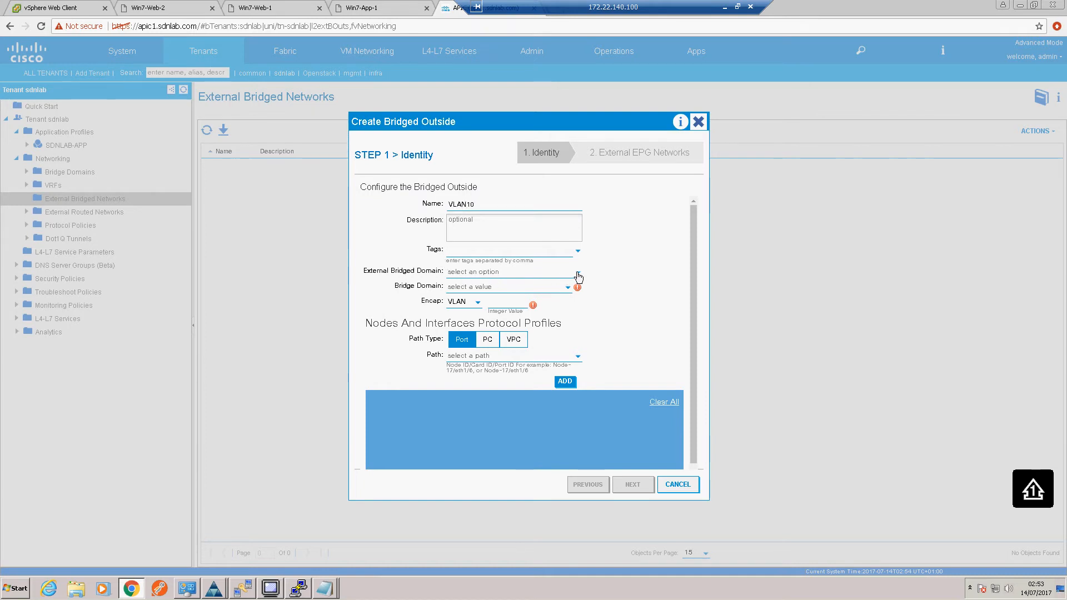
left_click(507, 271)
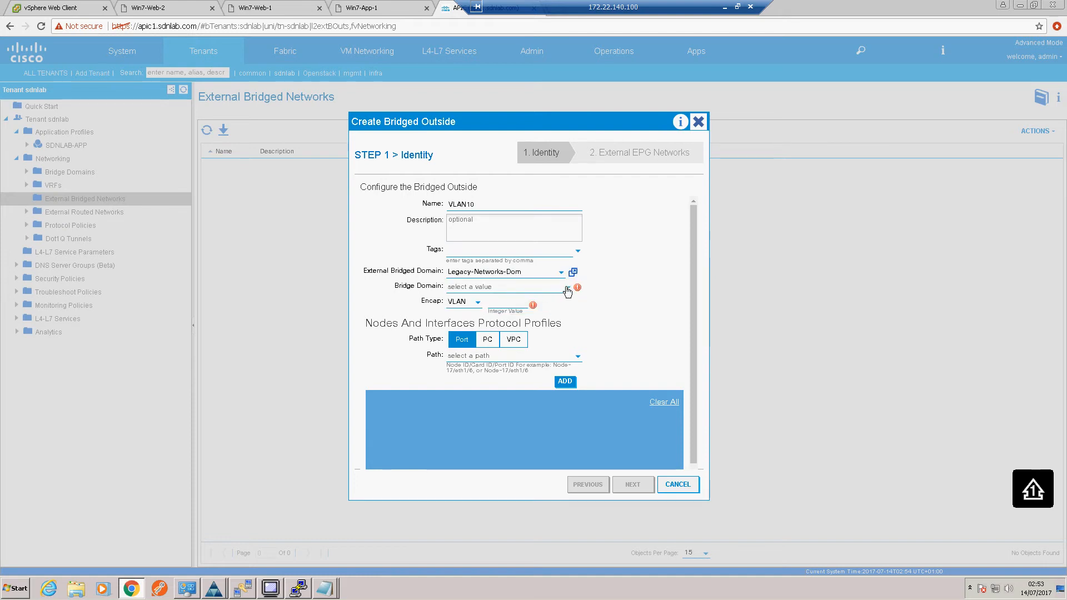
left_click(570, 287)
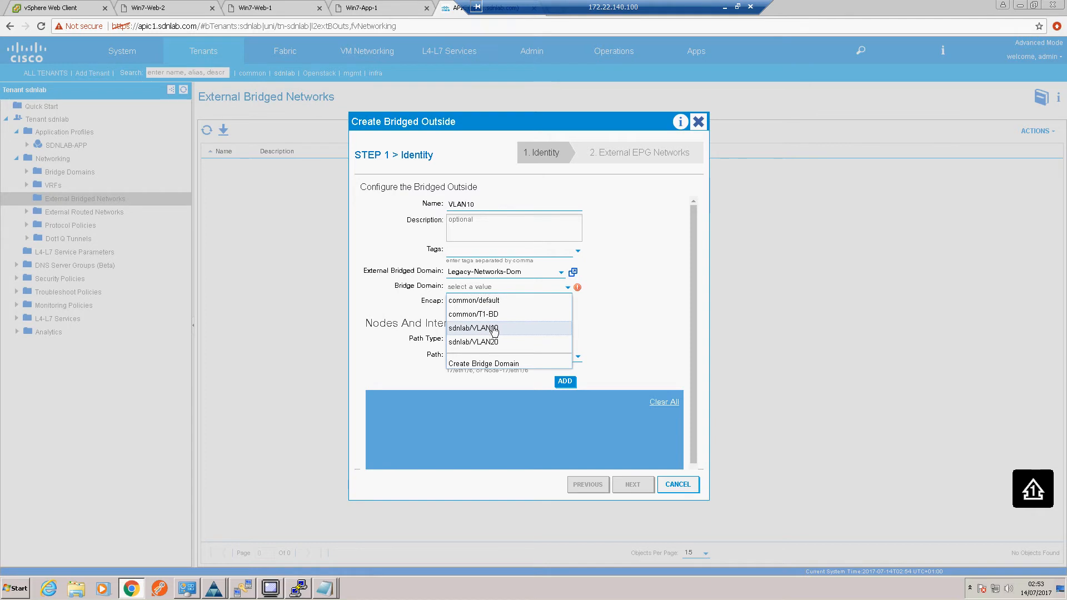
left_click(474, 328)
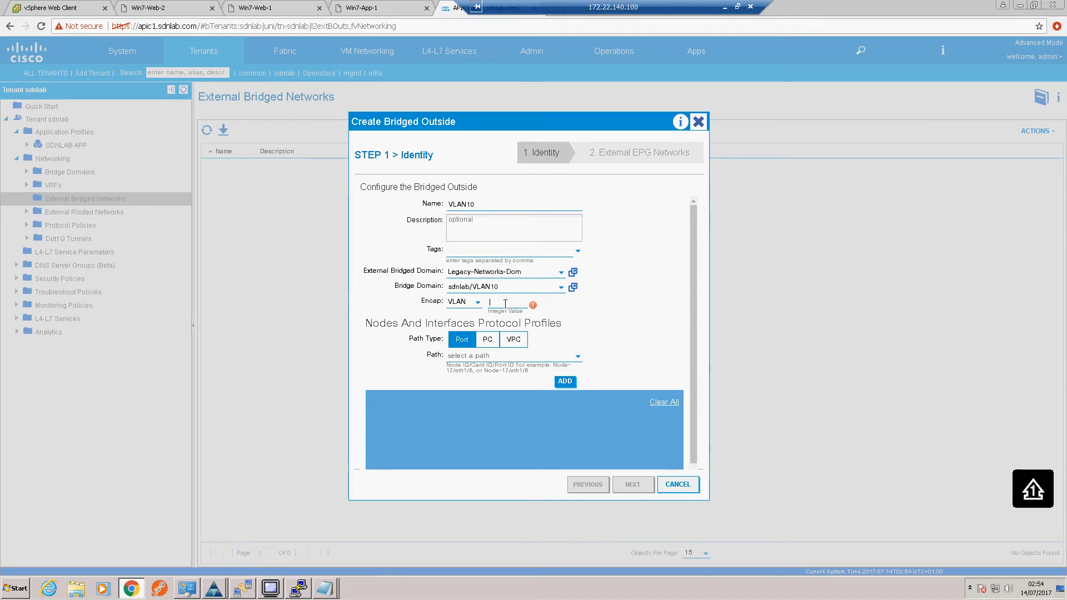
type("10")
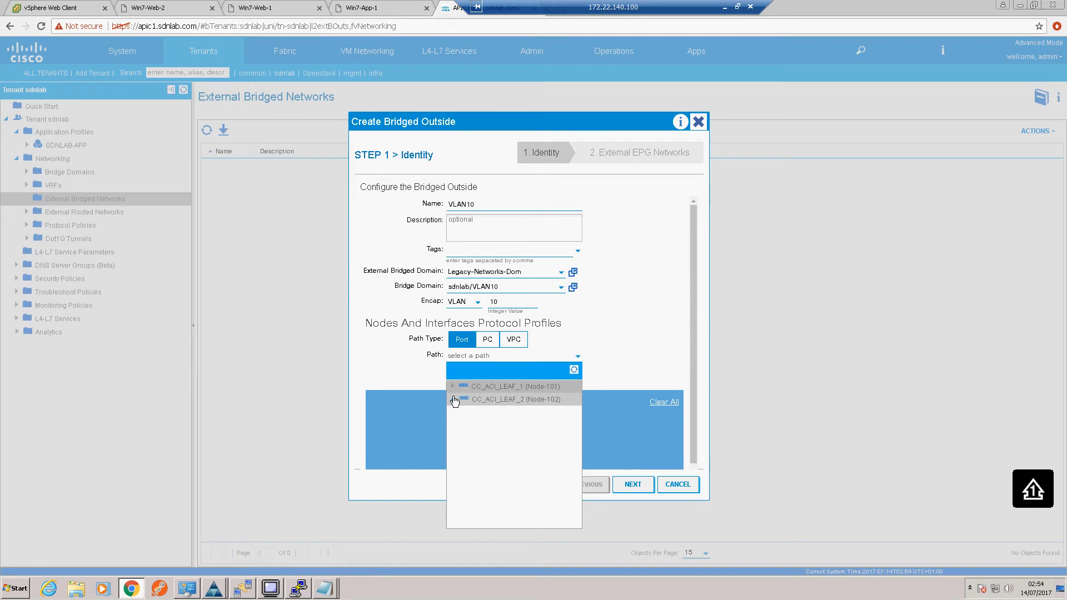
Step: Add path Pod-1/Node-102/eth1/23 from CC_ACI_LEAF_2 to VLAN10's interface list
left_click(454, 400)
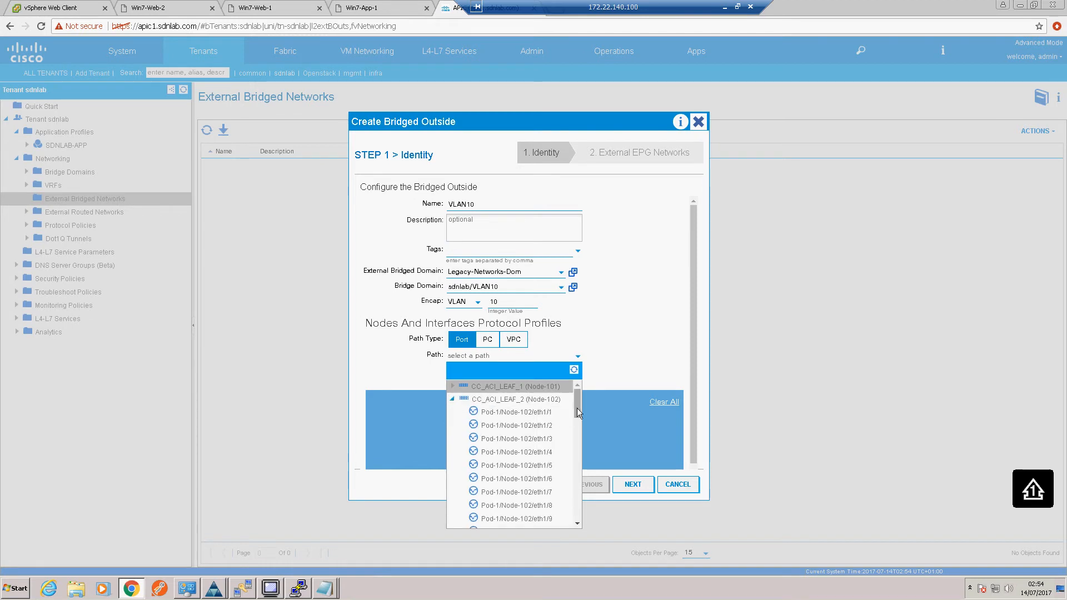
scroll("down", 3)
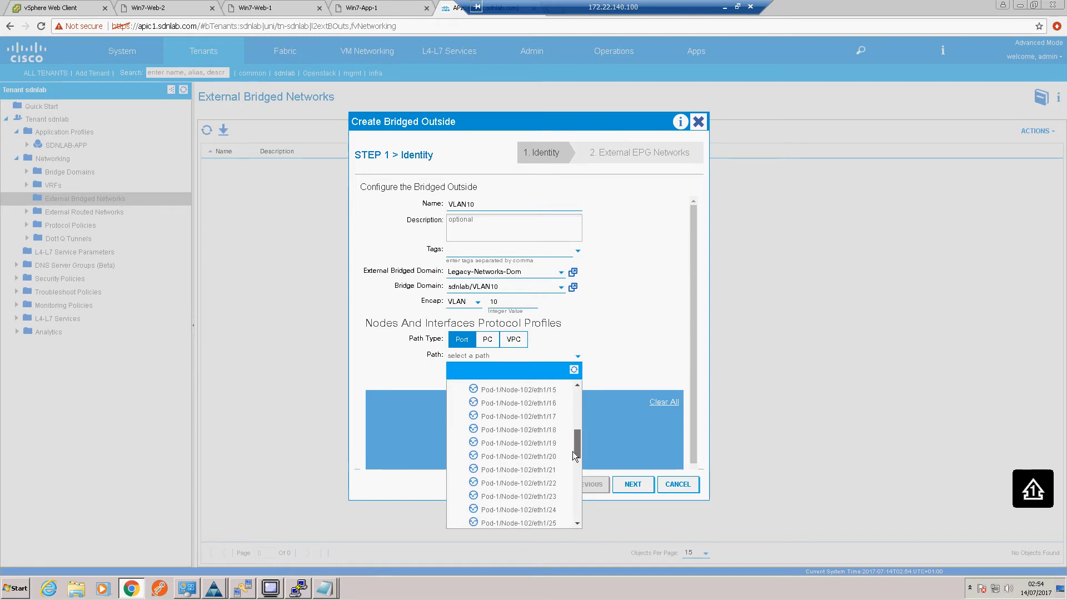
left_click(518, 495)
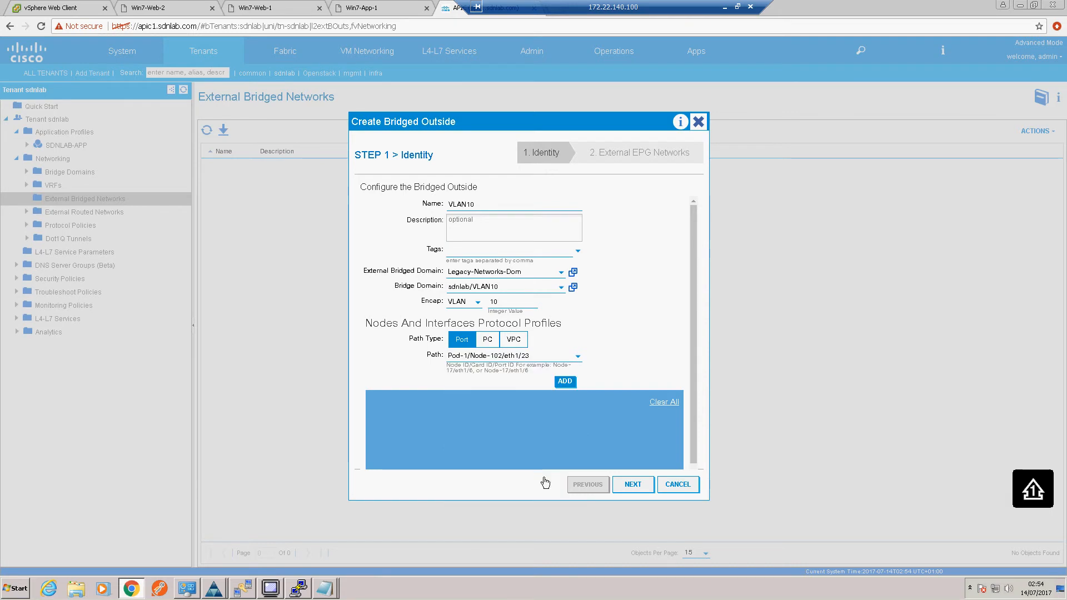
left_click(565, 381)
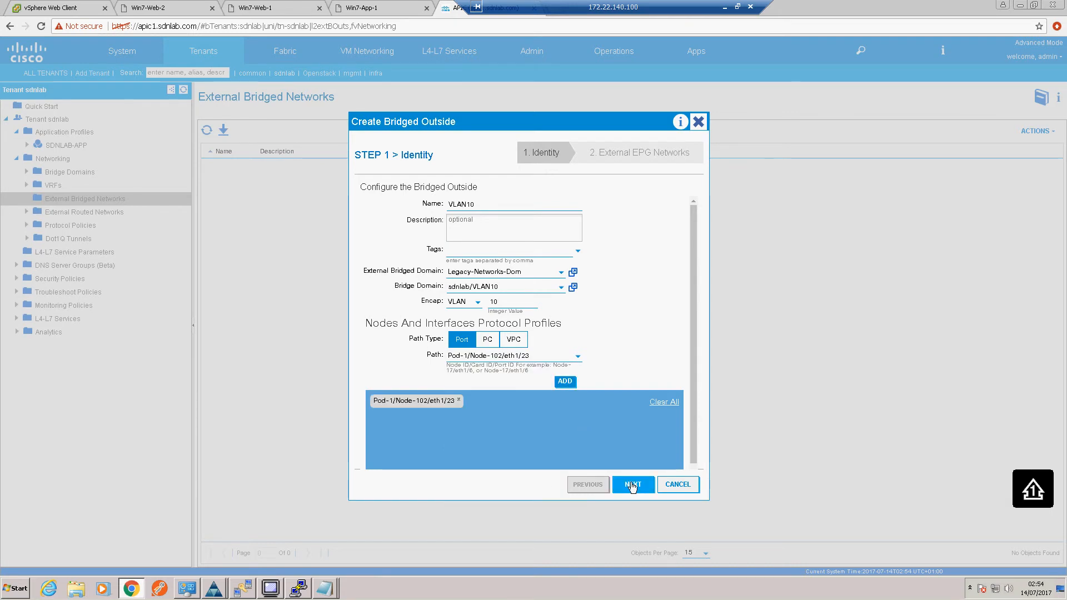
Step: Add external EPG network External-VLAN10 and finish creating the VLAN10 bridged outside
left_click(632, 485)
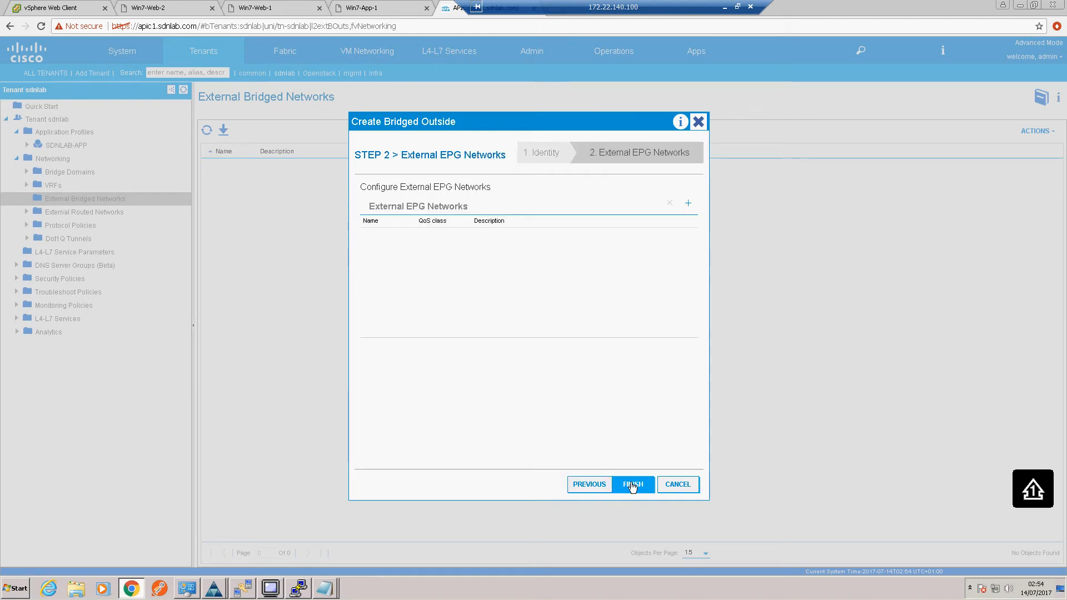
mouse_move(665, 232)
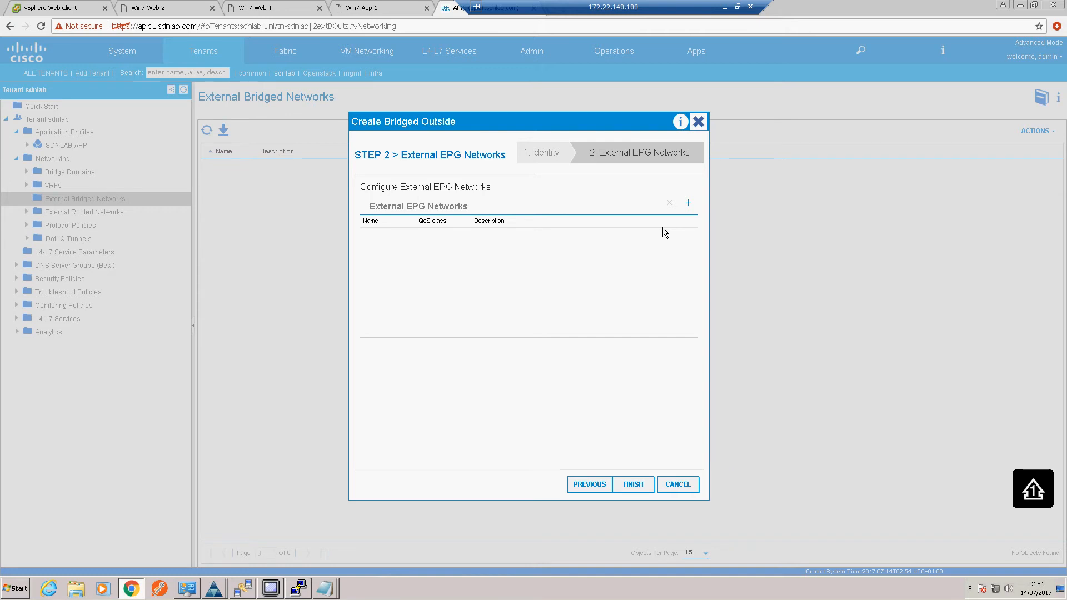
left_click(687, 202)
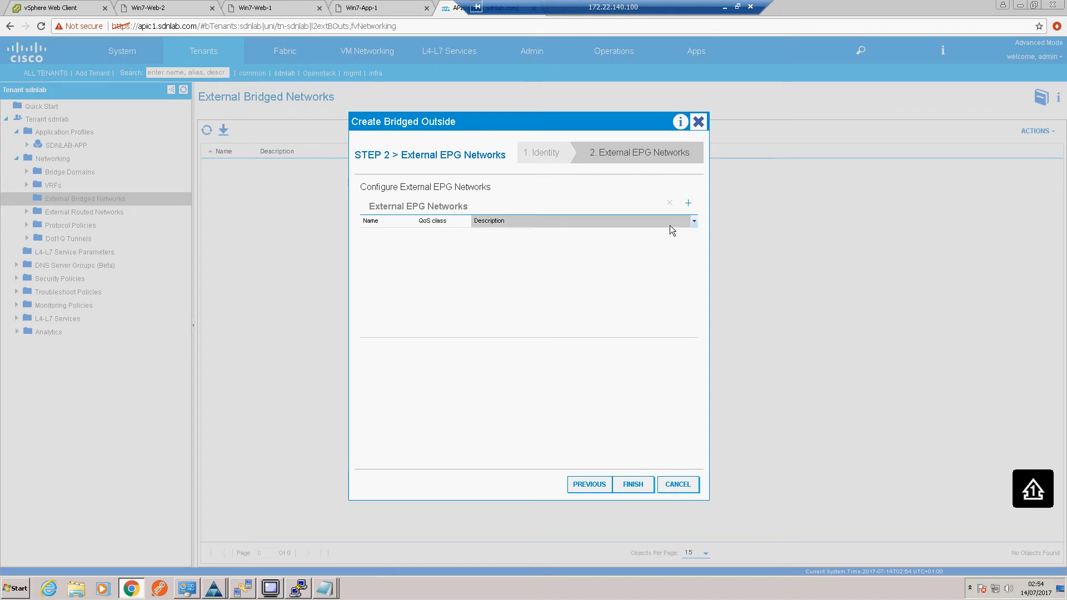
left_click(688, 203)
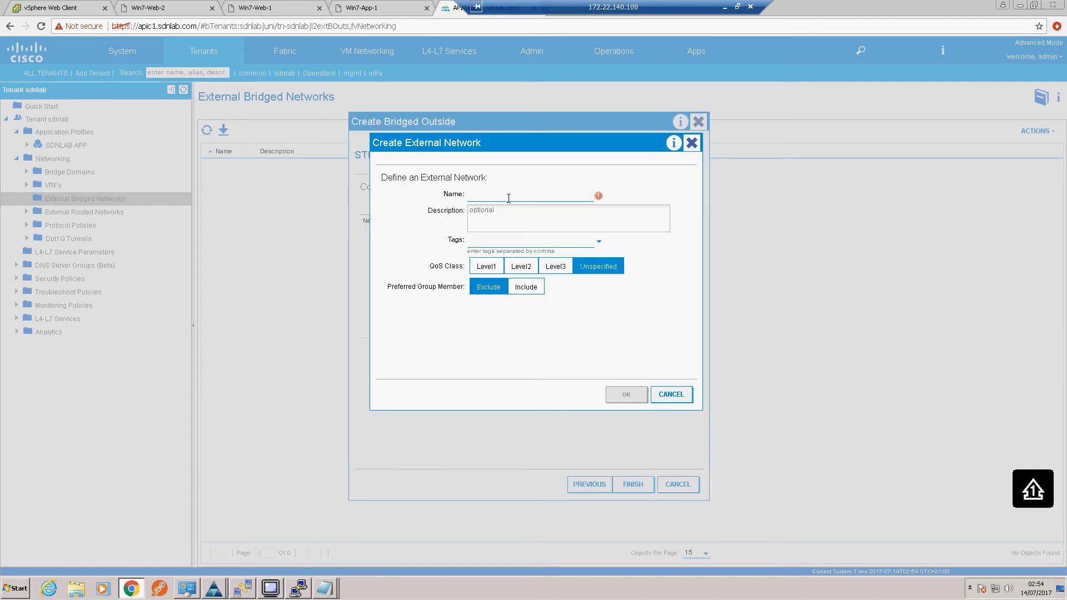
type("E")
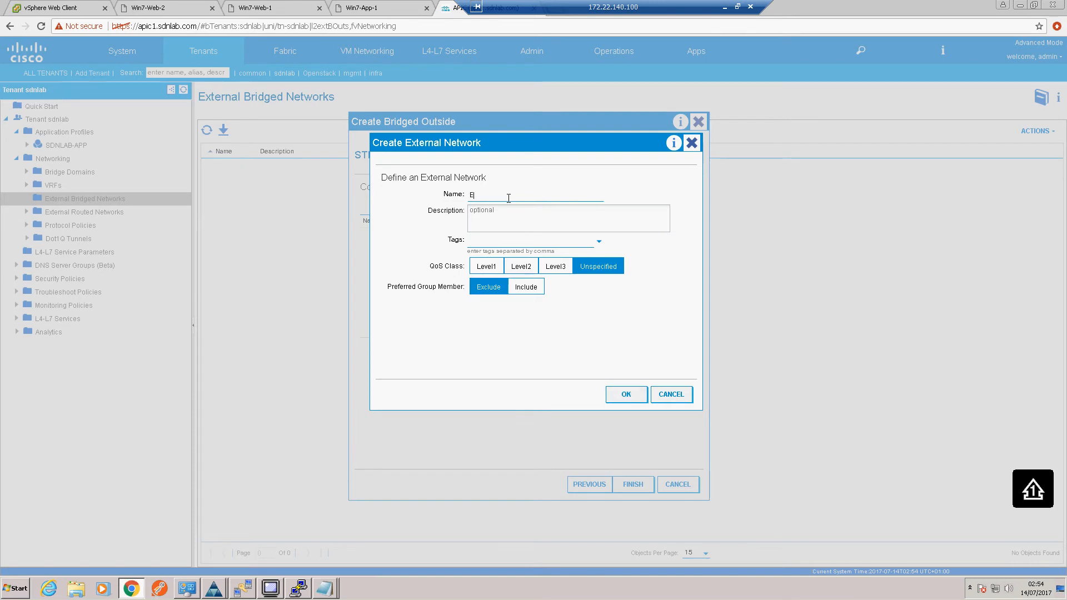
type("xter")
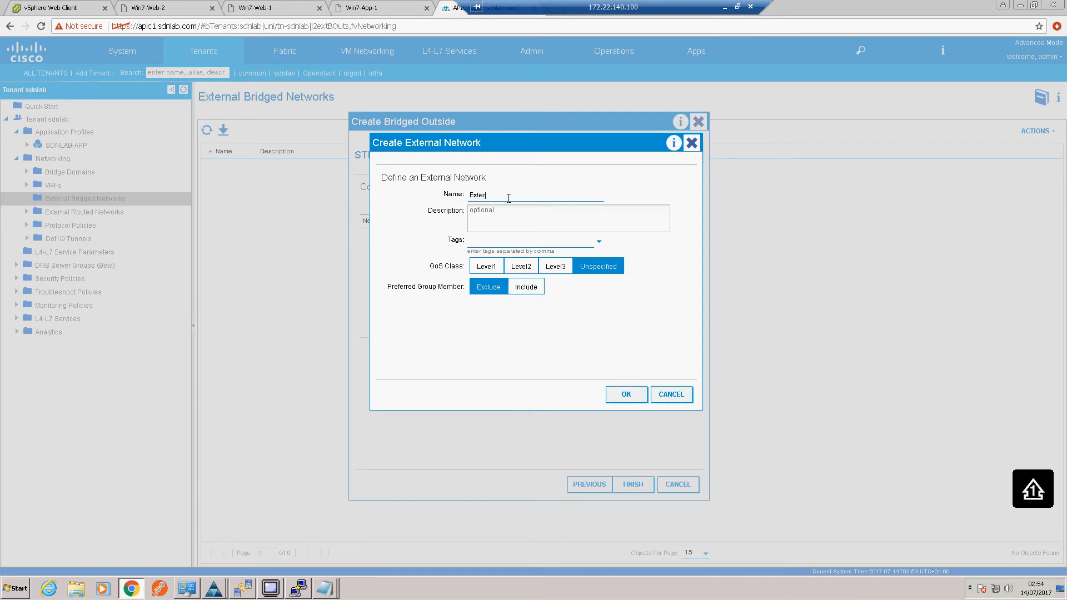
type("nal-VL")
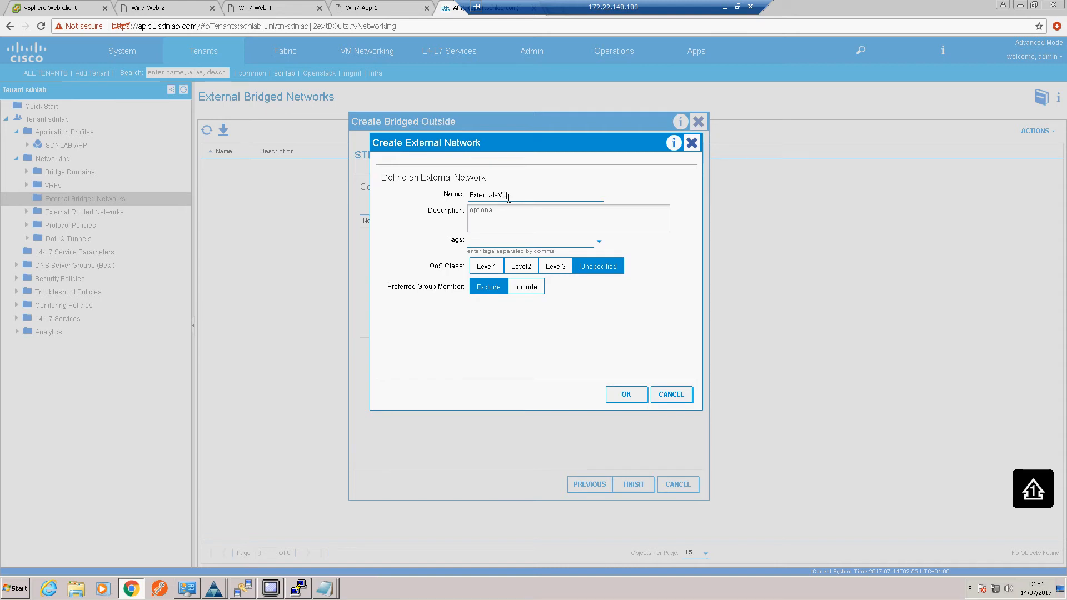
type("AN10")
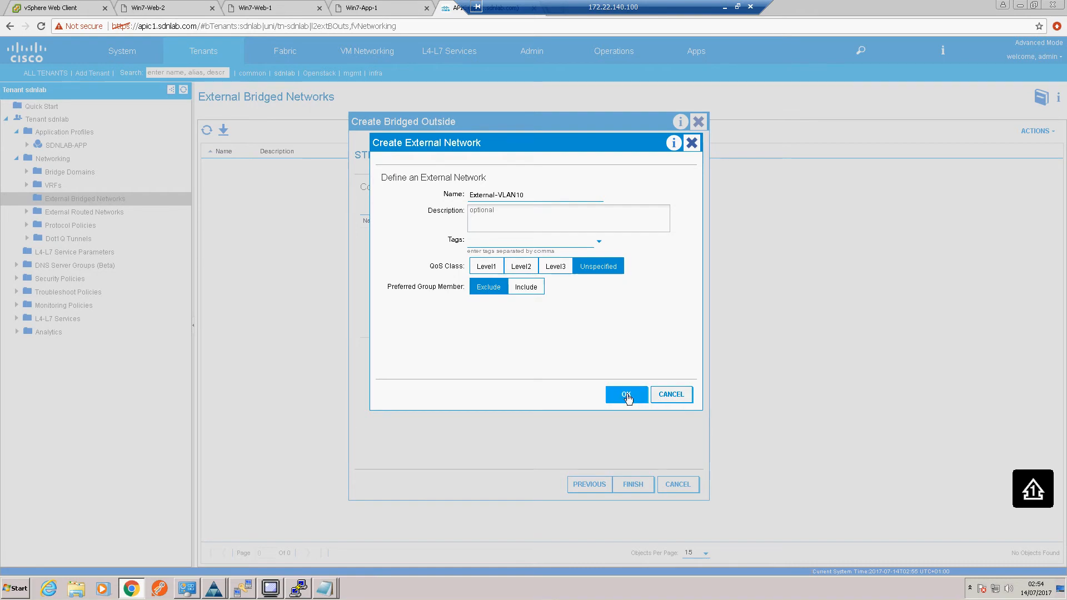
left_click(626, 395)
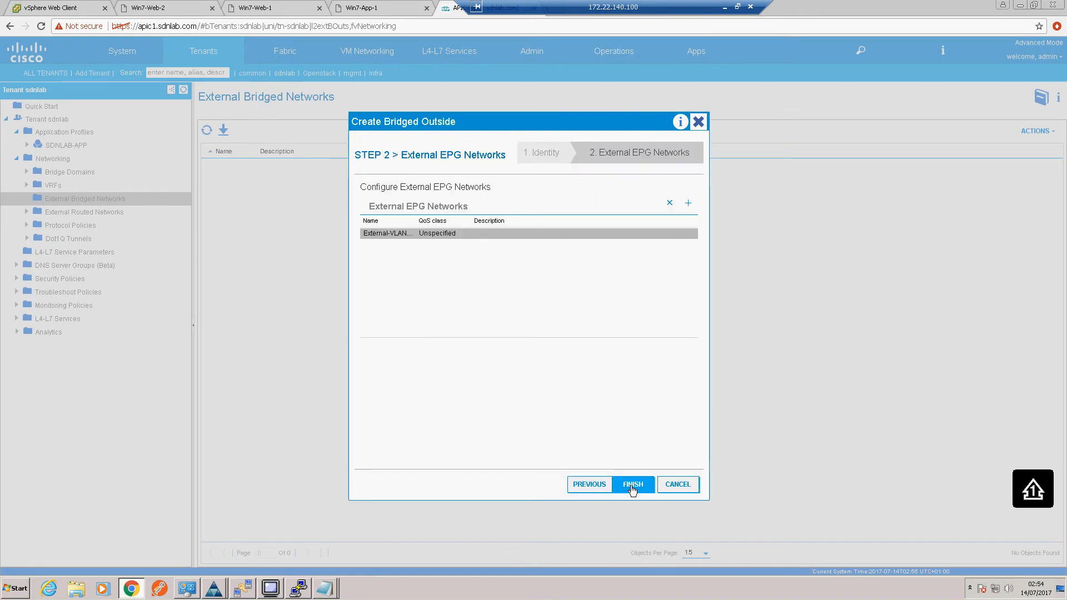
left_click(632, 485)
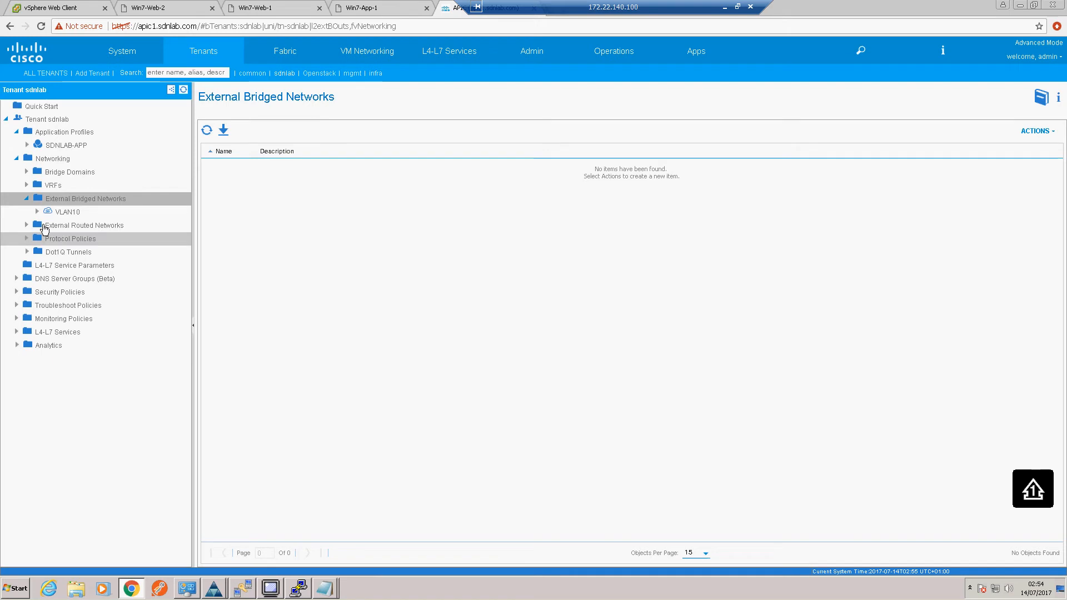
Step: Expand VLAN10's networks, then launch Create Bridged Outside again for a second outside
left_click(38, 211)
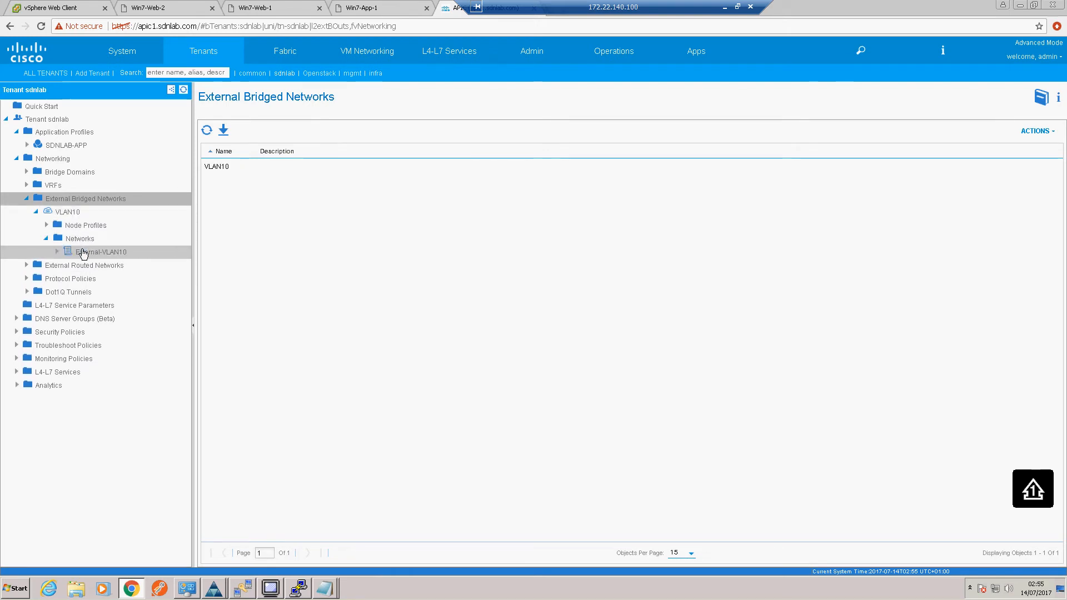
mouse_move(111, 256)
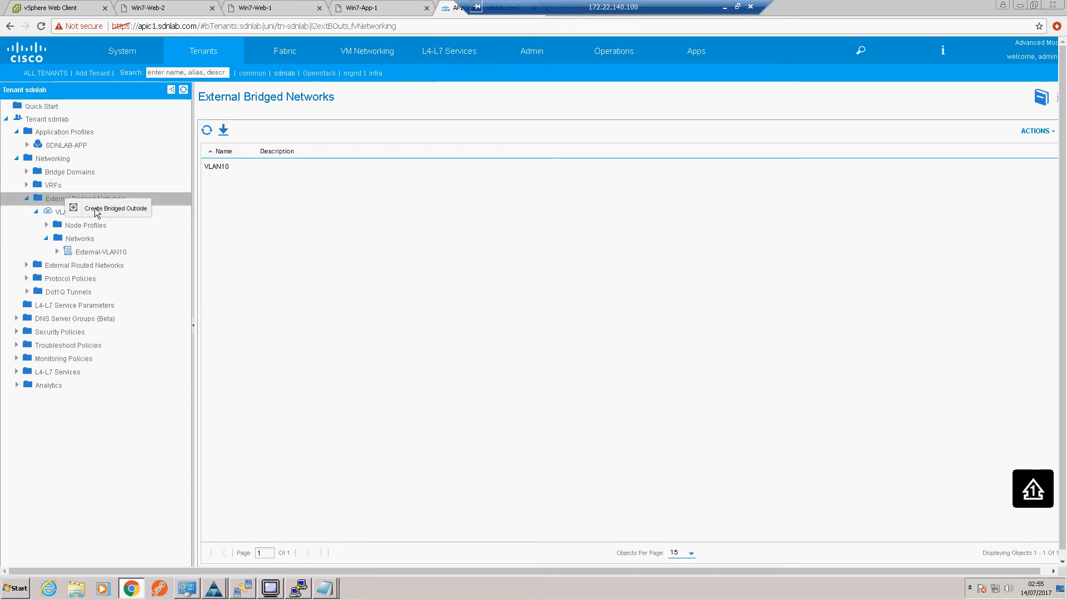
left_click(115, 208)
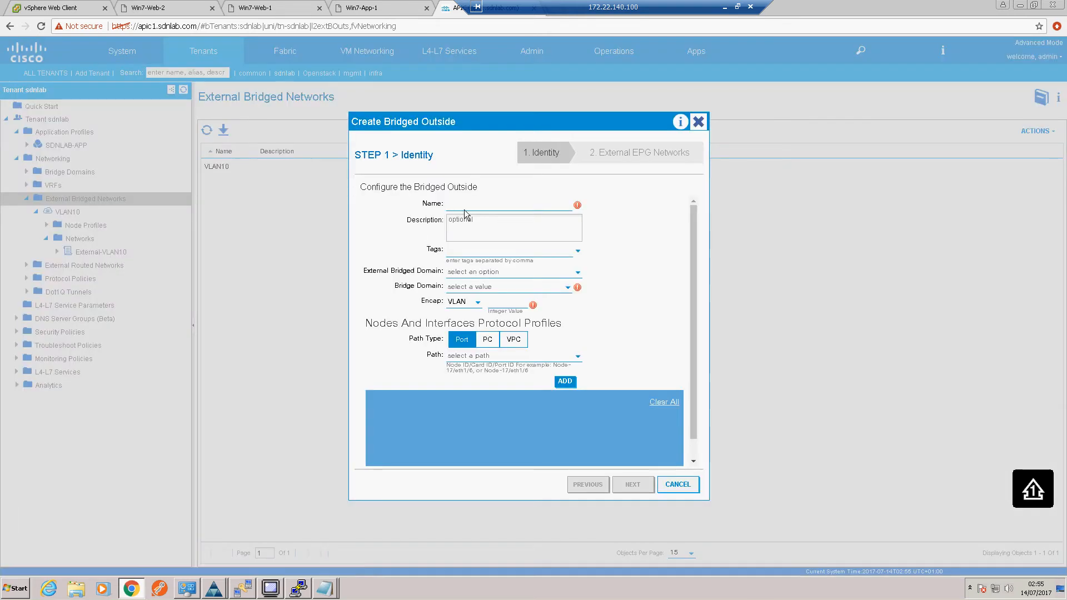
Step: Name the outside VLAN20 with Legacy-Networks-Dom, bridge domain sdnlab/VLAN20 and encap VLAN 20
left_click(514, 203)
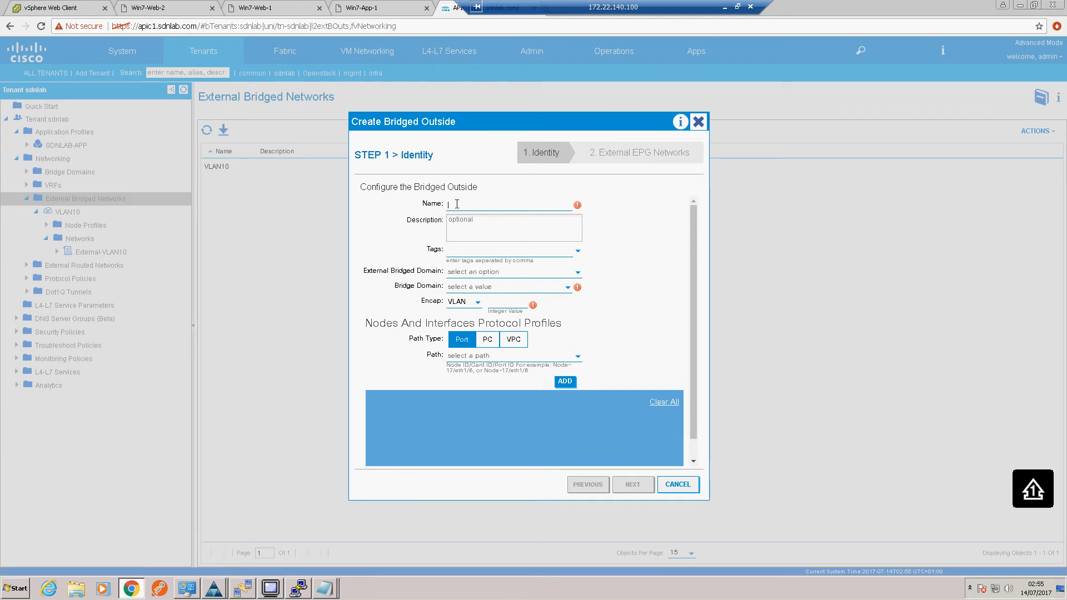
type("VLAN20")
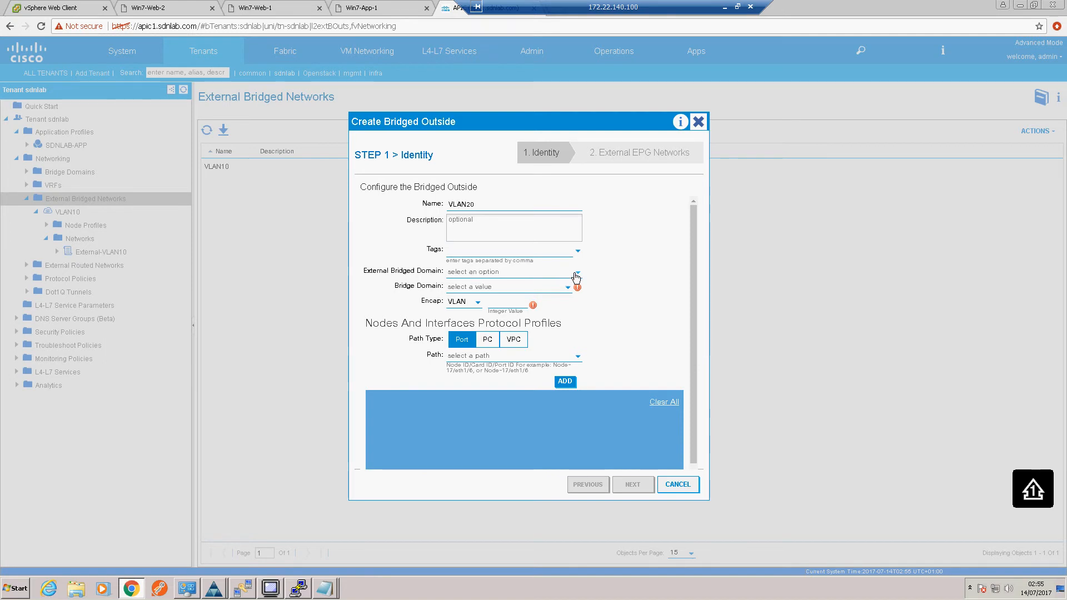
left_click(507, 272)
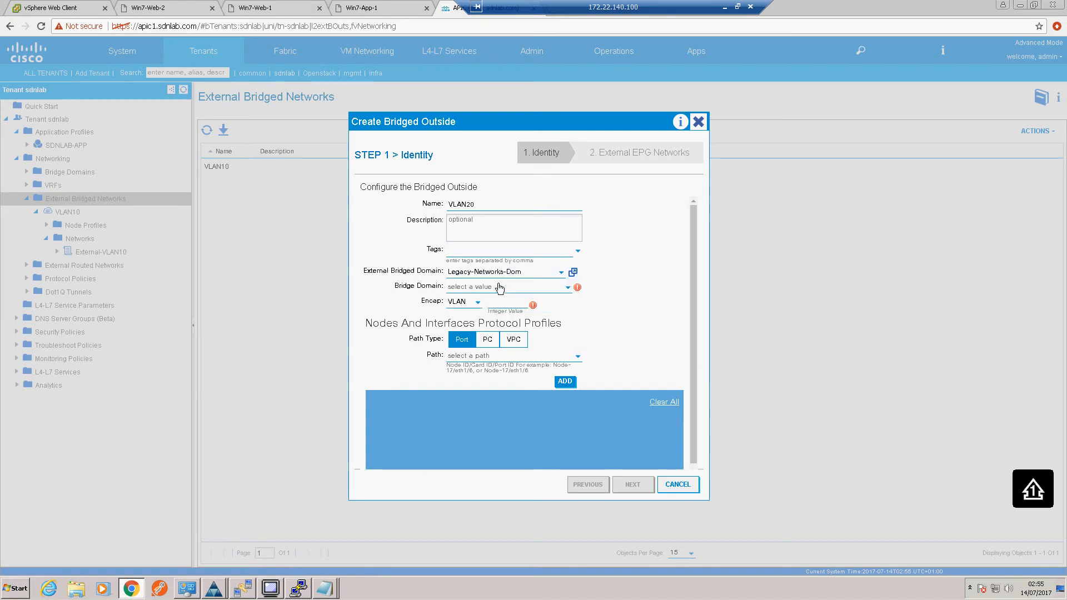
left_click(568, 287)
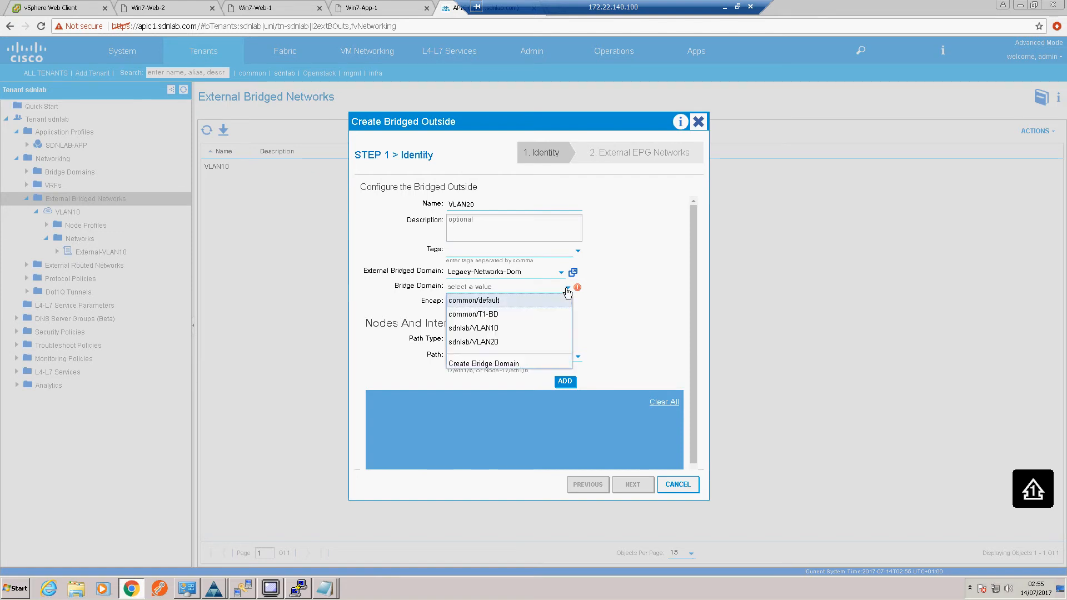
mouse_move(494, 346)
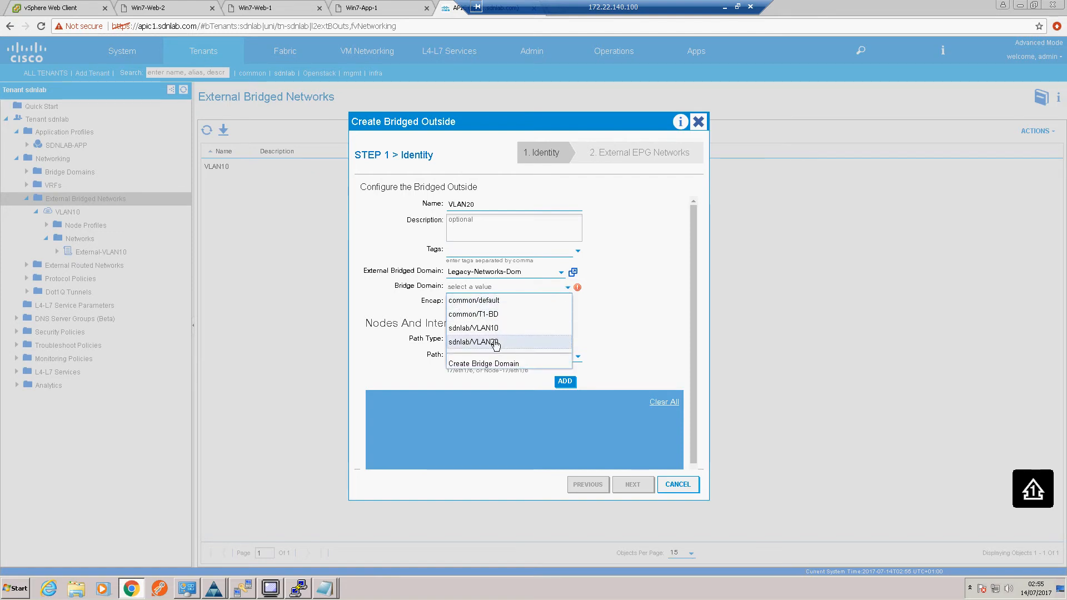
left_click(474, 341)
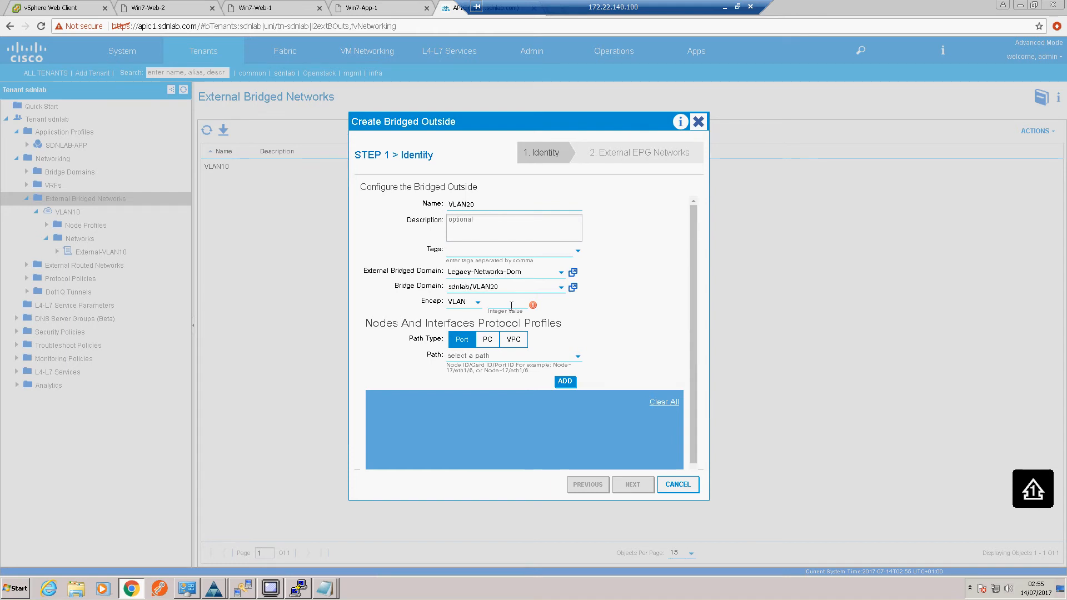
type("2")
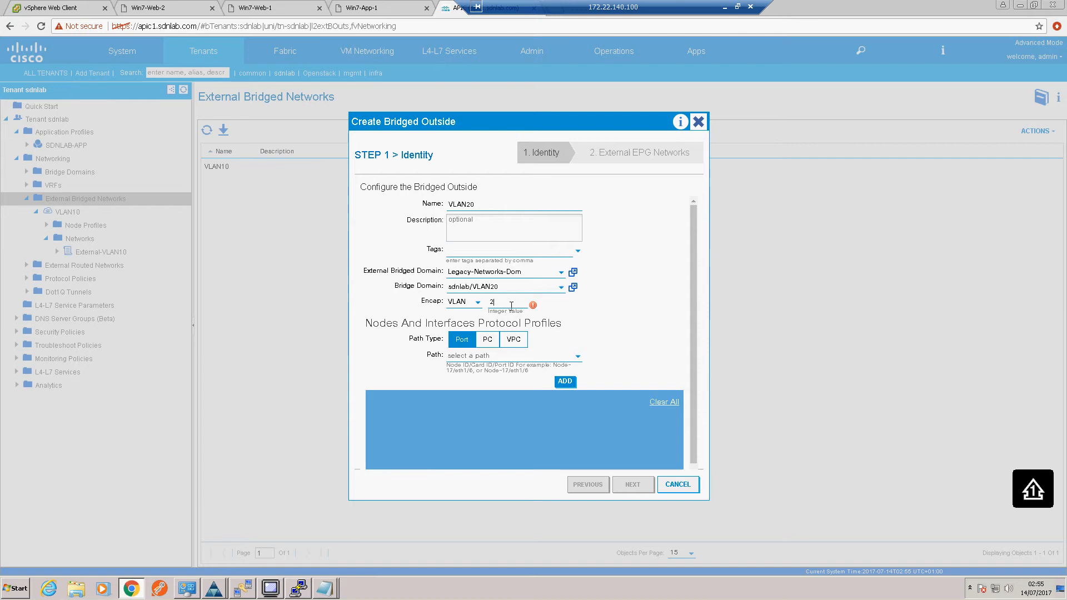
type("0")
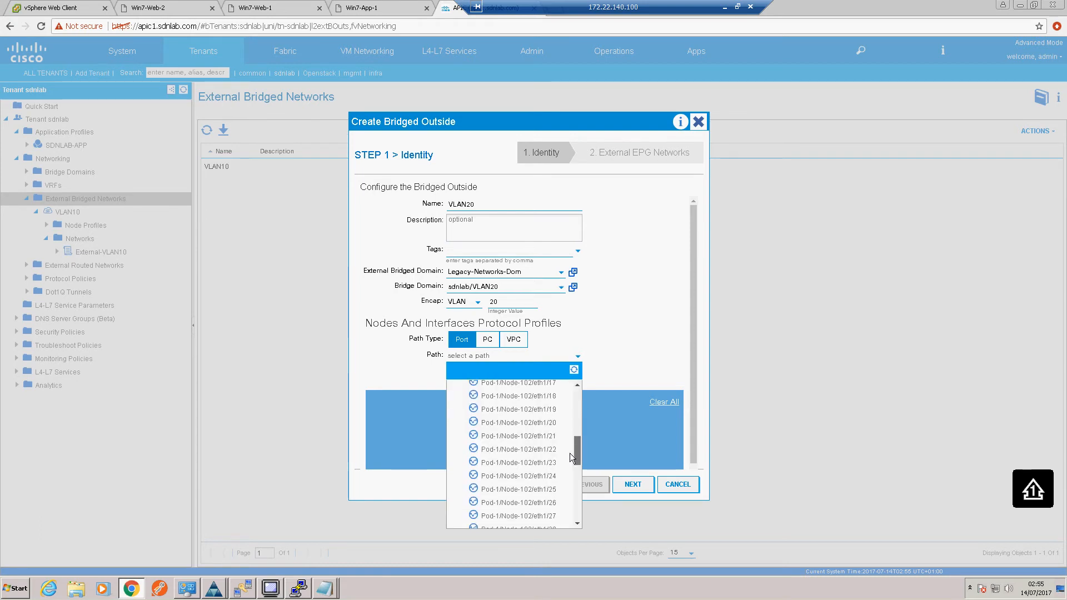
Step: Add path Pod-1/Node-102/eth1/23 to VLAN20 and proceed to External EPG Networks
left_click(519, 462)
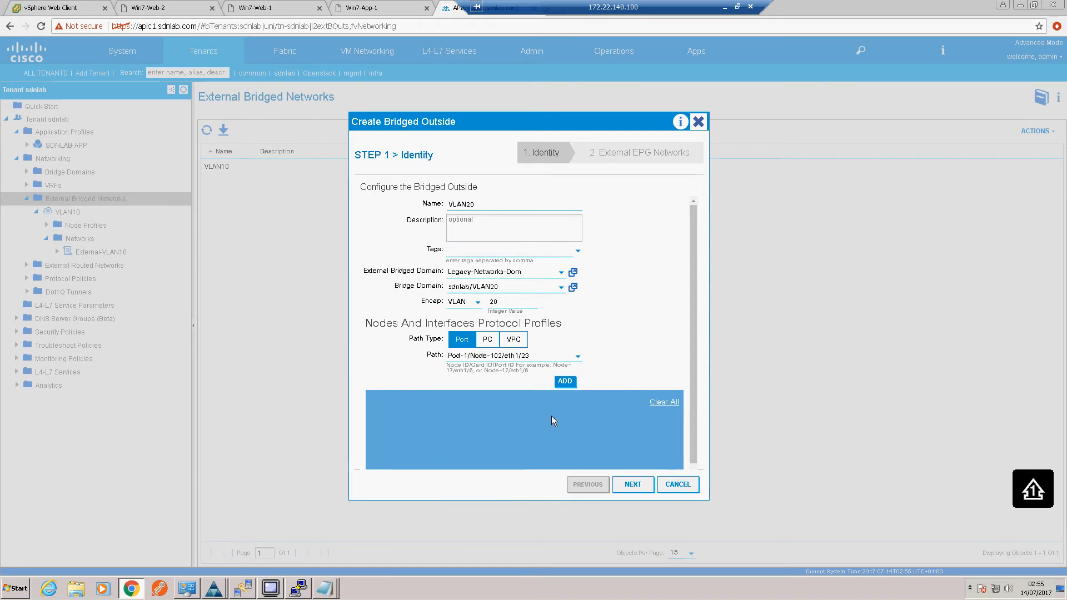
left_click(565, 381)
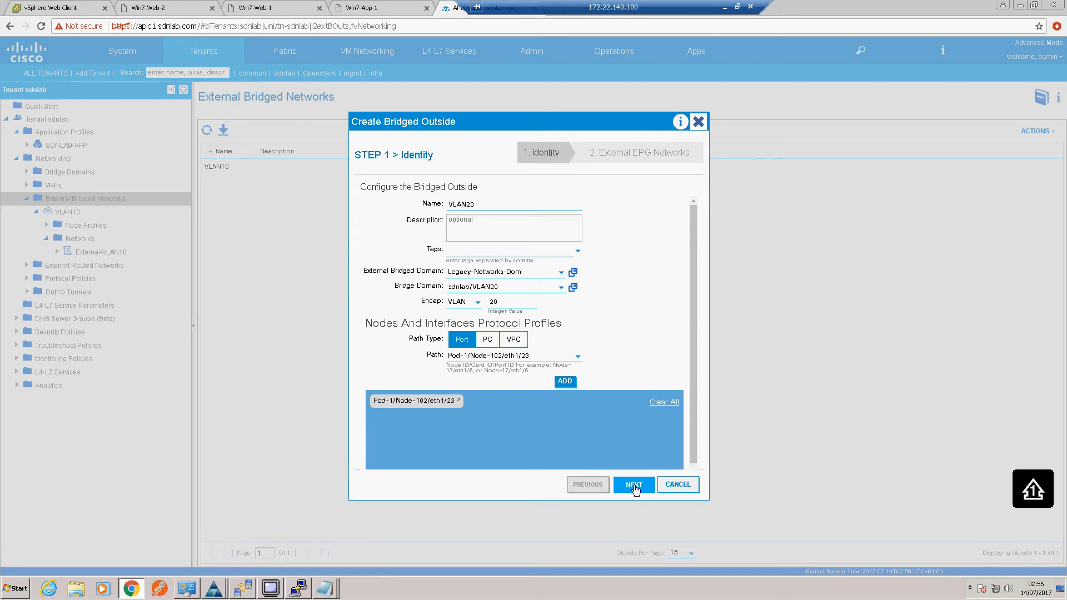
left_click(633, 484)
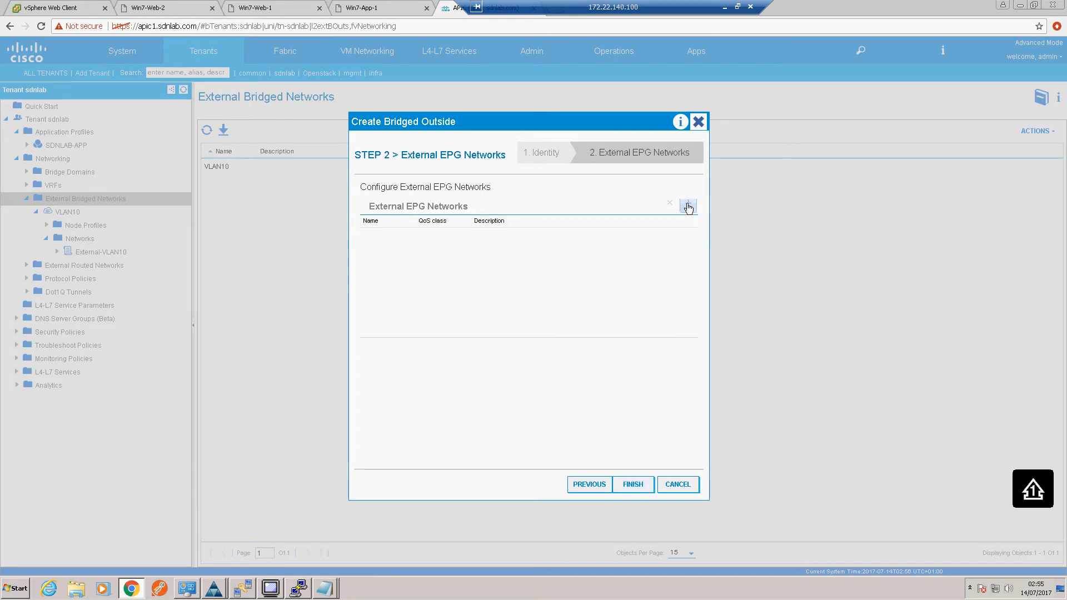
Step: Add external EPG network External-VLAN20 and finish creating the VLAN20 bridged outside
left_click(688, 207)
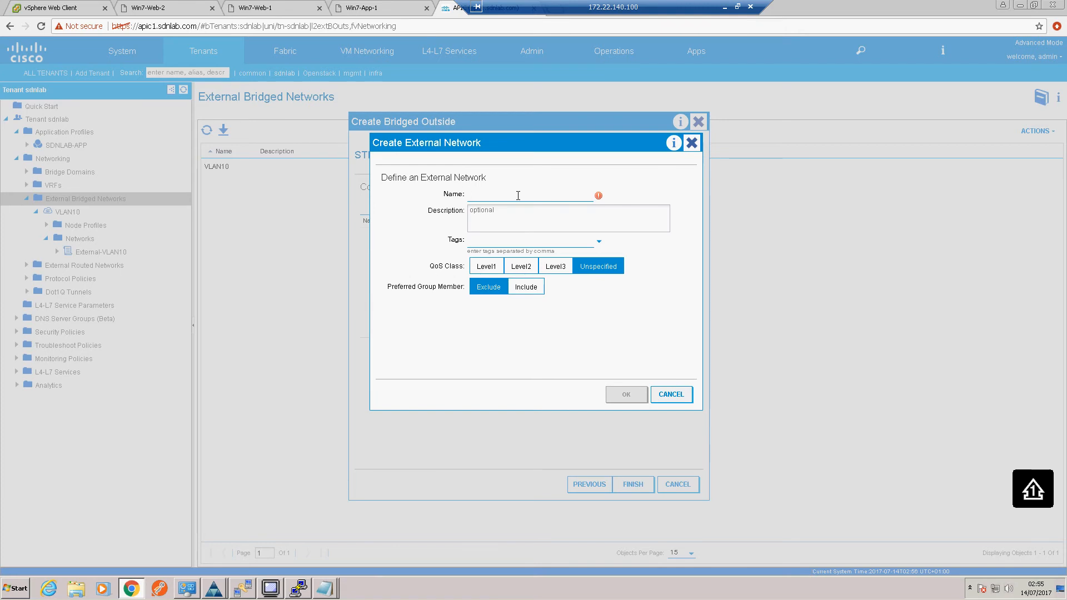
type("External-VLAN20")
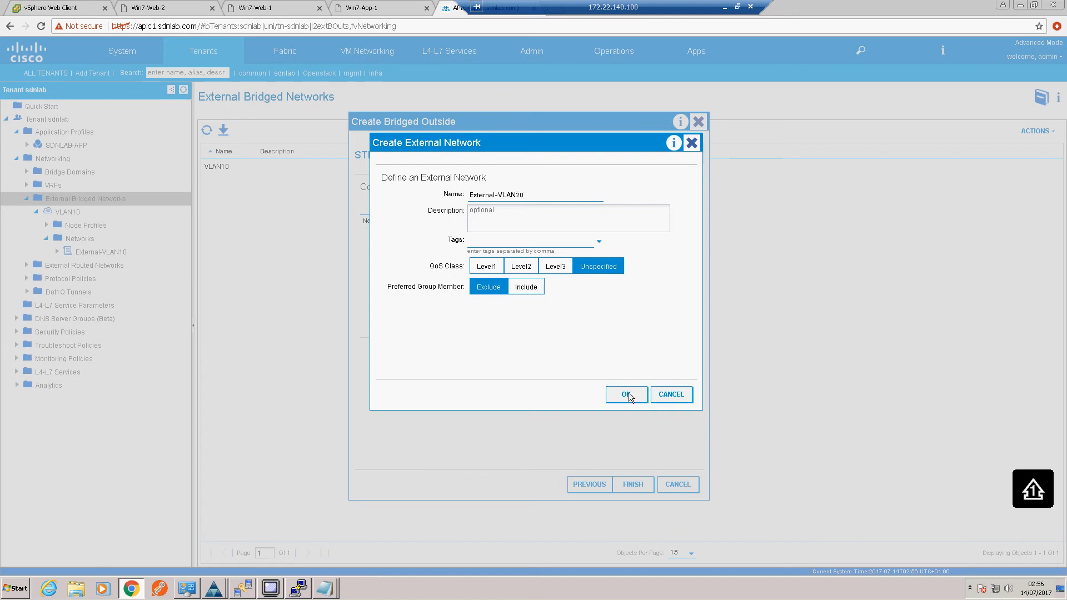
left_click(626, 395)
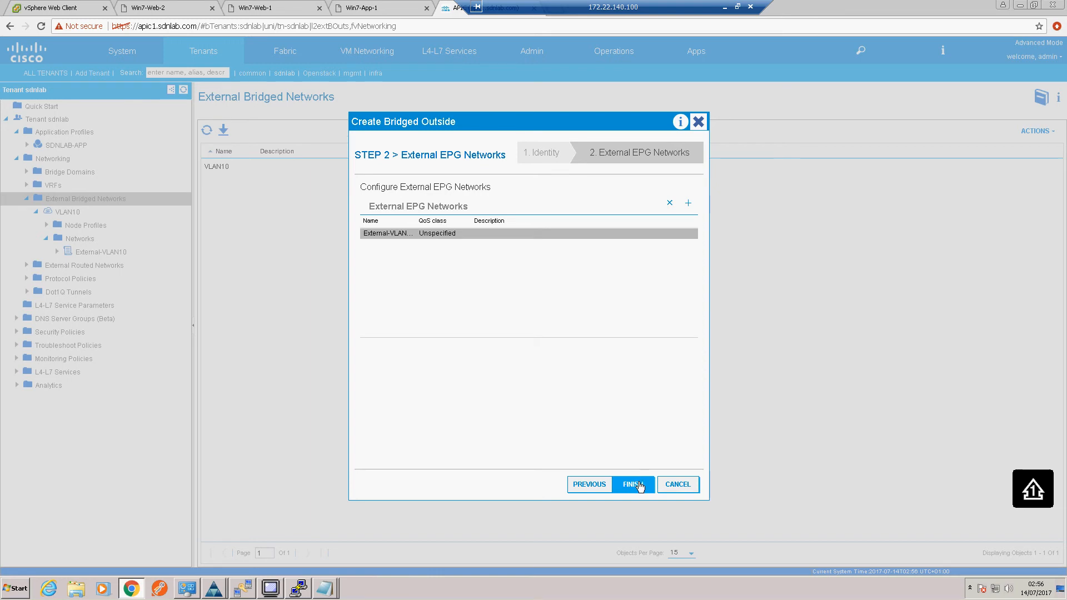
left_click(631, 484)
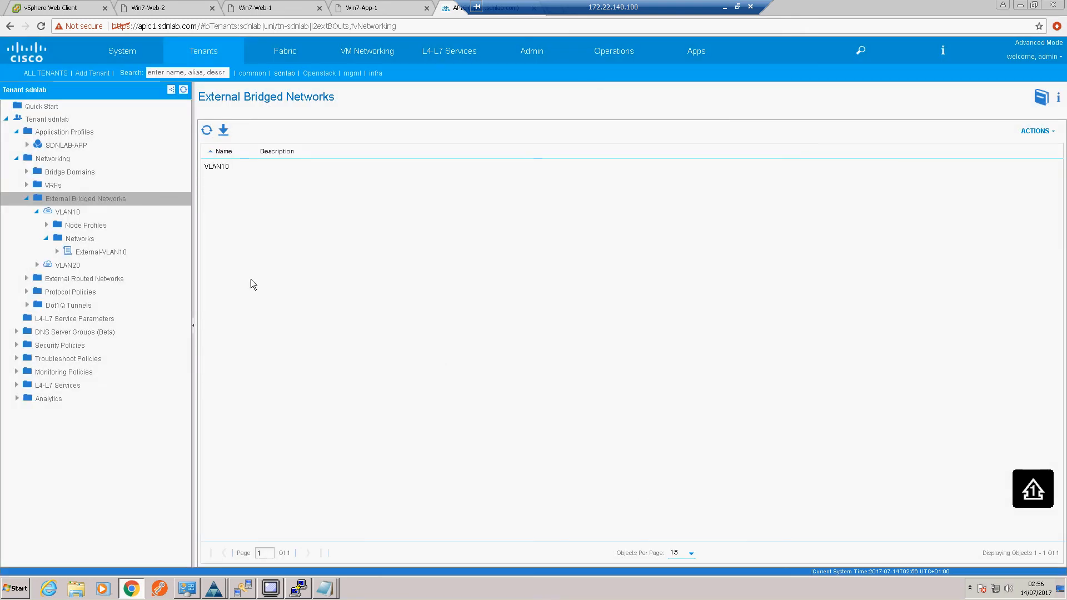
Step: Expand VLAN20 > Networks in the tree and select External-VLAN20
left_click(66, 265)
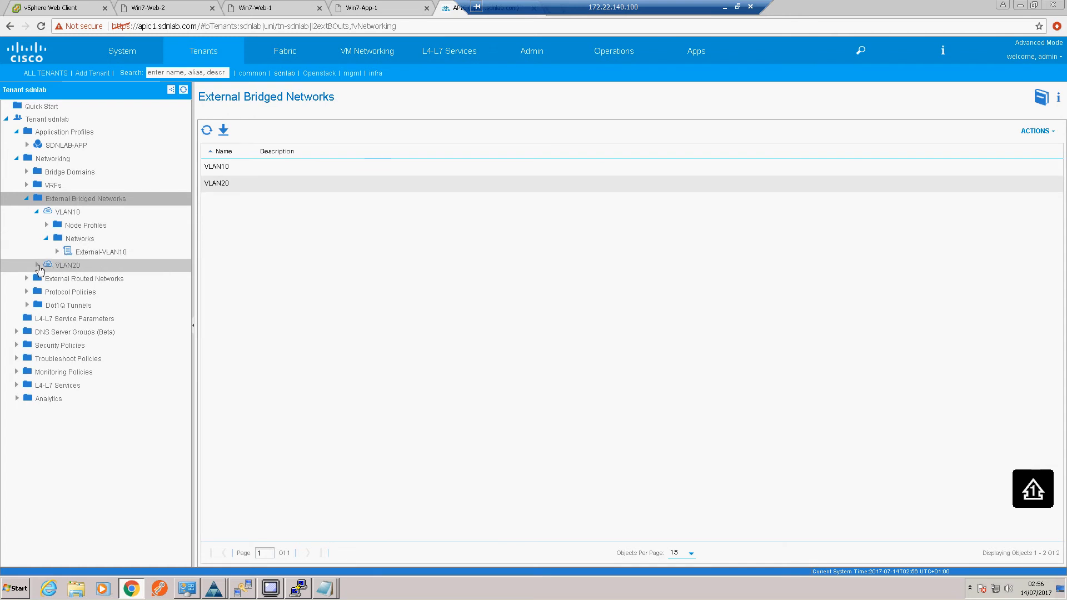
left_click(38, 266)
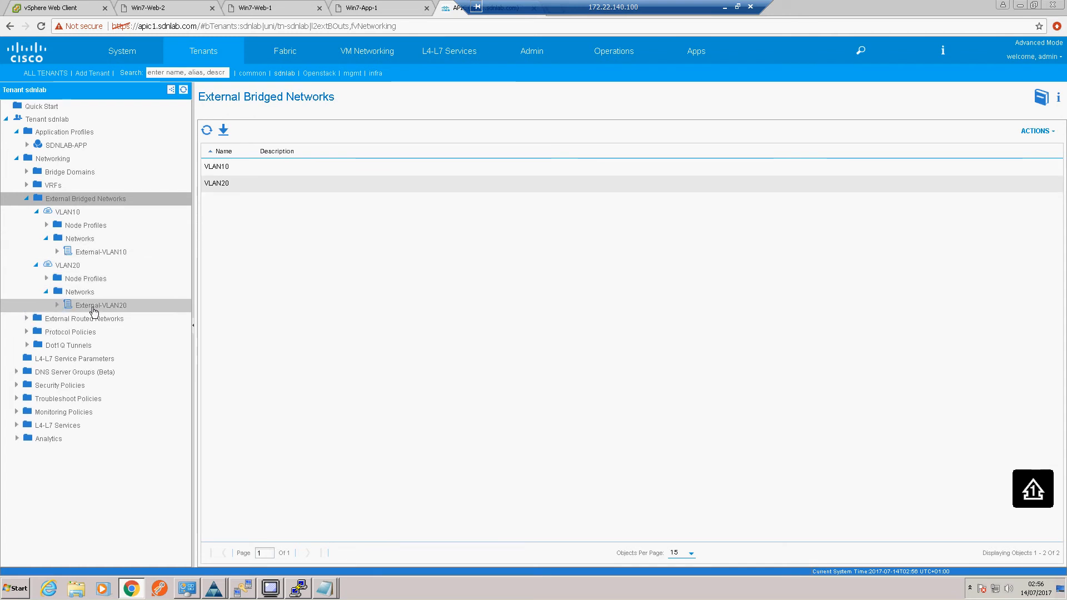
left_click(101, 305)
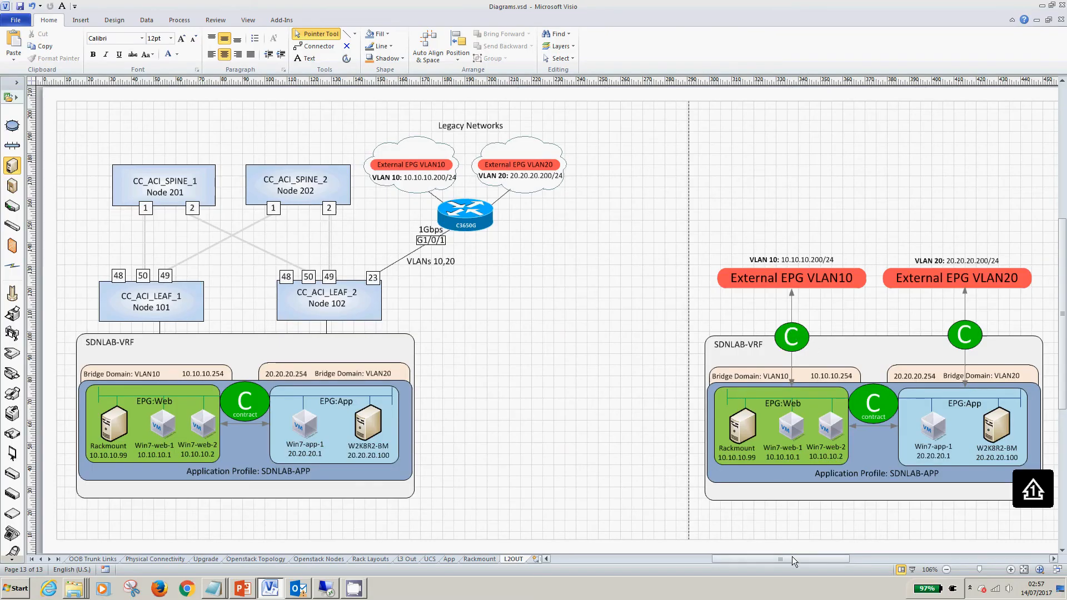
scroll("right", 3)
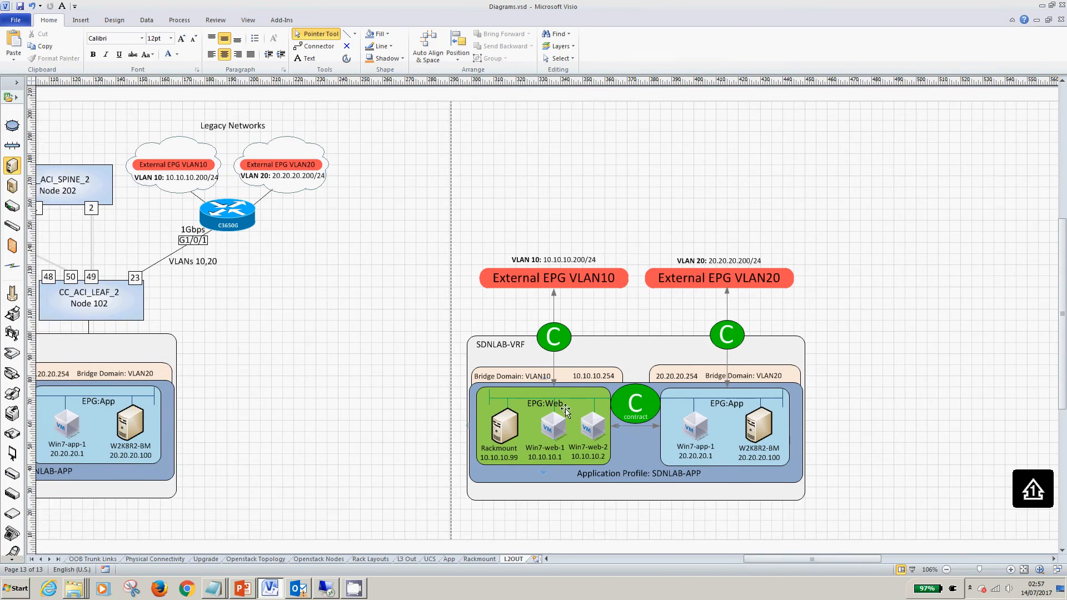
mouse_move(738, 347)
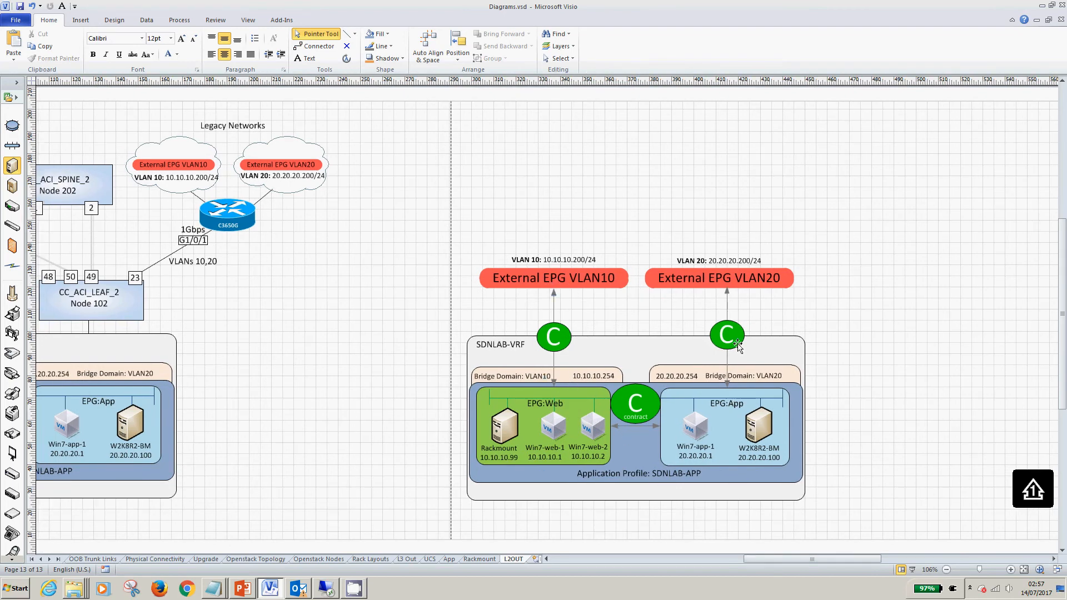
mouse_move(555, 360)
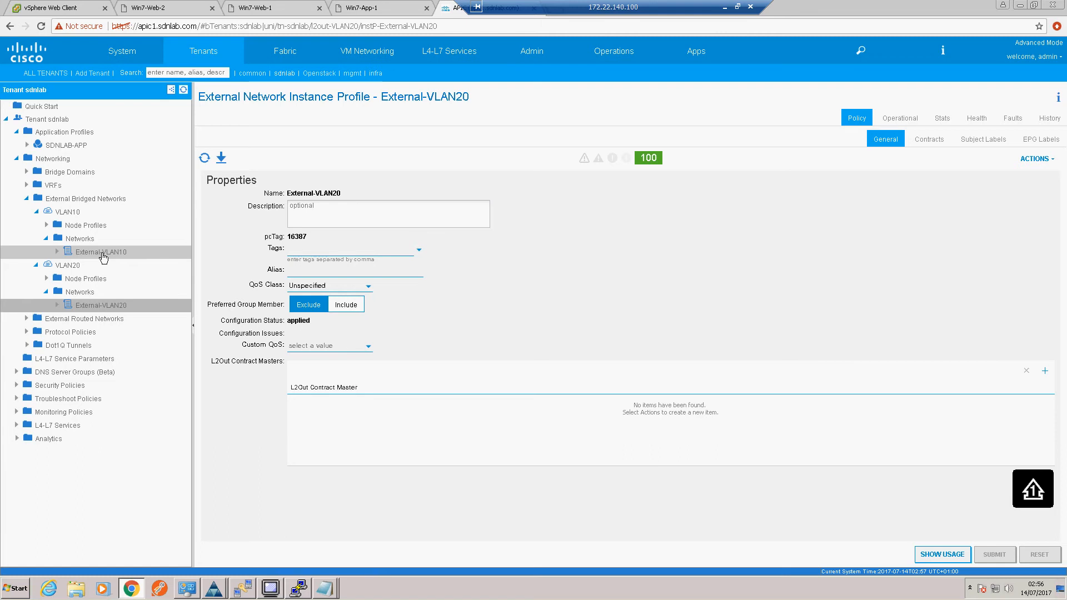
Step: Add common/Permit_Any as a provided contract on External-VLAN10
left_click(97, 252)
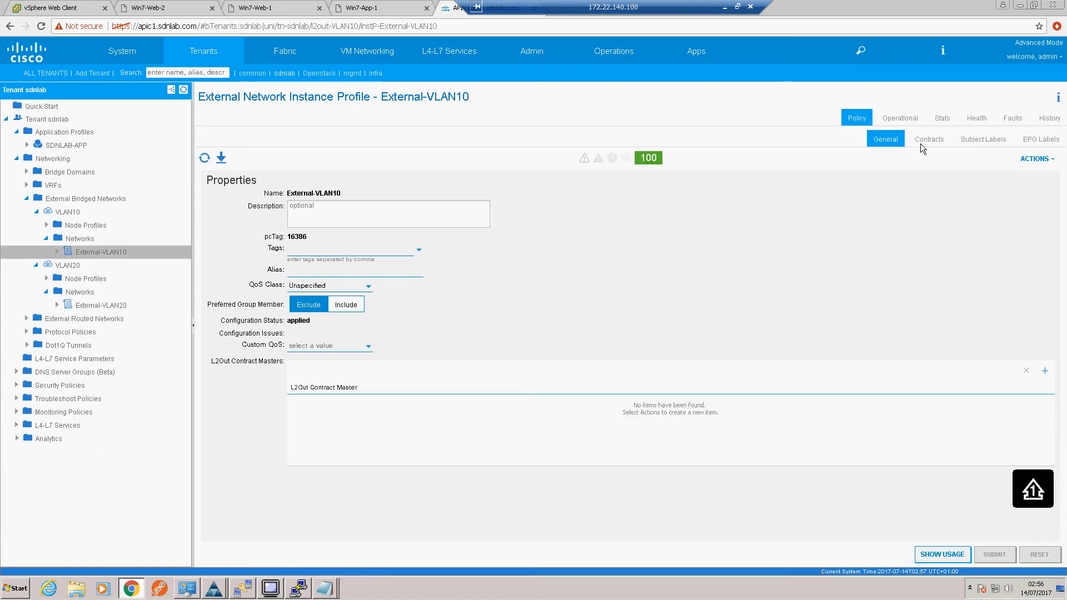
left_click(930, 137)
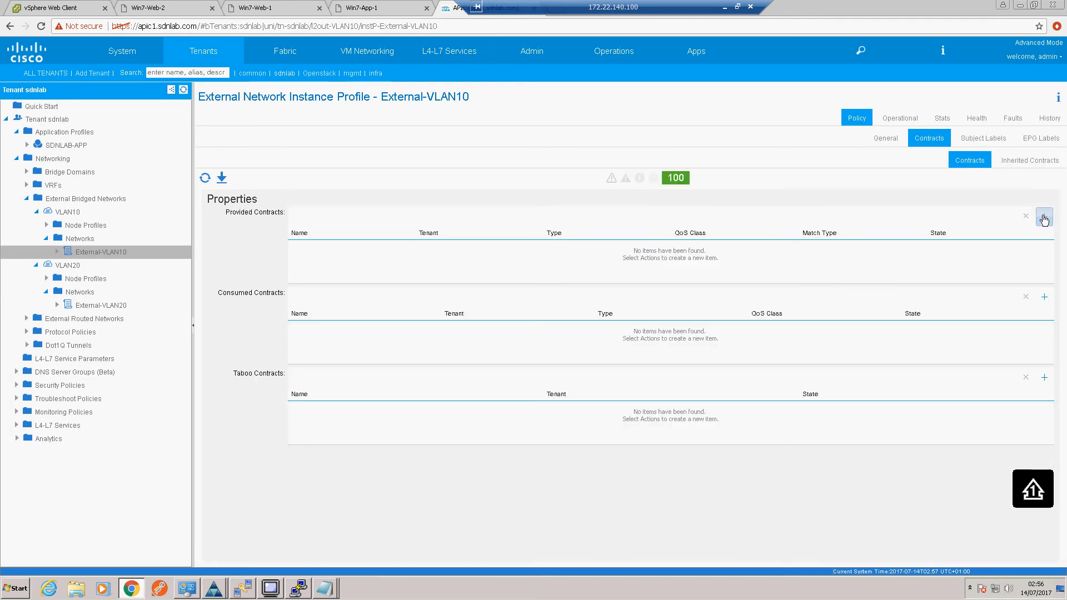
left_click(1045, 217)
type("common/Permit_Any")
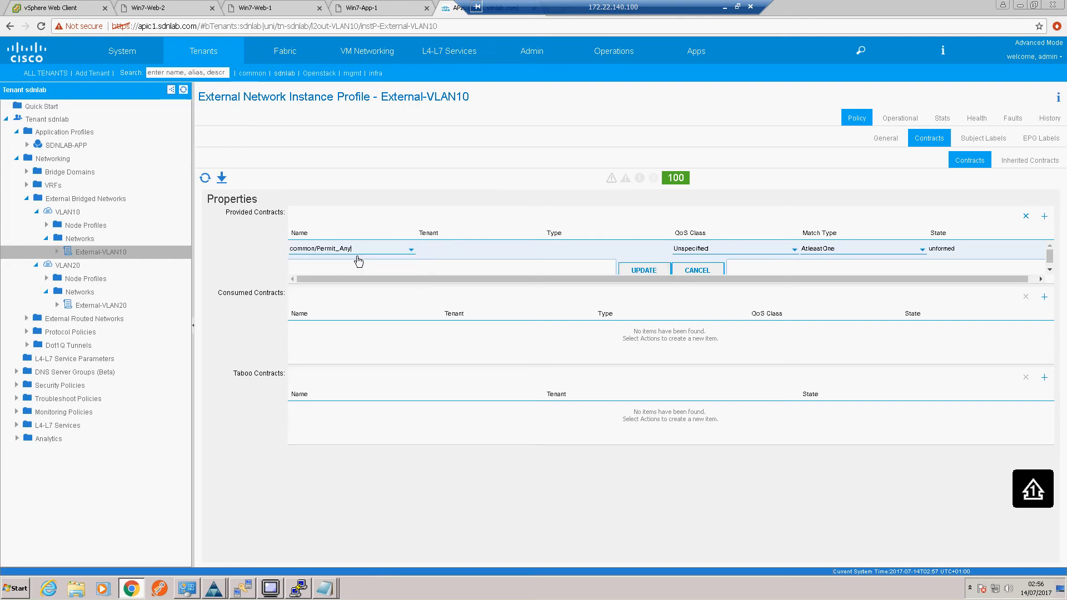
mouse_move(517, 268)
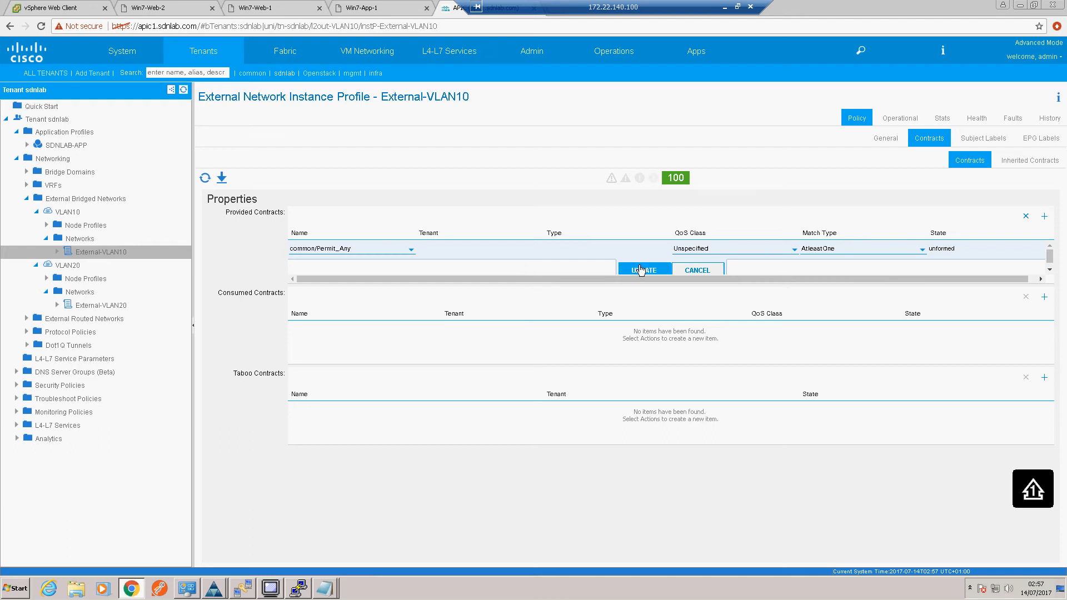
left_click(643, 269)
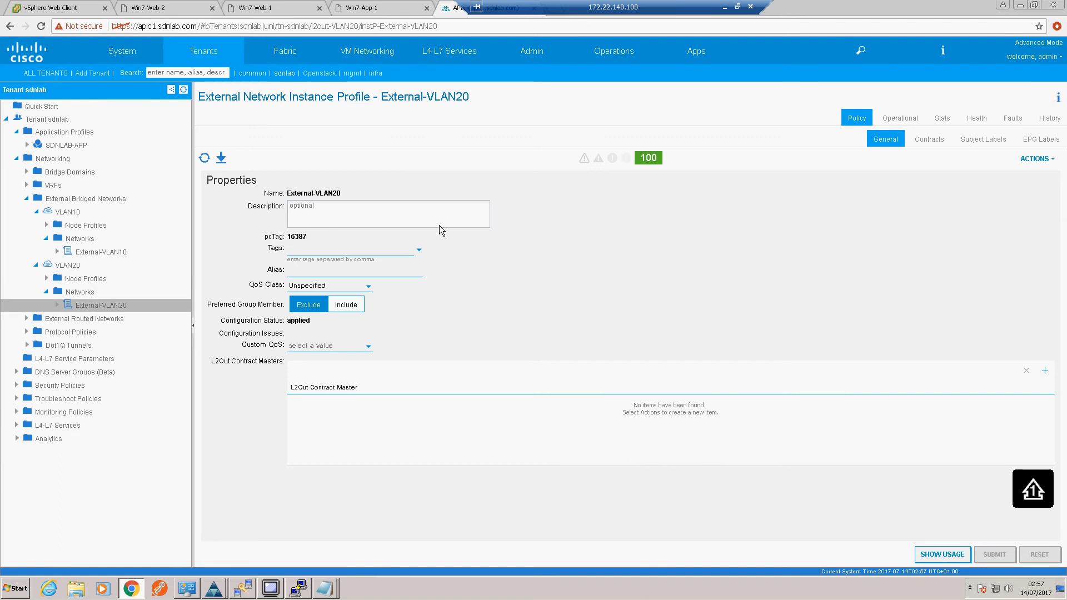
Step: Add common/Permit_Any as a provided contract on External-VLAN20
left_click(929, 138)
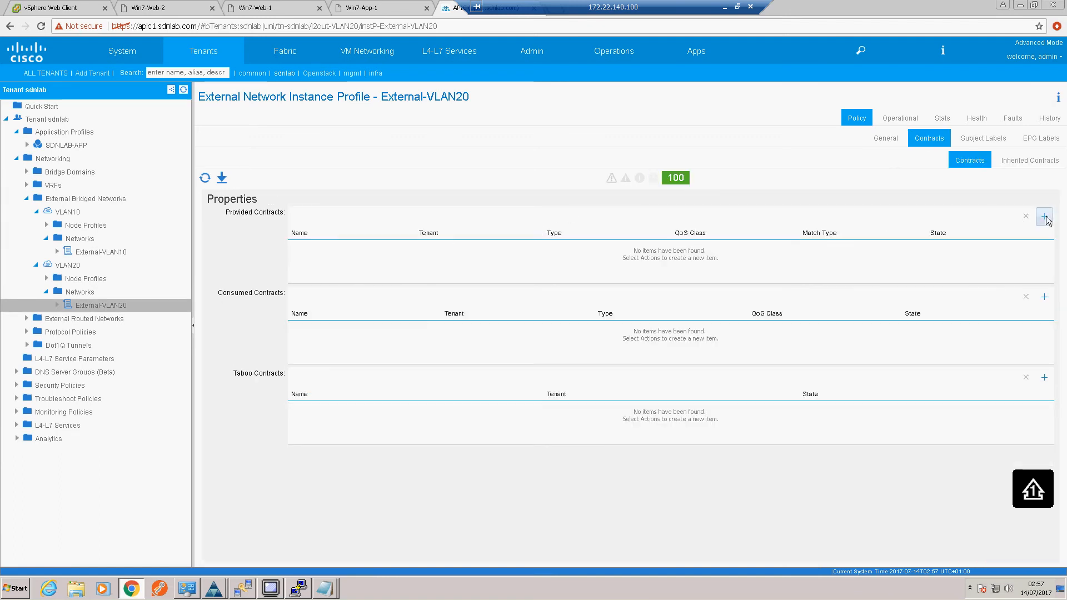
left_click(1045, 217)
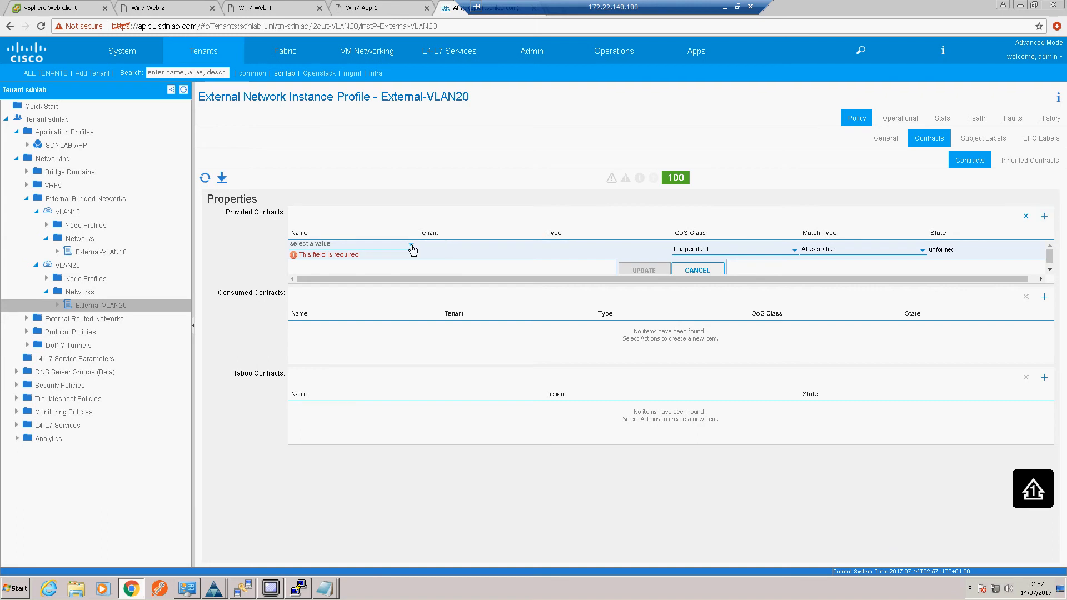
left_click(347, 243)
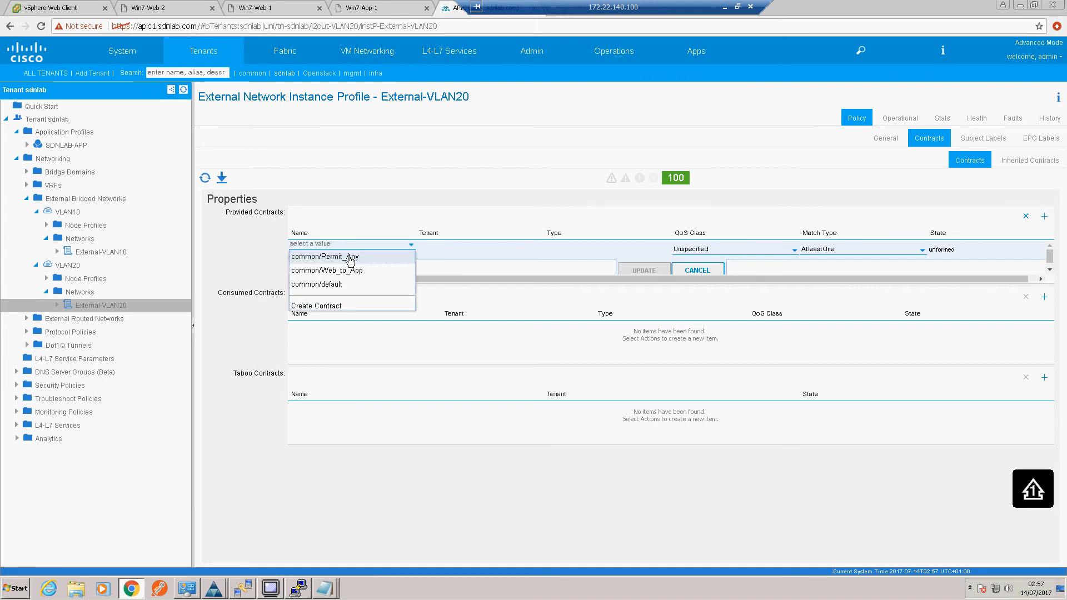
left_click(324, 257)
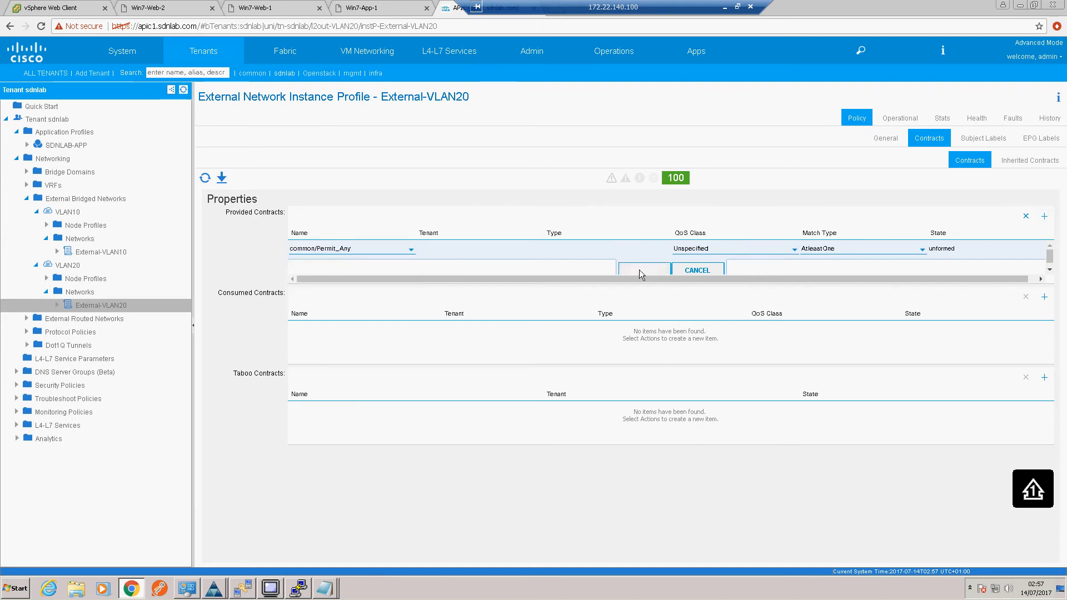
left_click(644, 269)
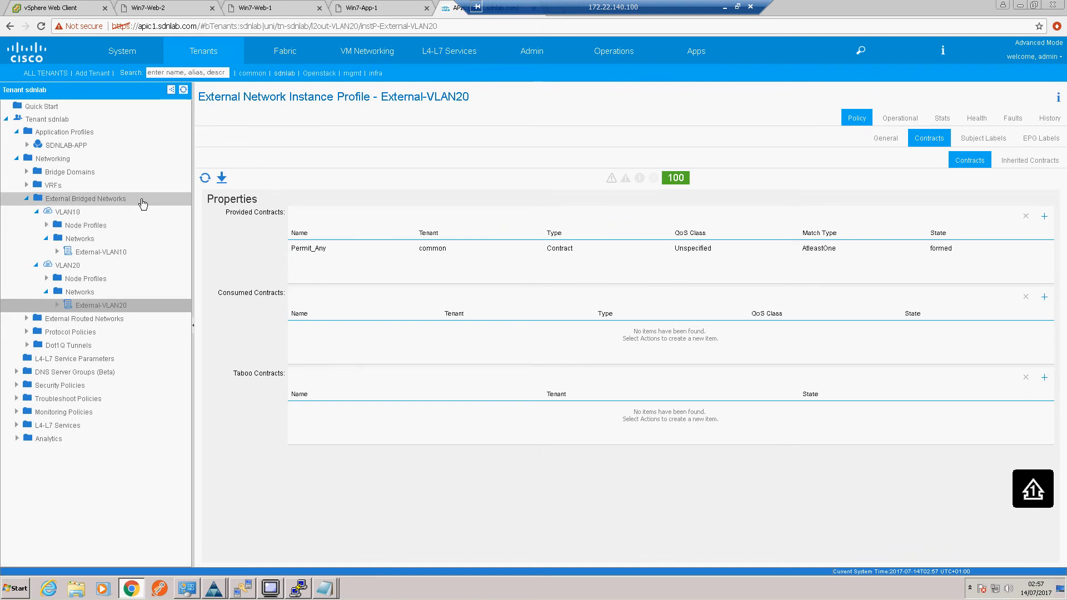
Step: Expand the SDNLAB-APP application profile to list its APP and WEB EPGs
left_click(103, 251)
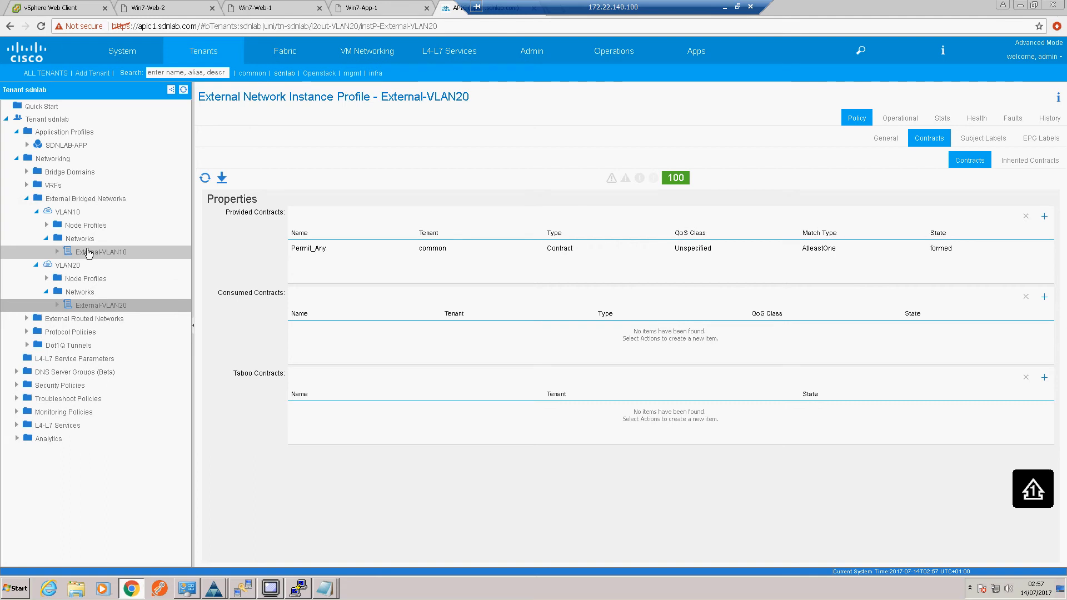
mouse_move(85, 235)
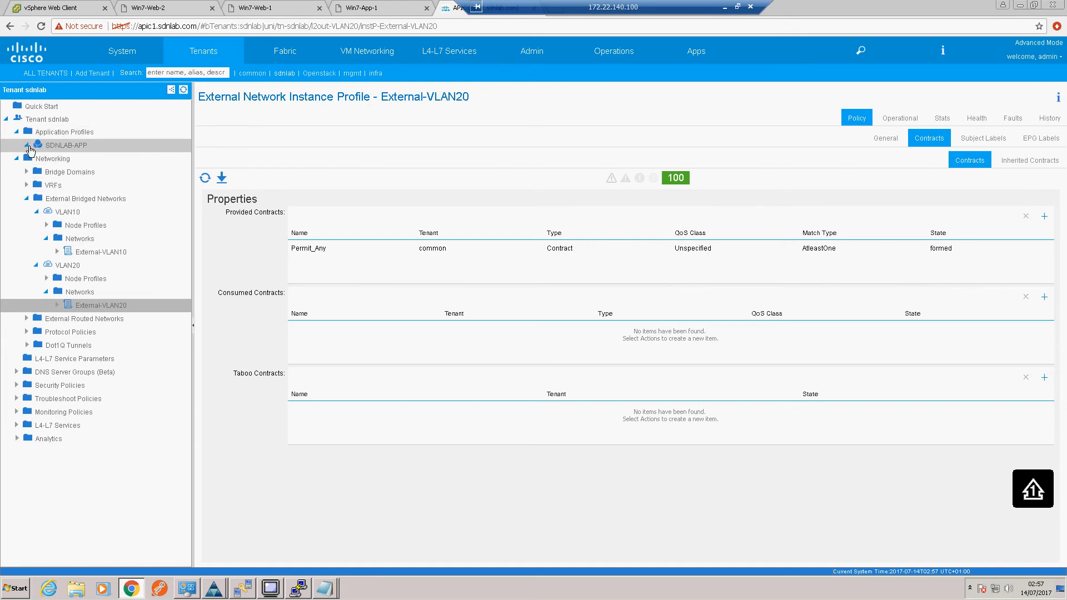
left_click(27, 145)
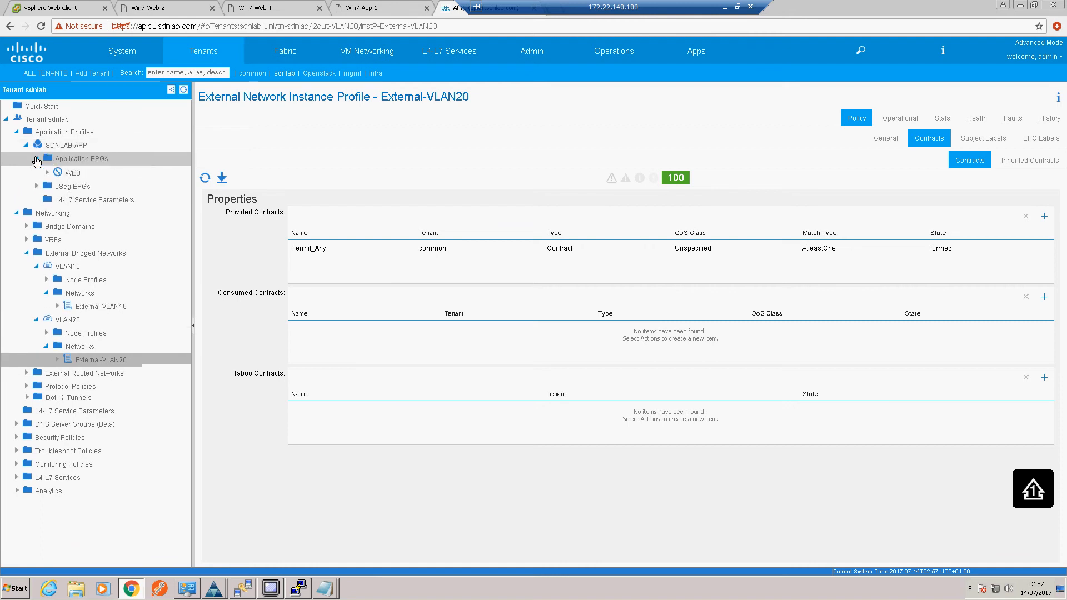
left_click(38, 159)
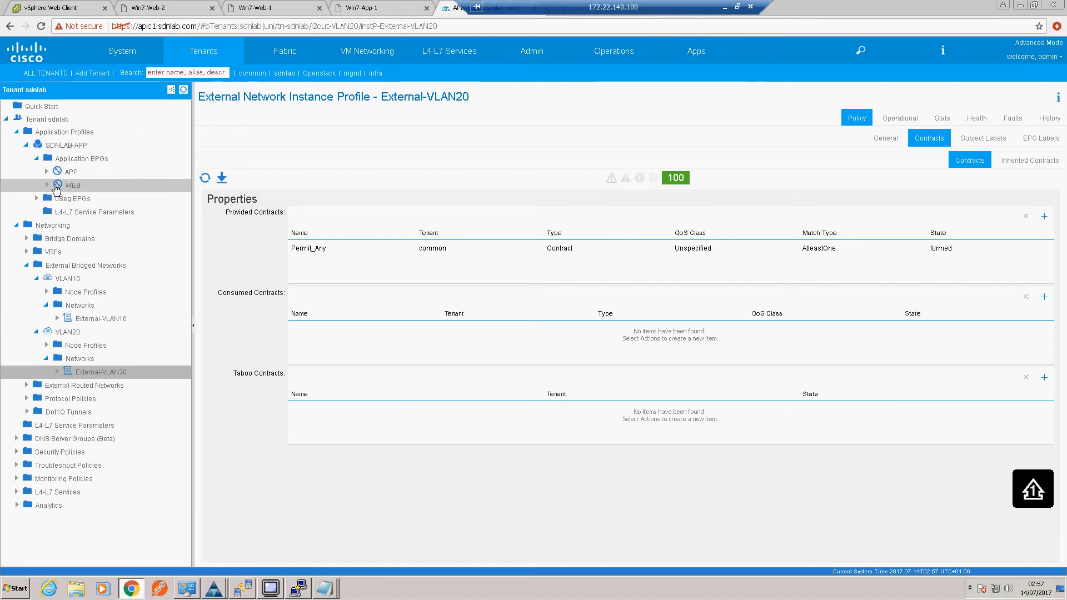
Step: Add common/Permit_Any as a consumed contract on the WEB EPG, then reveal APP's contracts
left_click(73, 186)
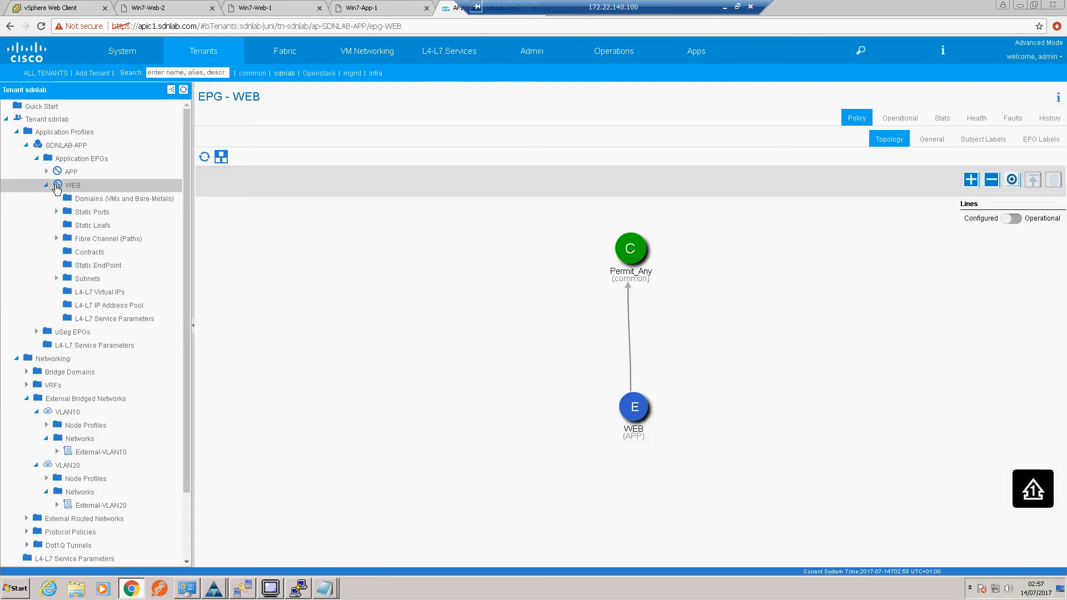
left_click(89, 253)
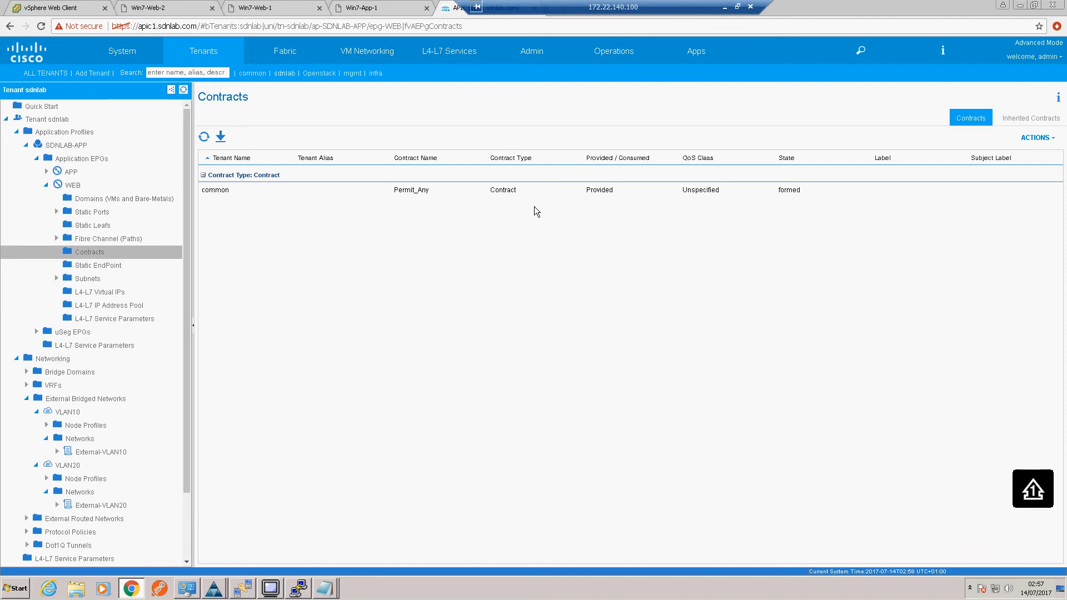
mouse_move(372, 219)
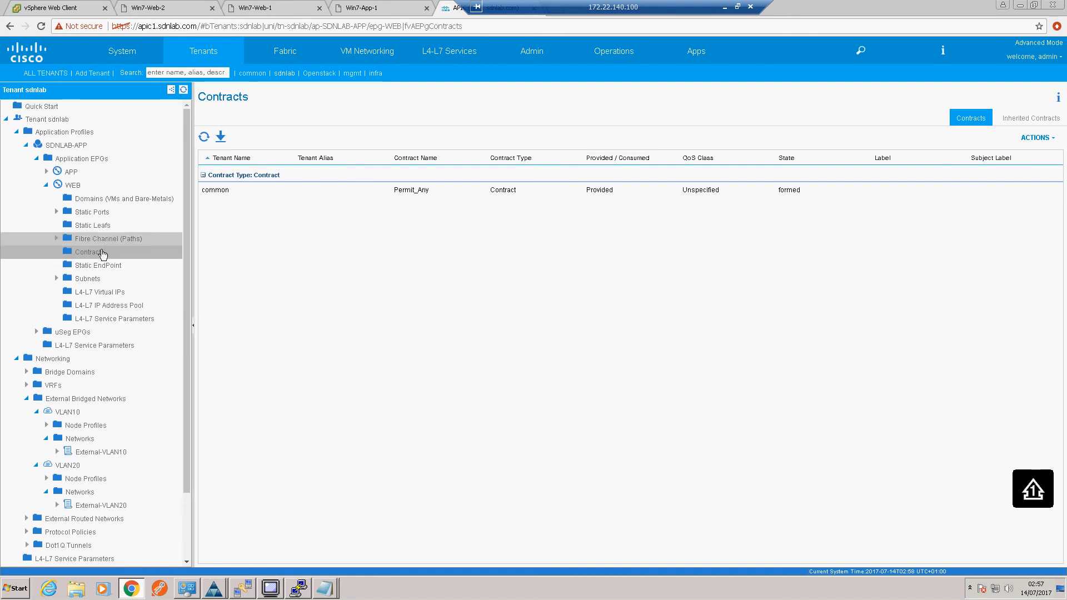
right_click(90, 252)
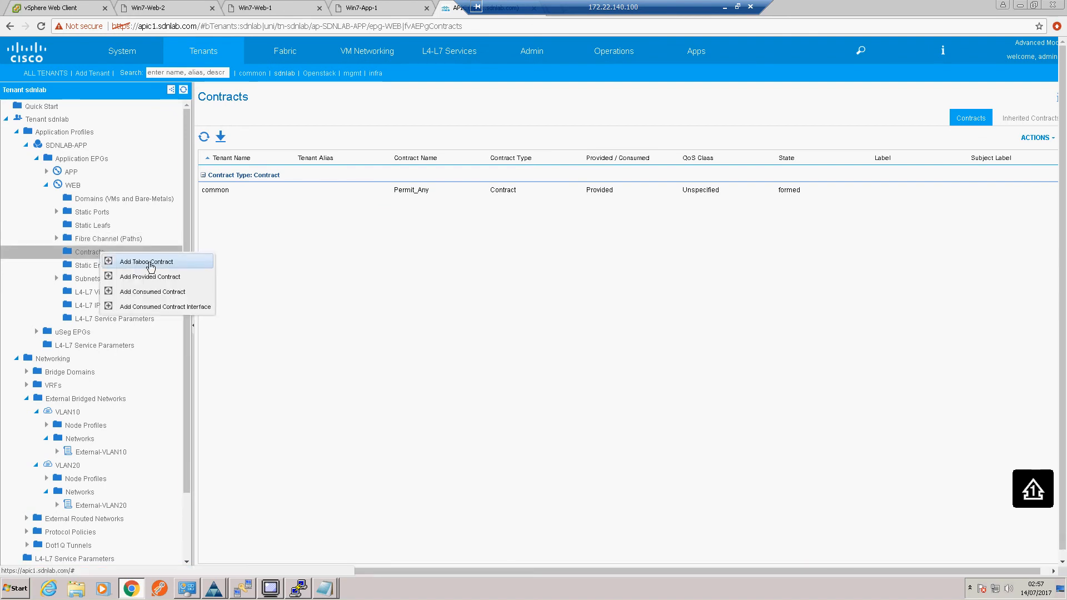
left_click(152, 291)
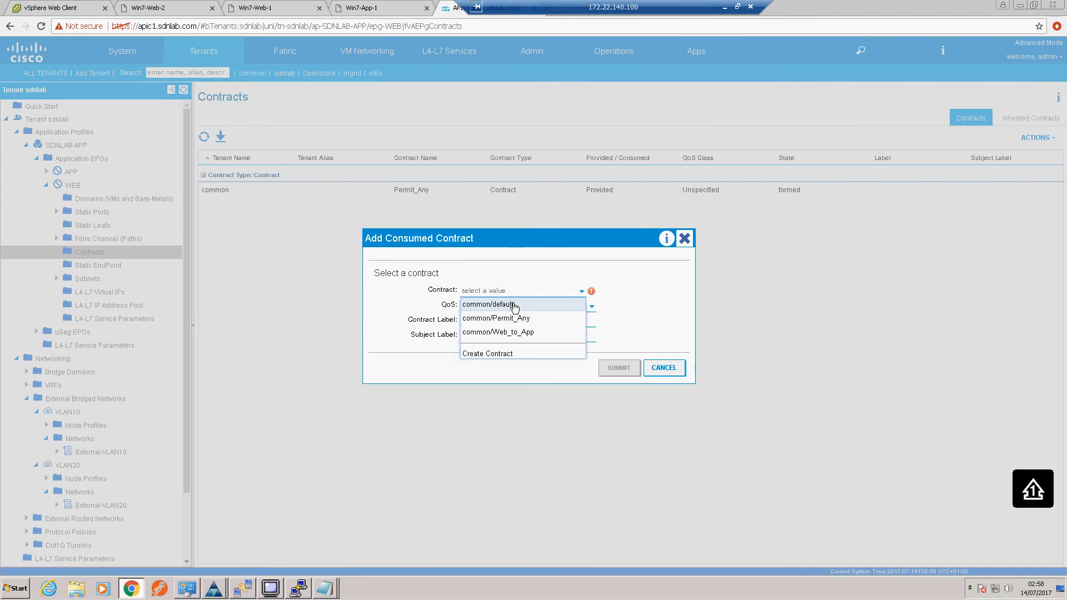
left_click(496, 318)
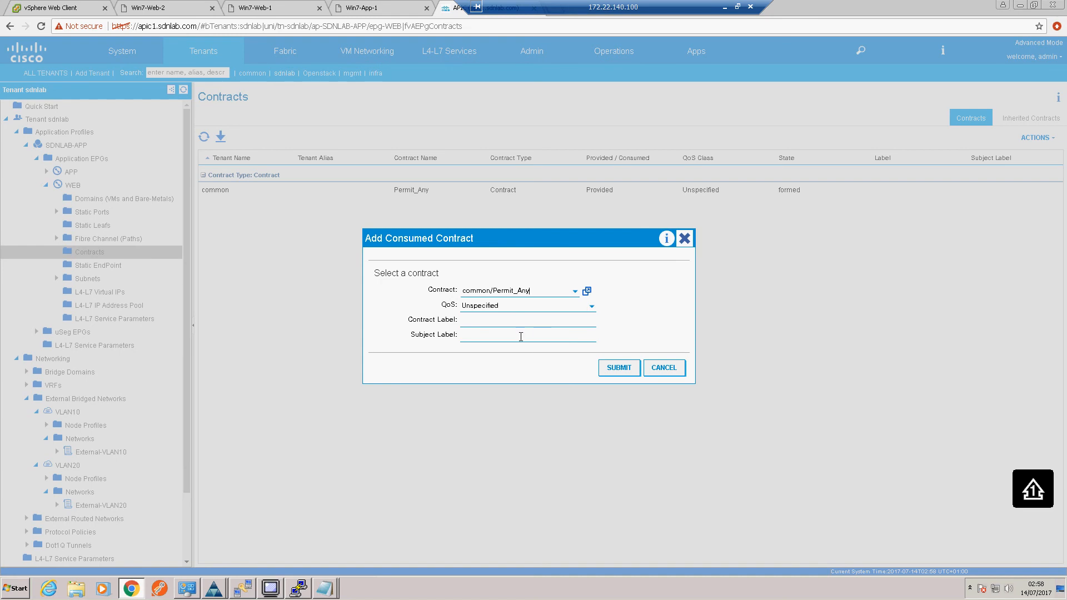
left_click(618, 368)
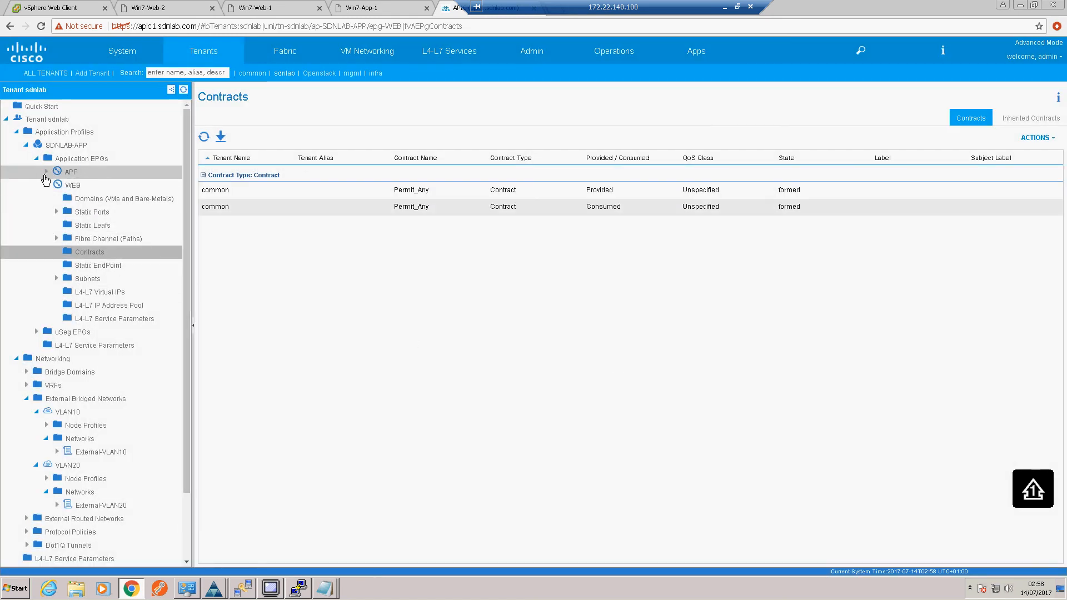
left_click(46, 171)
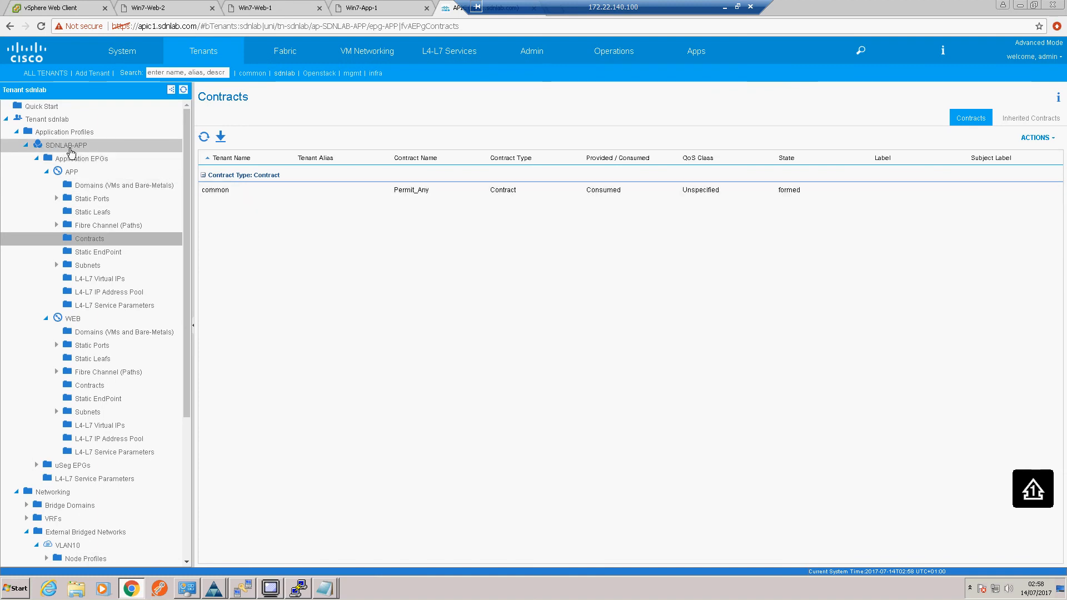
Step: View the SDNLAB-APP topology with Permit_Any linking WEB, APP and both external EPGs, then return to Win7-Web-1
left_click(64, 145)
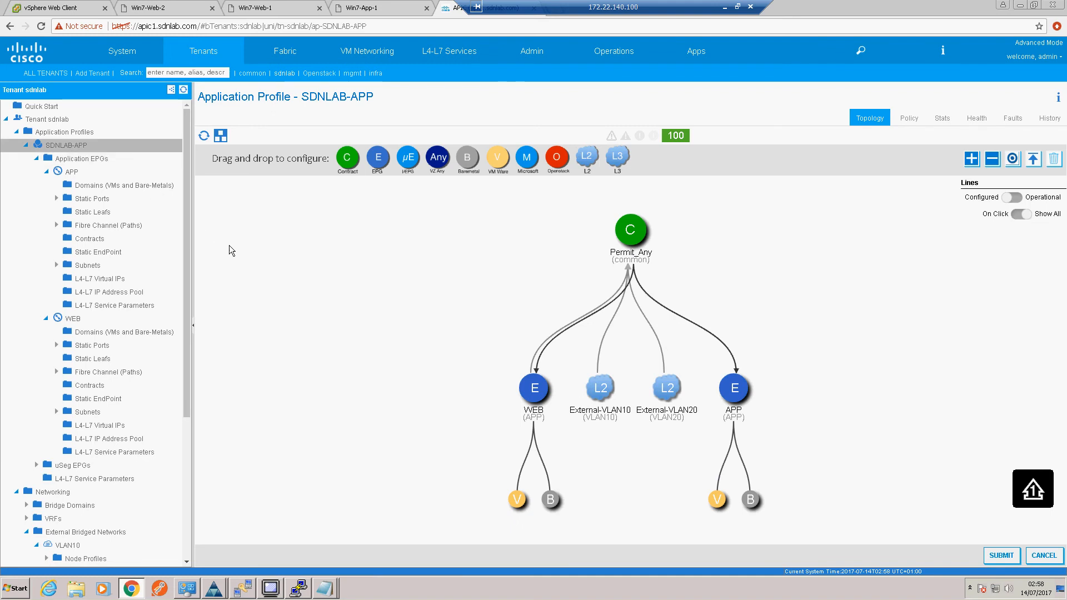
mouse_move(599, 410)
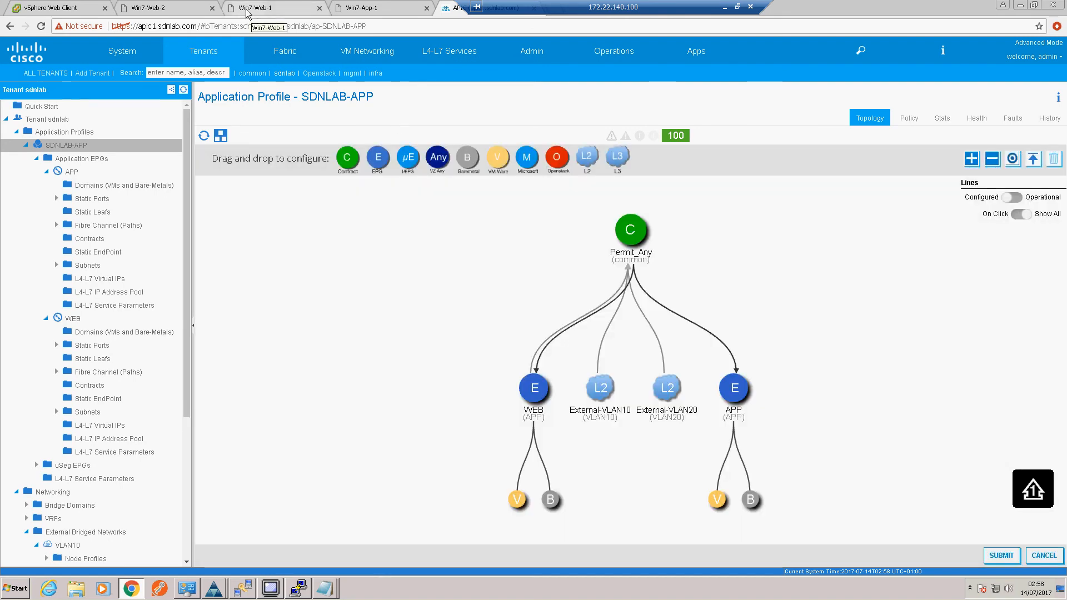
left_click(272, 8)
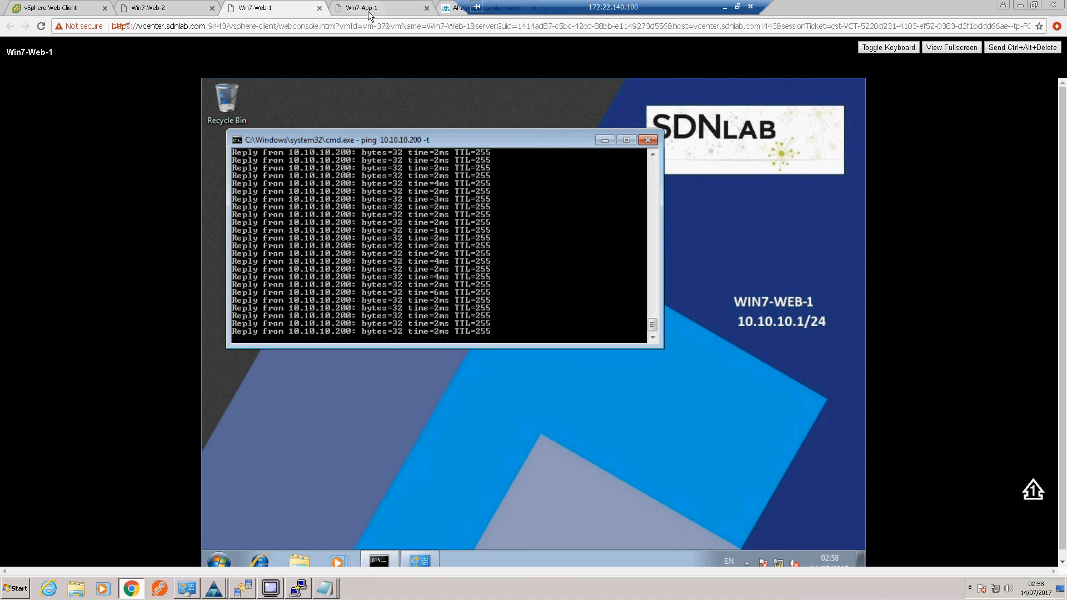
Step: Check Win7-App-1's ping to 20.20.20.200 still replies and bring forward the PuTTY session to switch C3650G
left_click(378, 8)
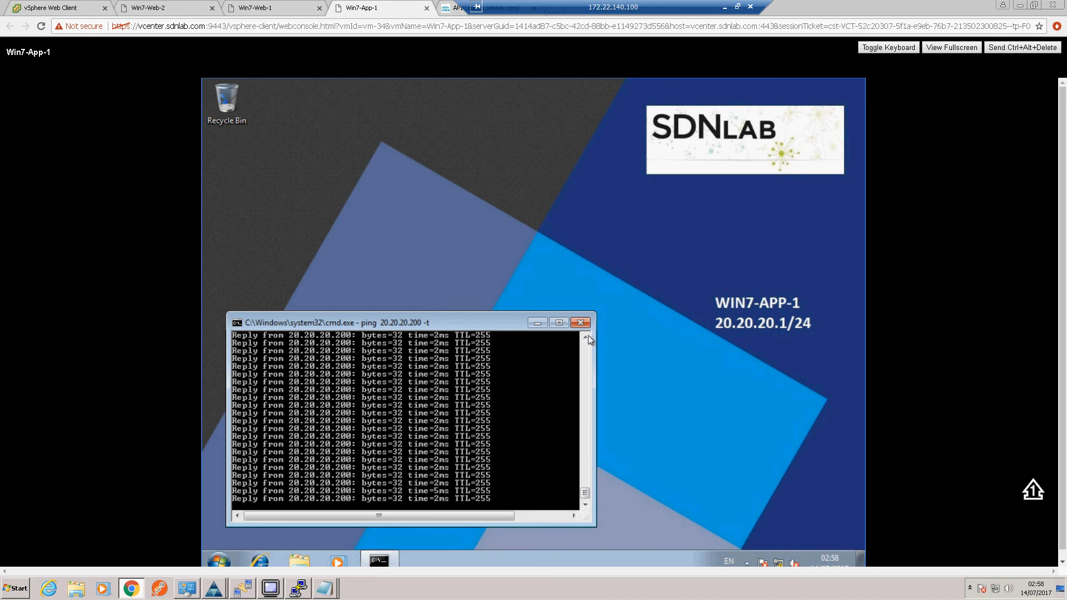
mouse_move(325, 588)
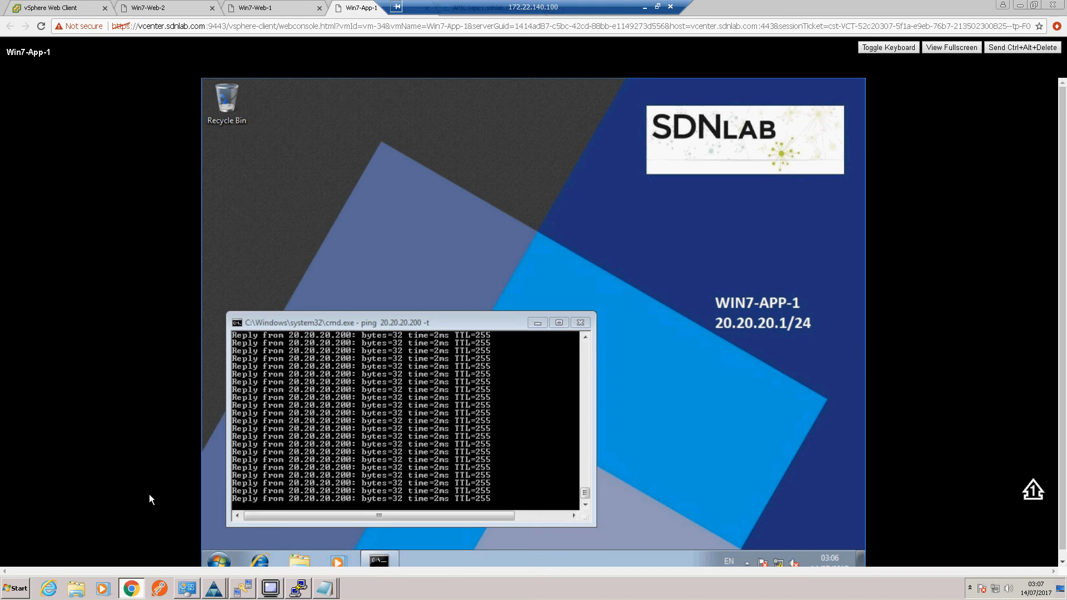
mouse_move(308, 500)
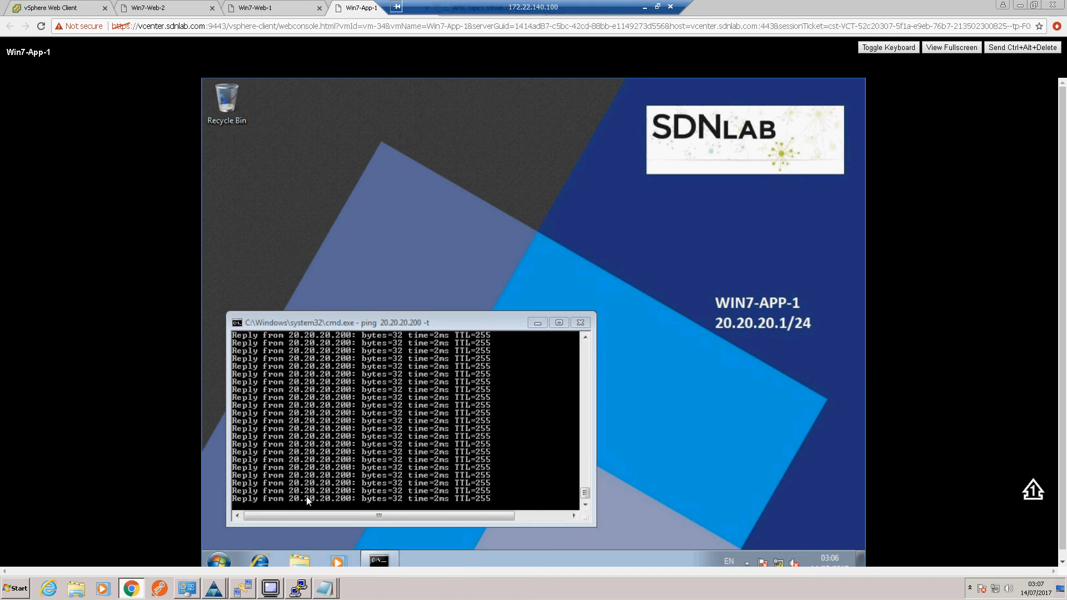
left_click(298, 587)
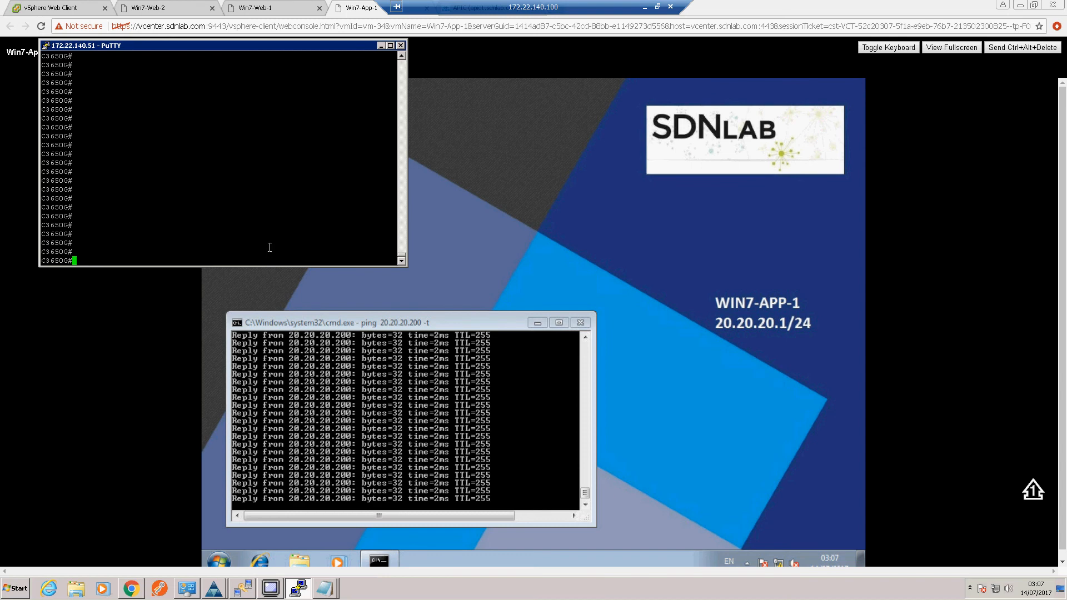
Step: Ping 10.10.10.254 and 10.10.10.1 from the C3650G switch with 100 percent success
type("ping")
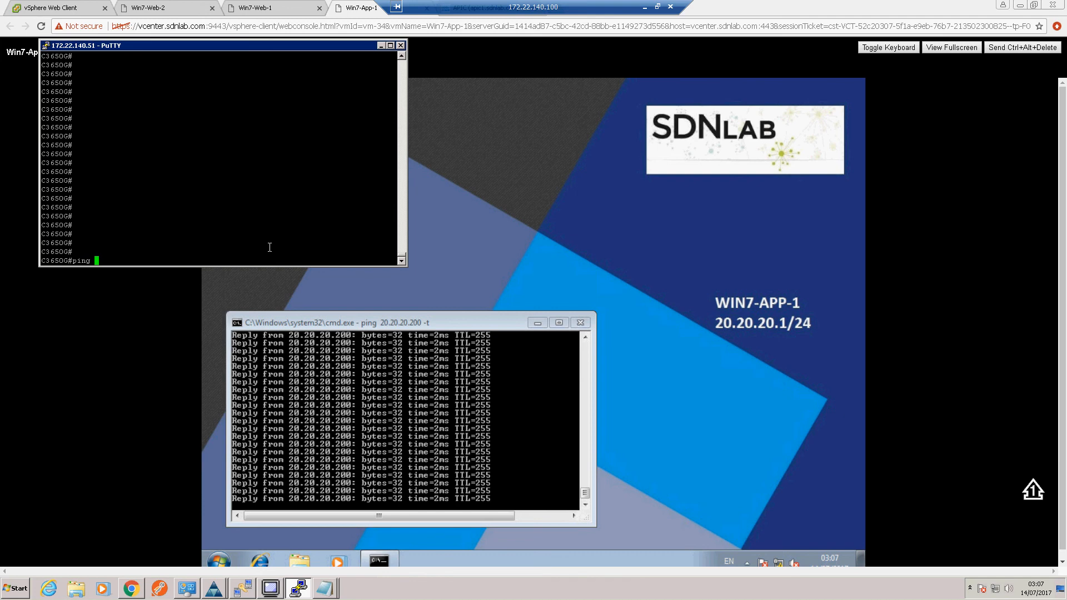
type("10.10.10.25")
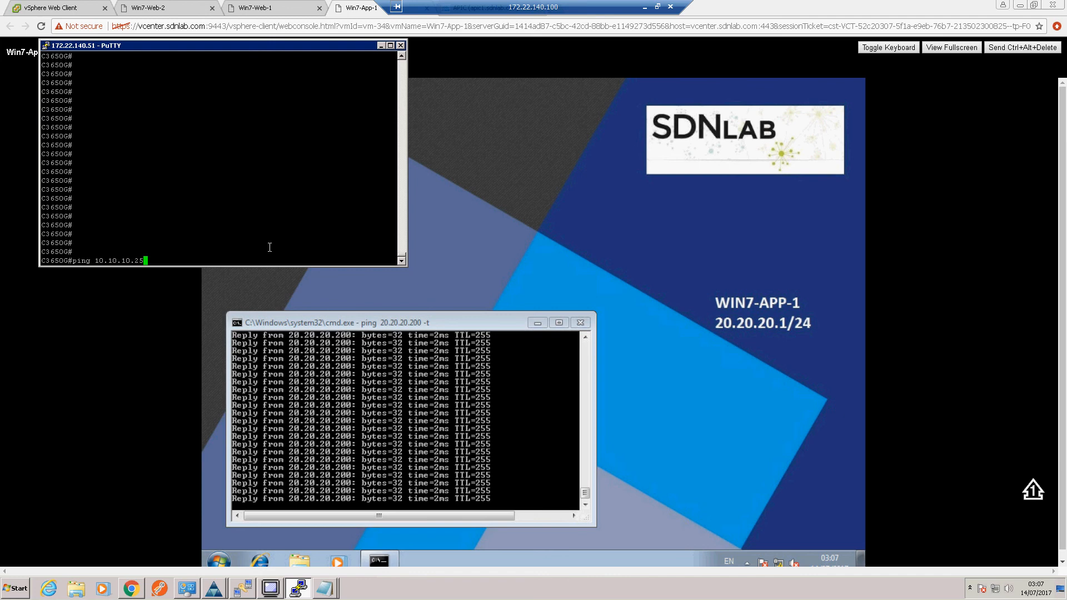
key("enter")
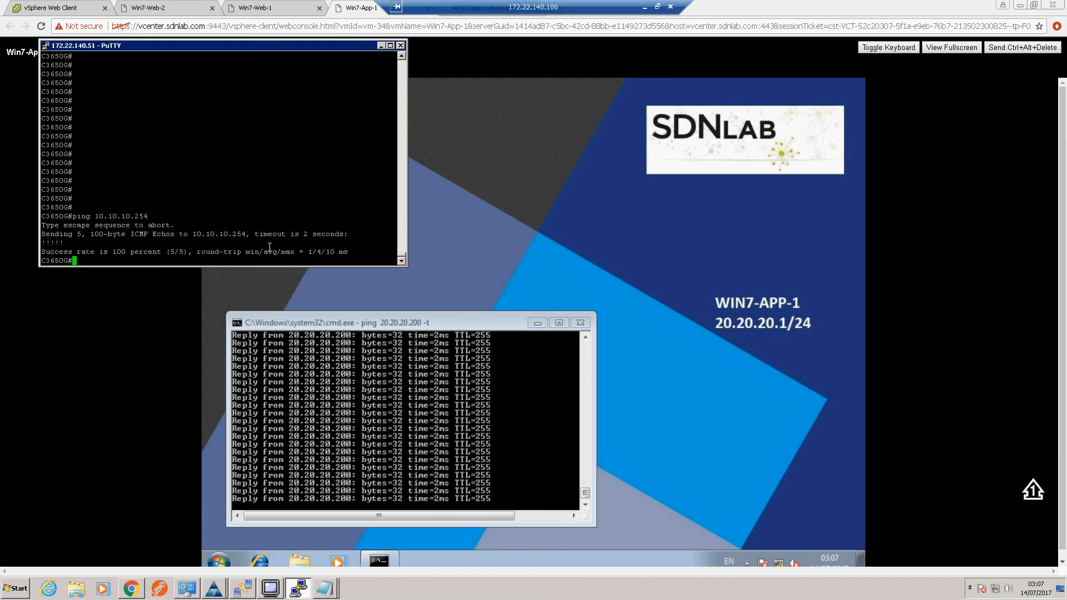
type("ping 10.10.10.2")
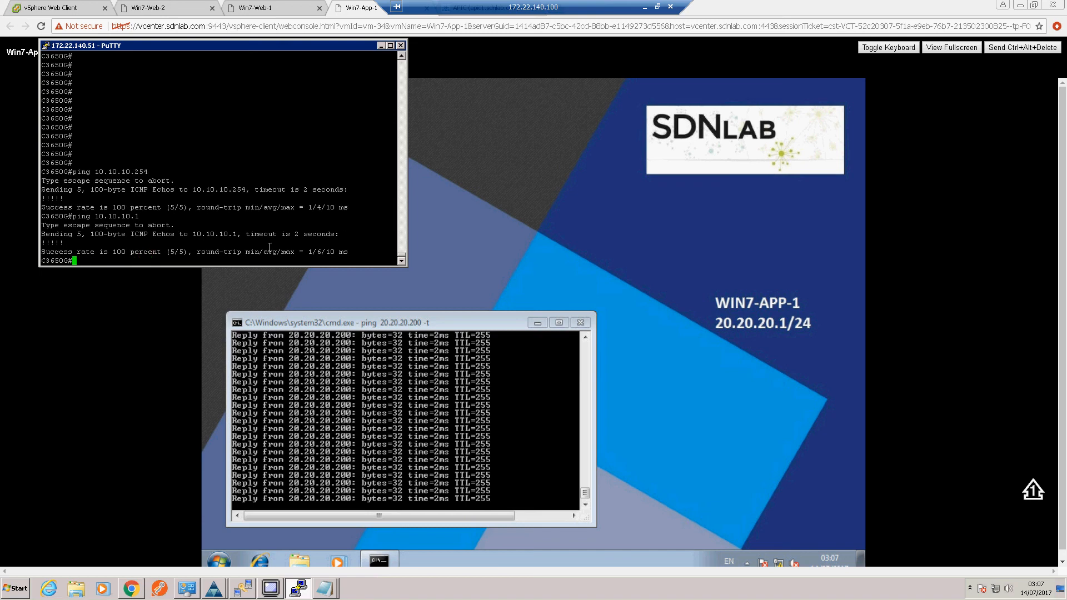
Step: Ping 20.20.20.254 and 20.20.20.1 from the C3650G switch with 100 percent success
type("p")
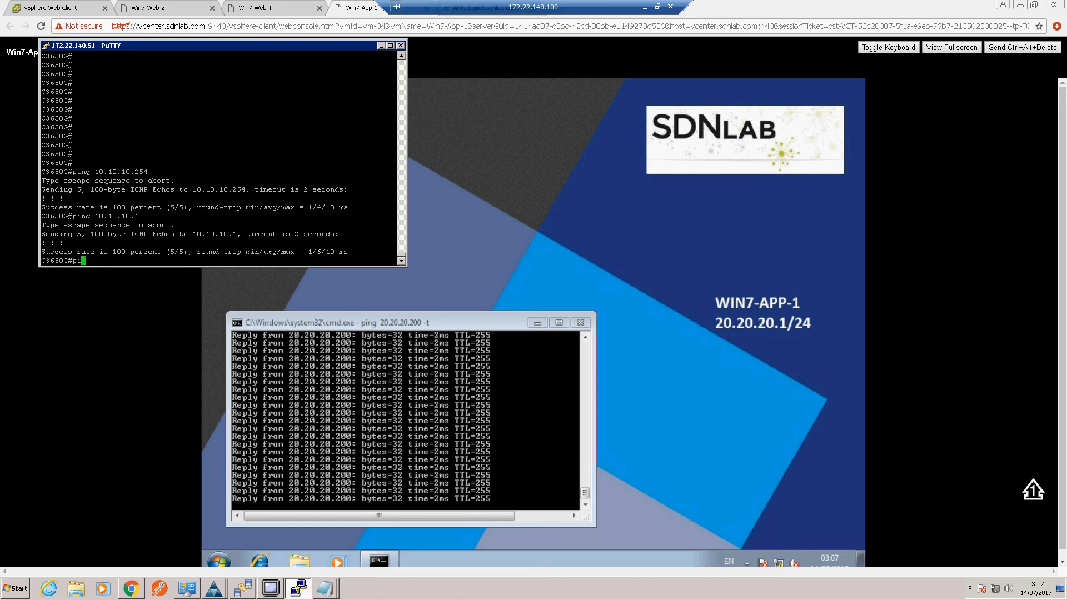
type("ing")
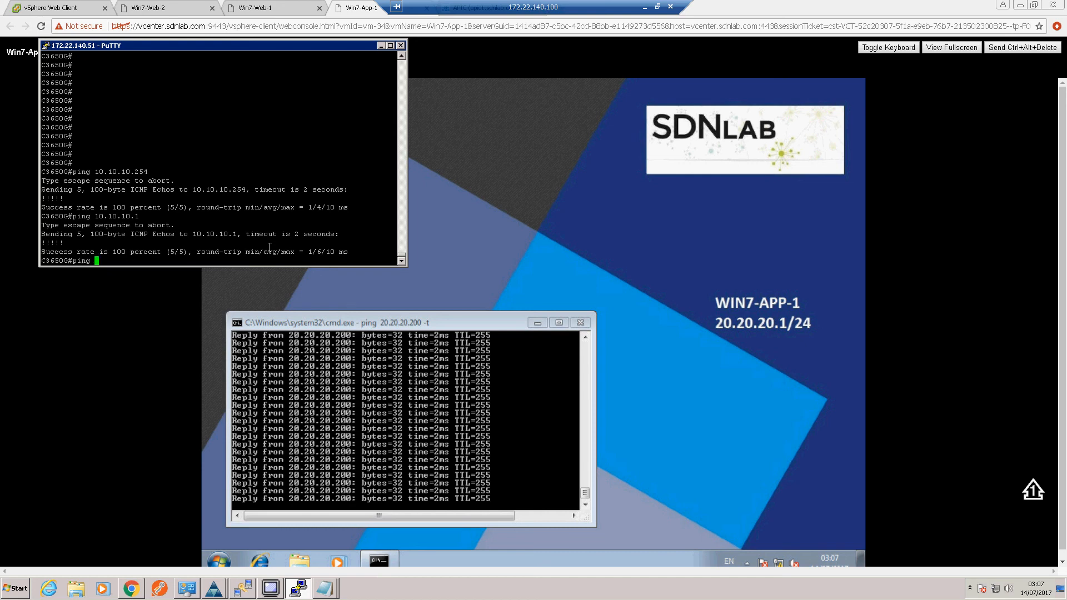
type("20.20.")
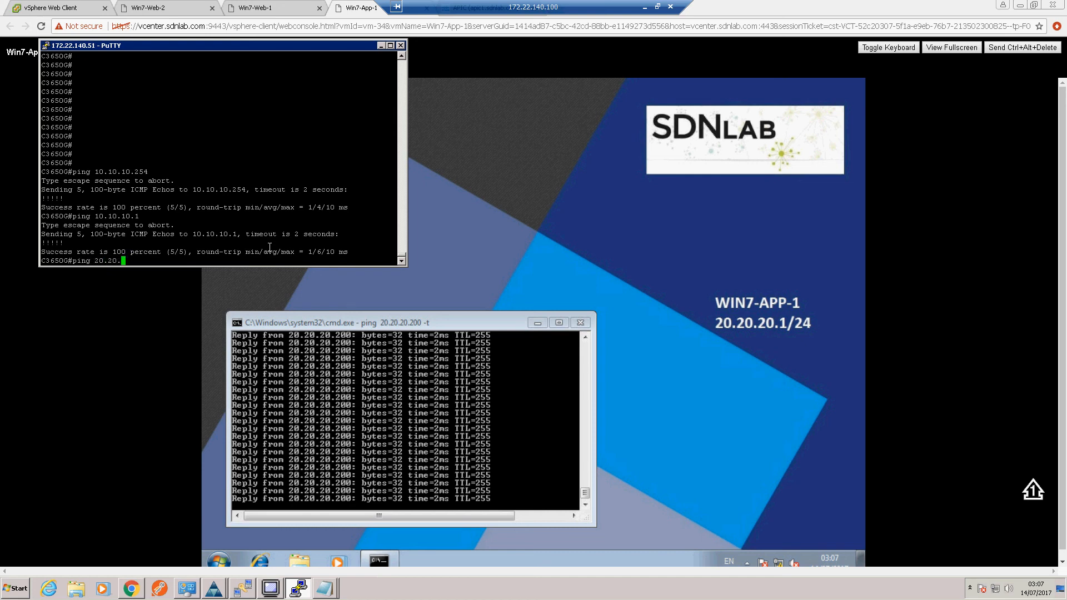
type("254")
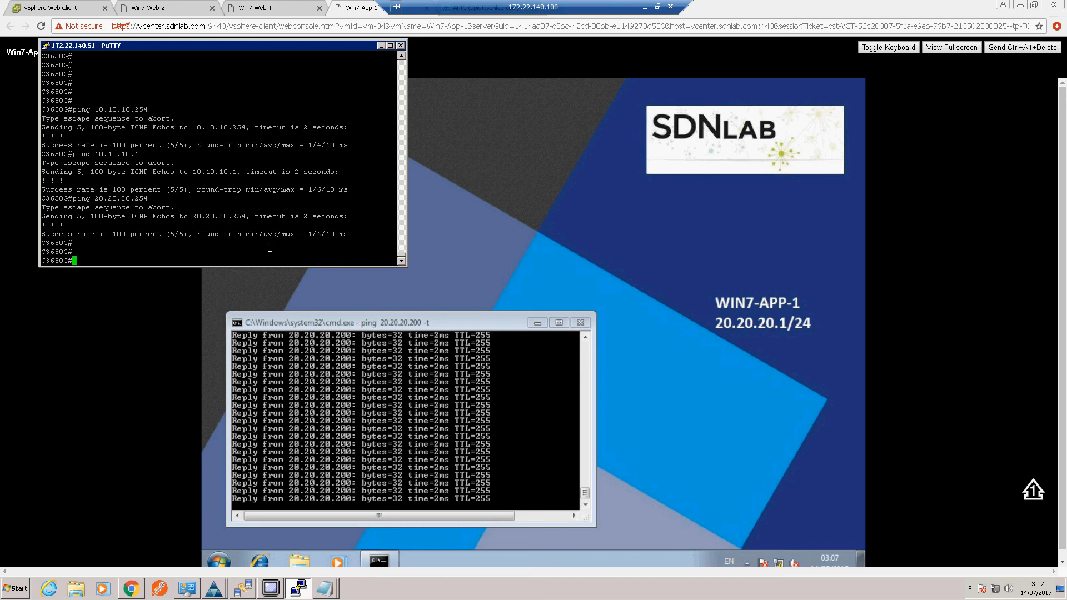
type("ping 20.20.20.254")
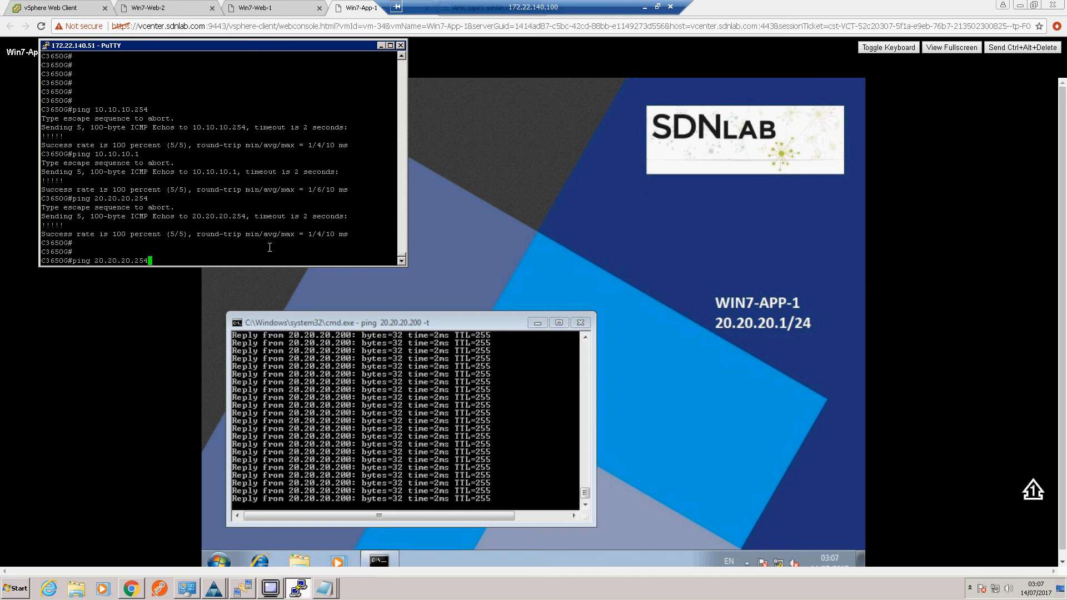
key("BackSpace")
type("1")
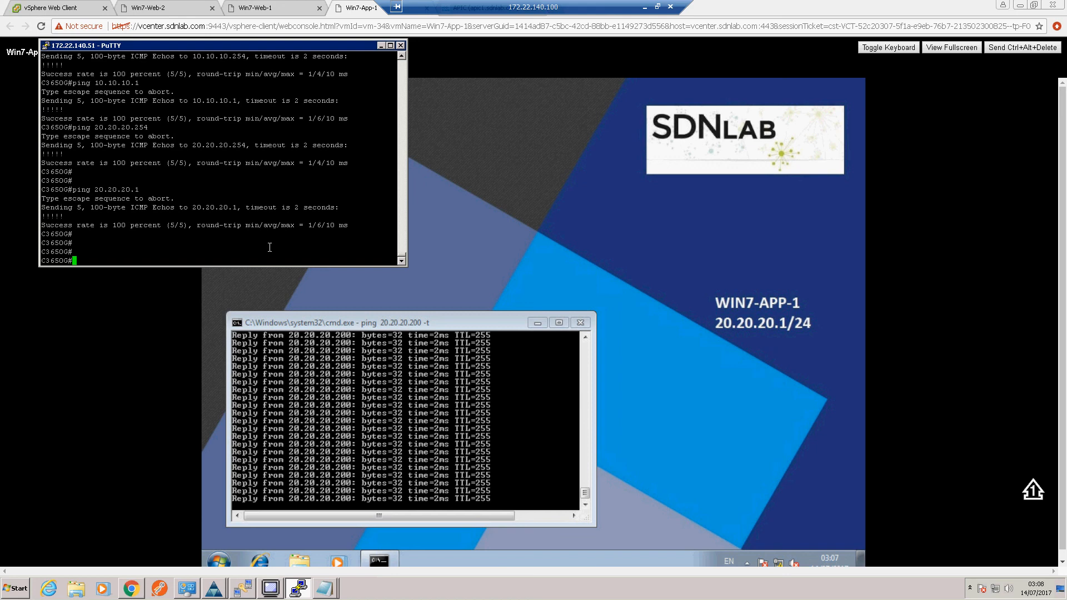
mouse_move(349, 237)
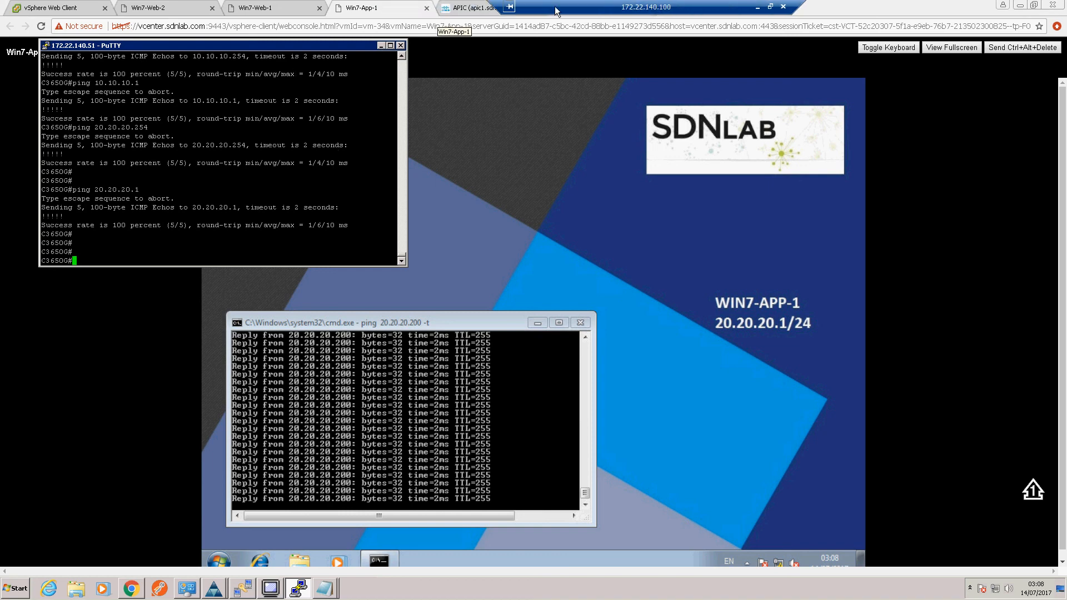
Step: Show the sdnlab tenant's VLAN10 bridge domain properties, currently L2 Unknown Unicast Hardware Proxy
left_click(469, 8)
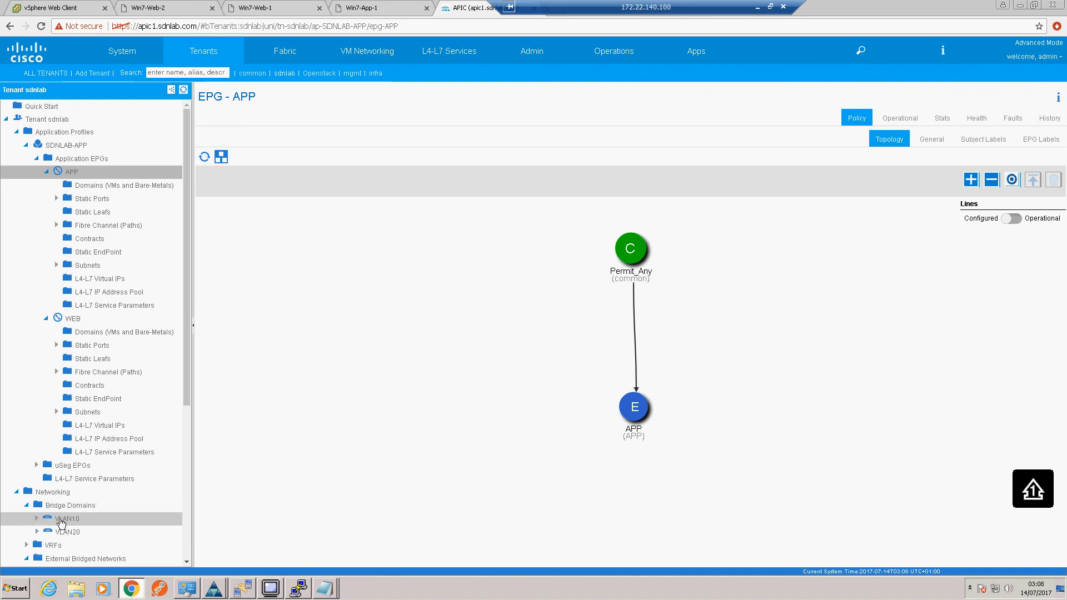
left_click(67, 519)
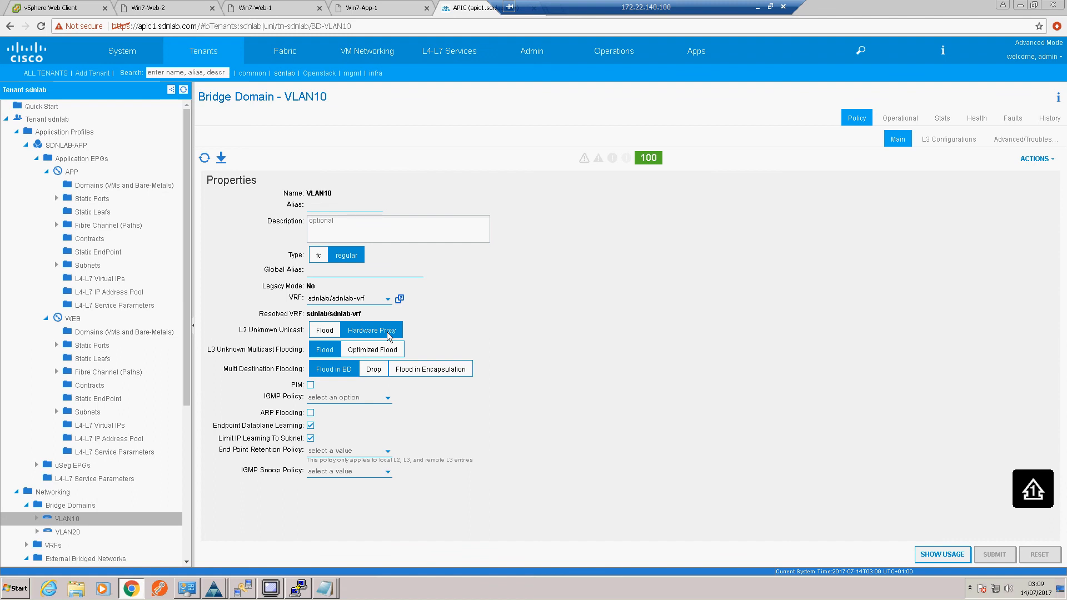
Step: Set VLAN10's L2 Unknown Unicast to Flood and accept the required ARP Flooding
left_click(324, 331)
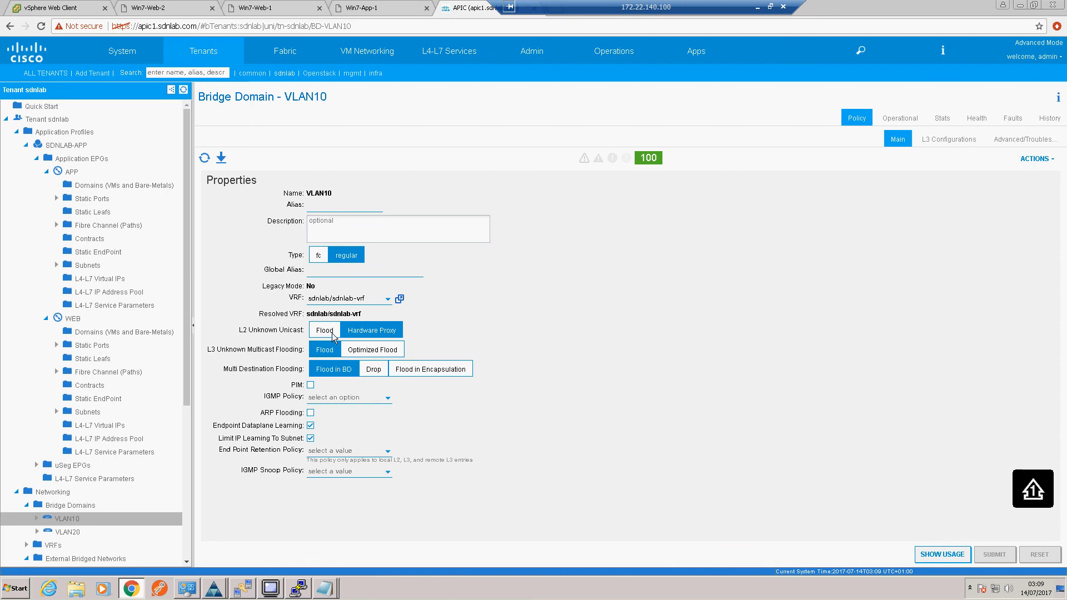
left_click(323, 330)
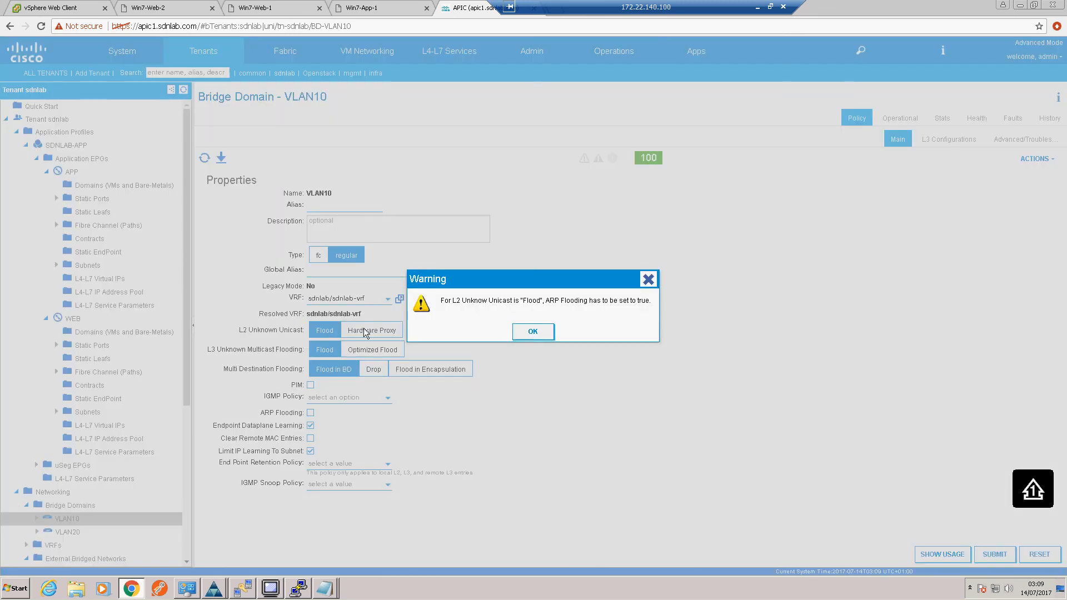
left_click(532, 331)
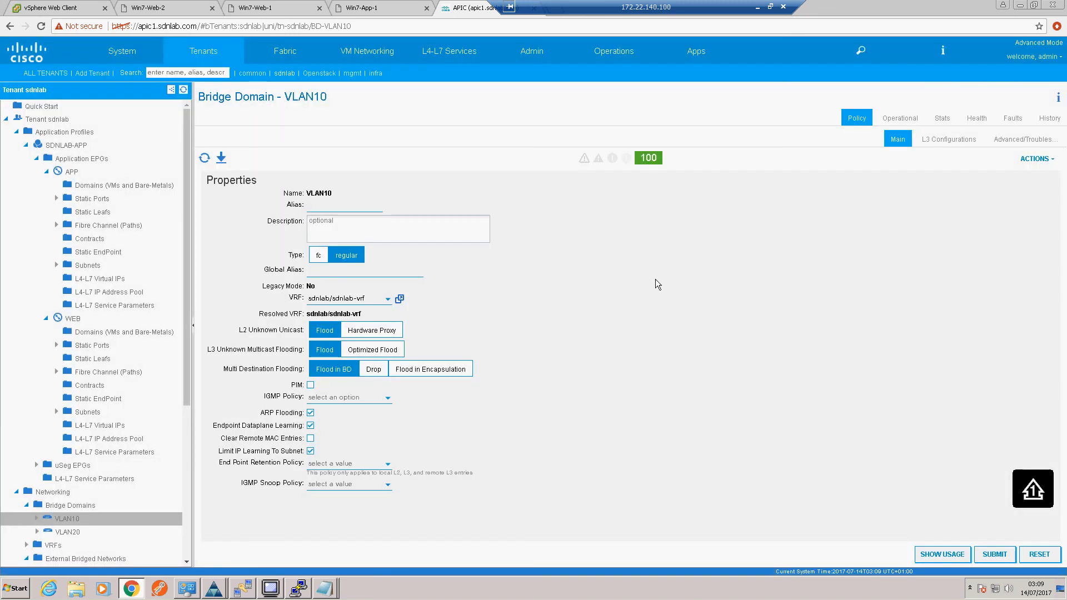
mouse_move(878, 394)
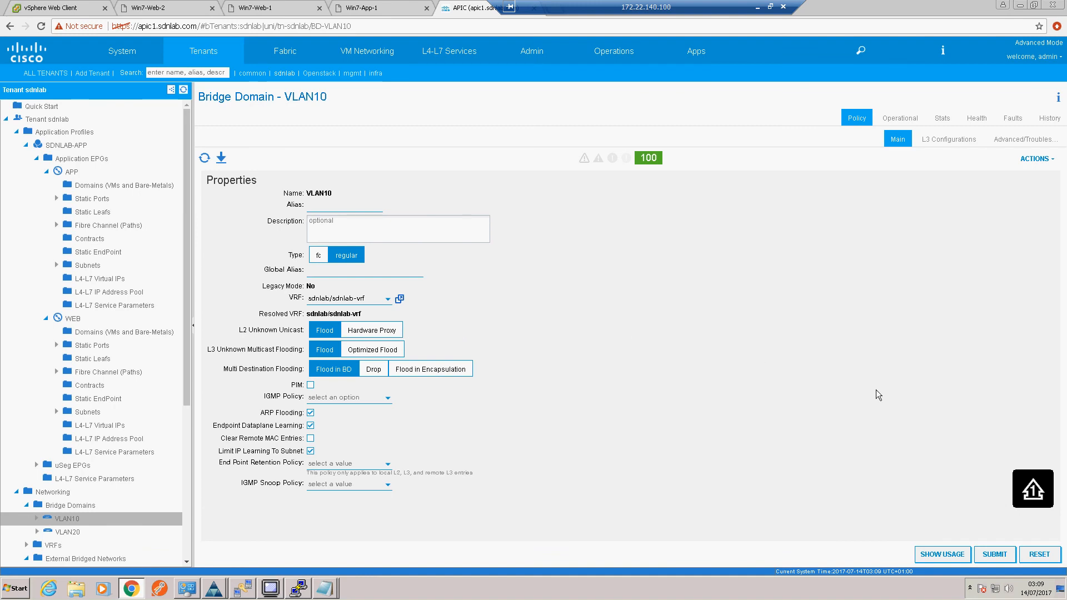
mouse_move(707, 214)
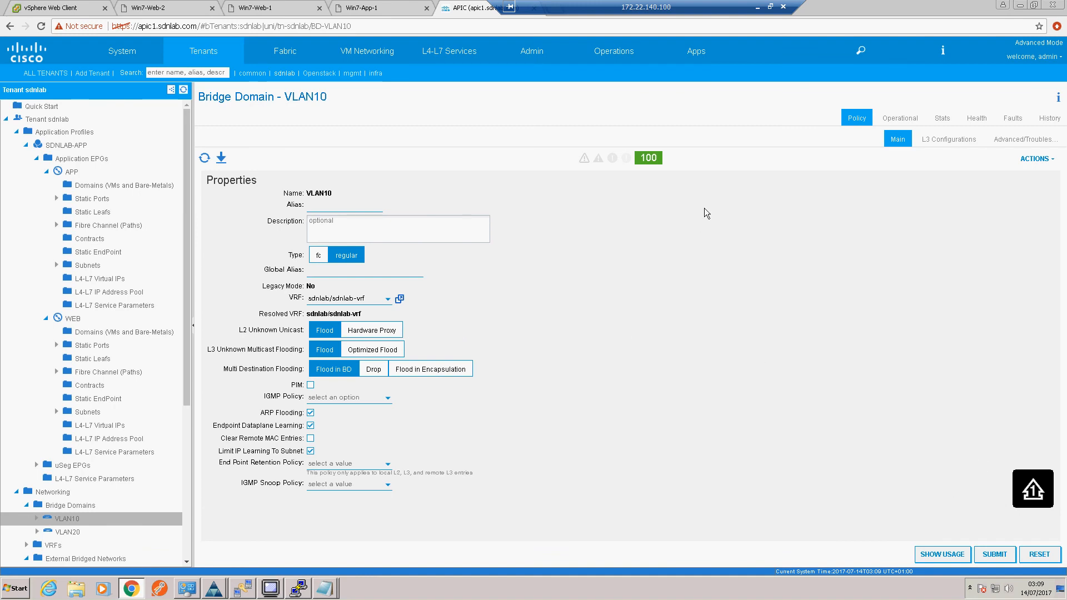
mouse_move(581, 236)
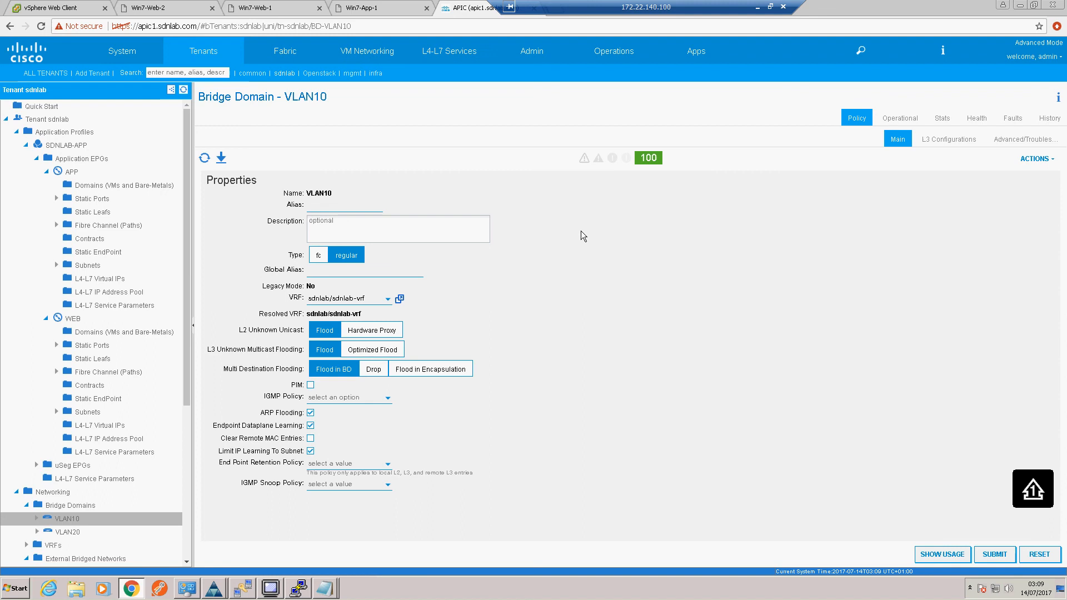
mouse_move(757, 12)
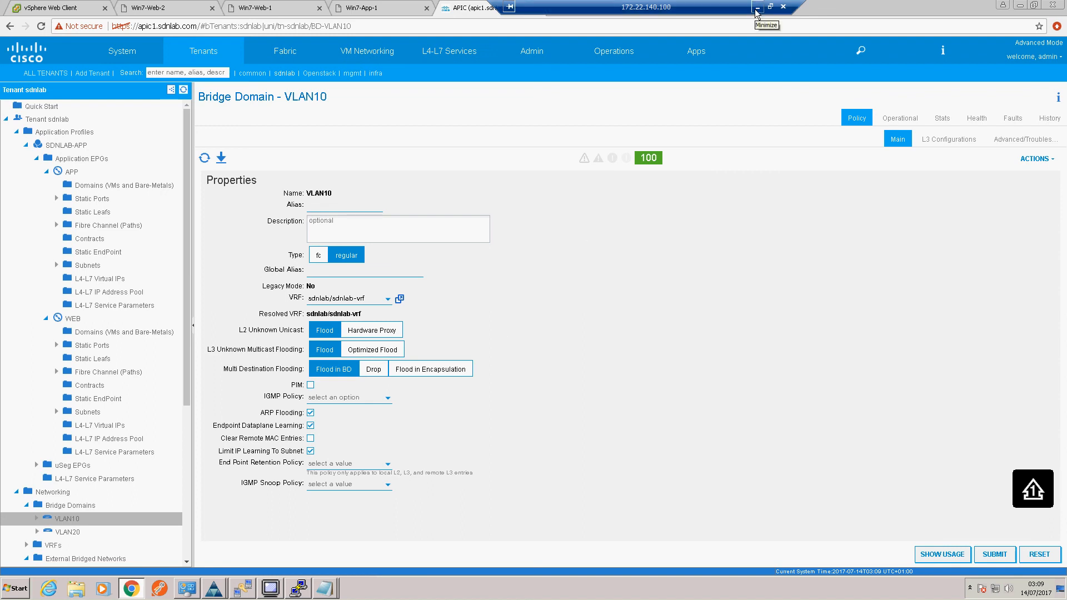